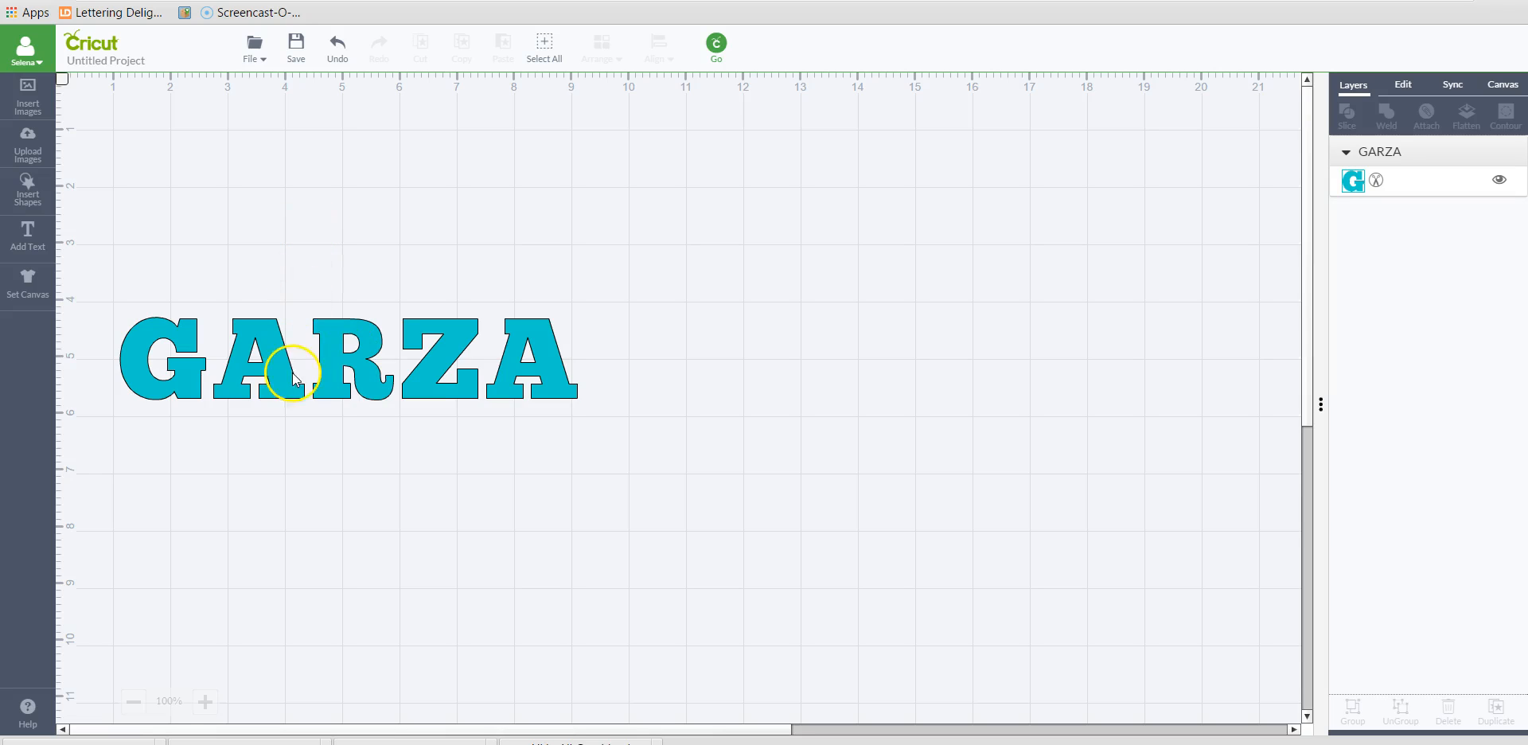
Nudge the GARZA lettering lower on the canvas and go to the image library
{"action": "left_click_drag", "start_coordinate": [293, 376], "coordinate": [288, 422]}
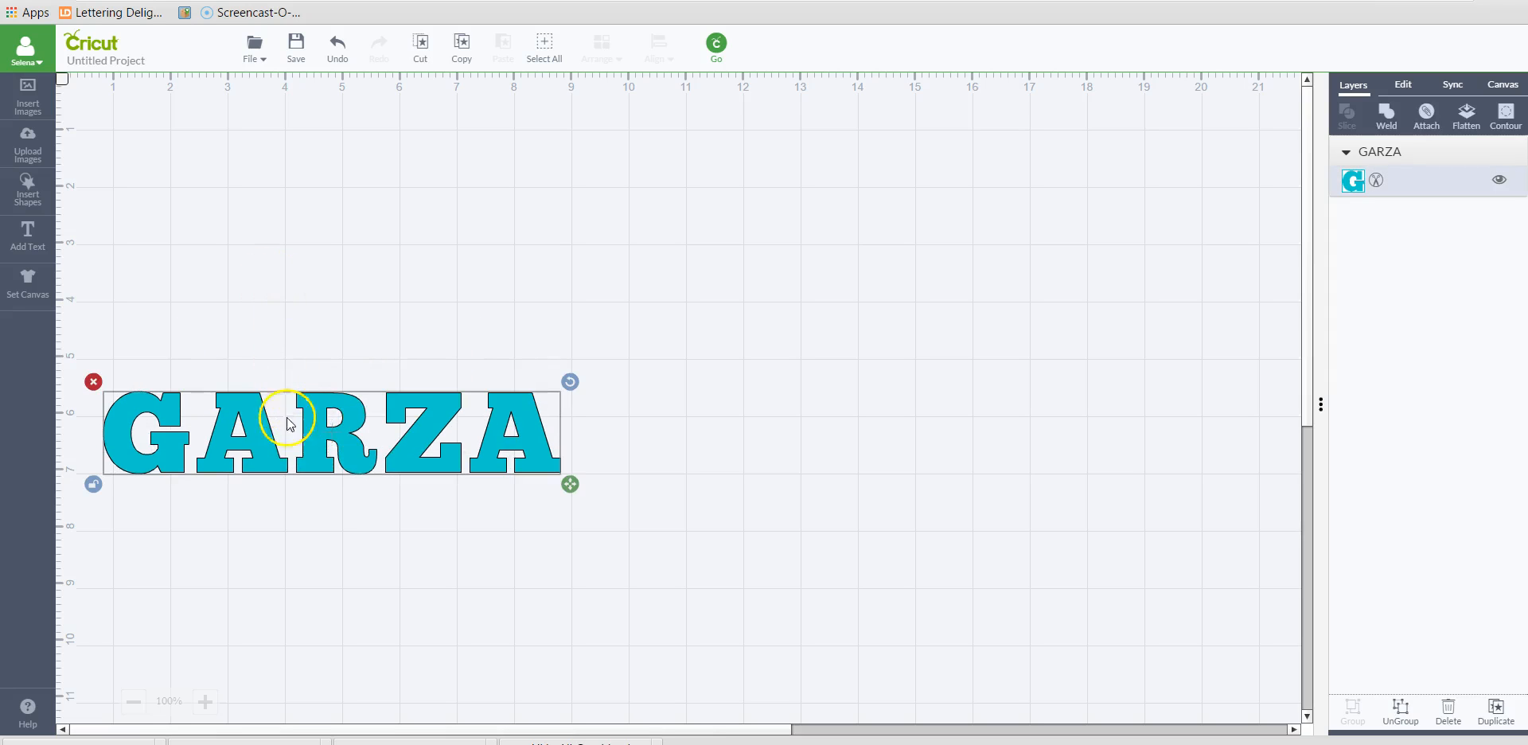
{"action": "mouse_move", "coordinate": [107, 160]}
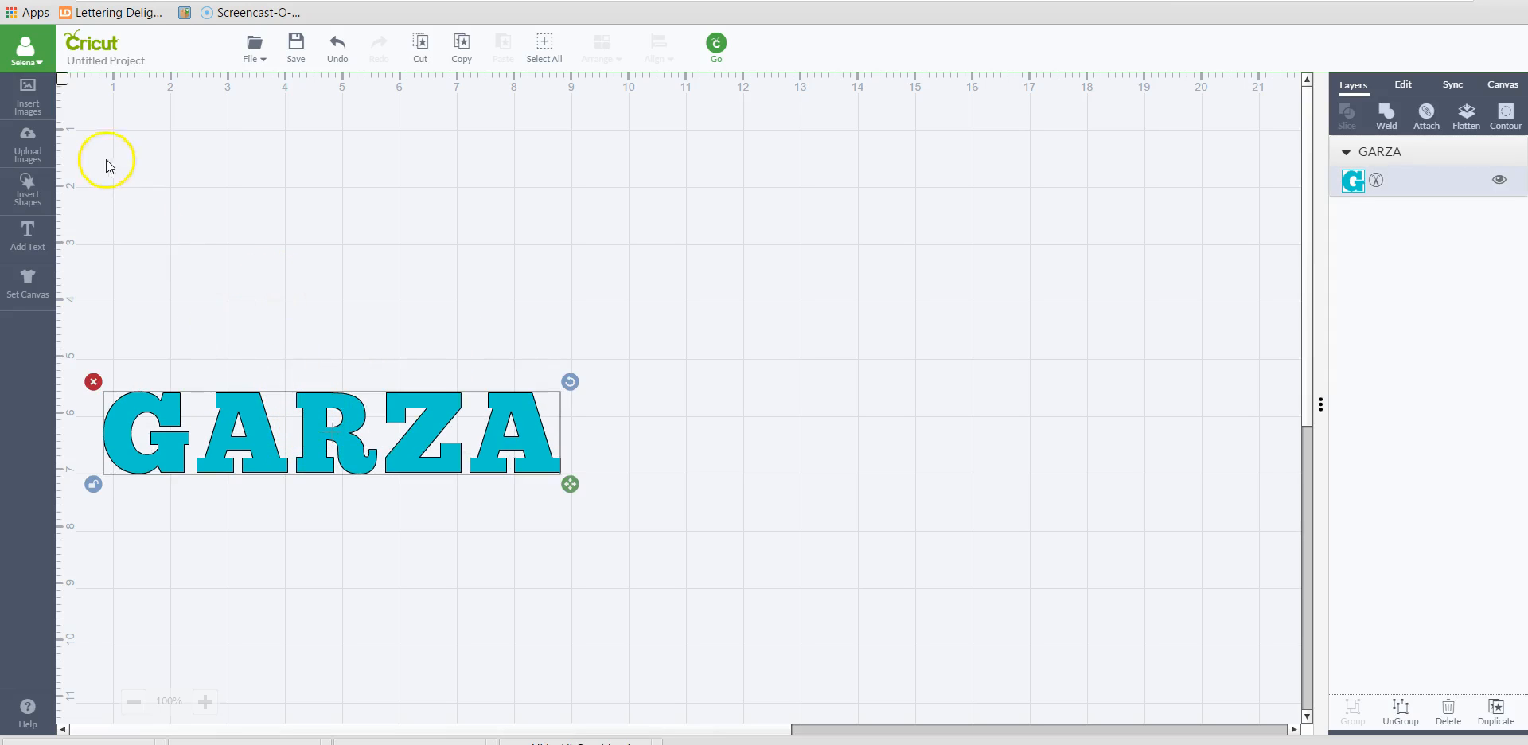
{"action": "left_click", "coordinate": [27, 95]}
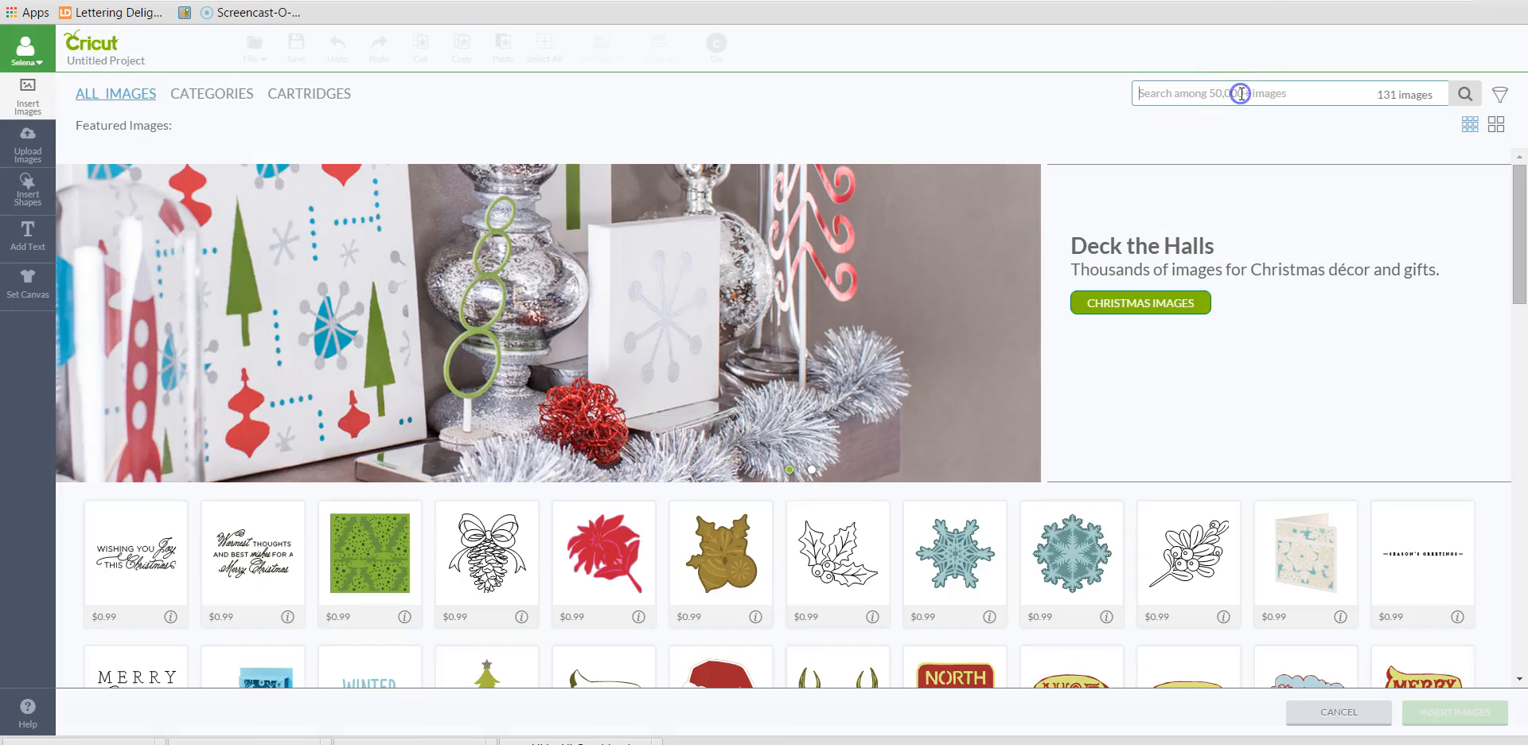
Search the image library for 'apple' filtered to Subscription images only
{"action": "type", "text": "apple"}
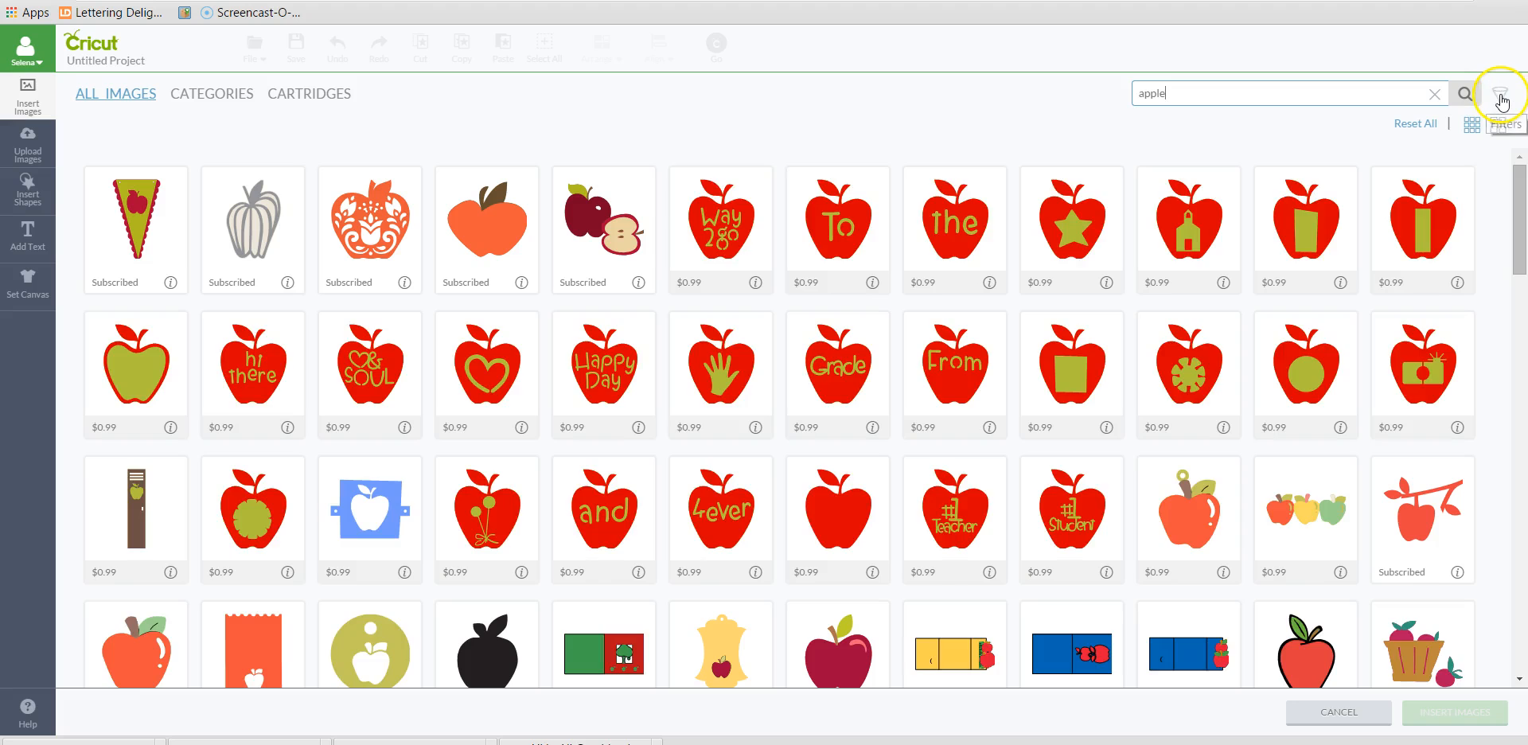
{"action": "left_click", "coordinate": [1505, 94]}
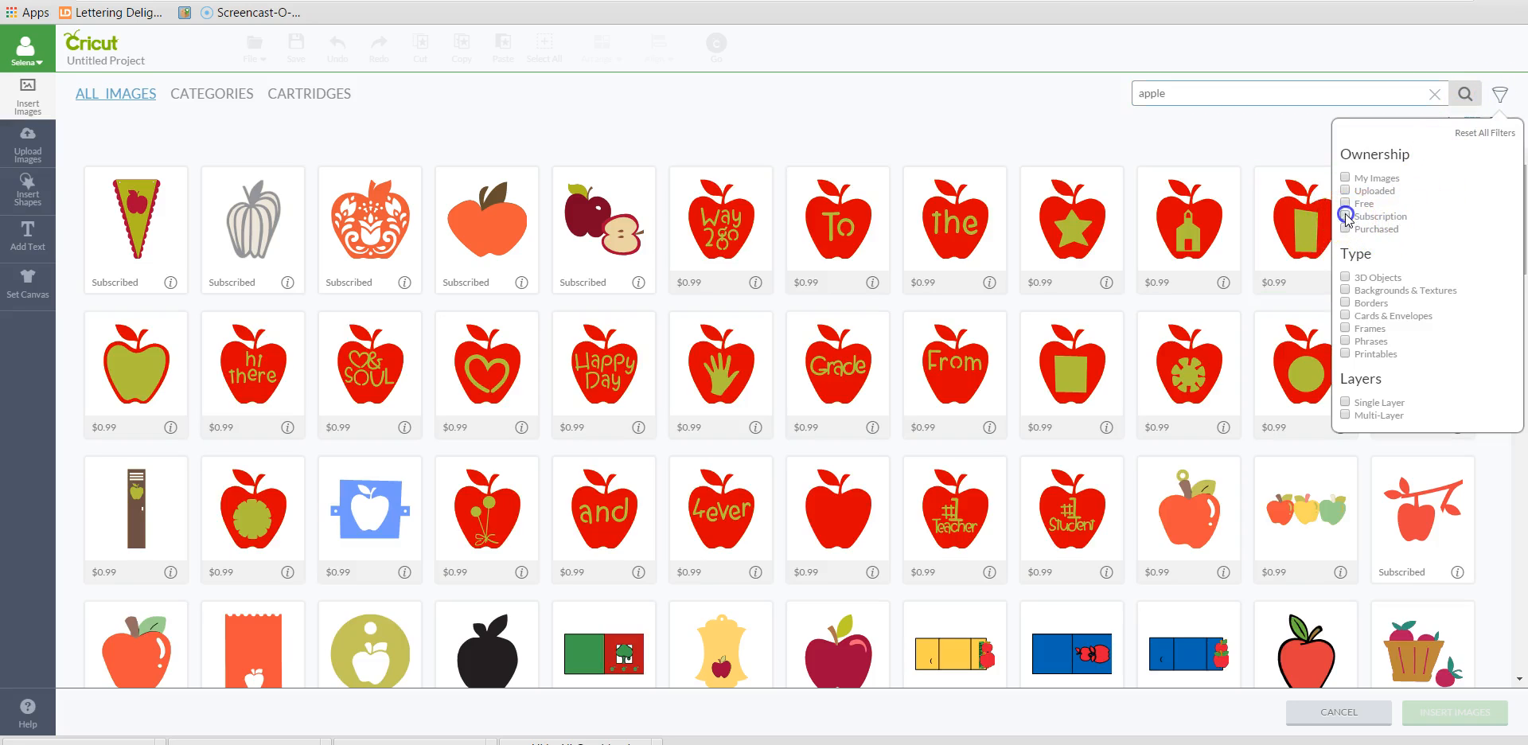
{"action": "left_click", "coordinate": [1347, 216]}
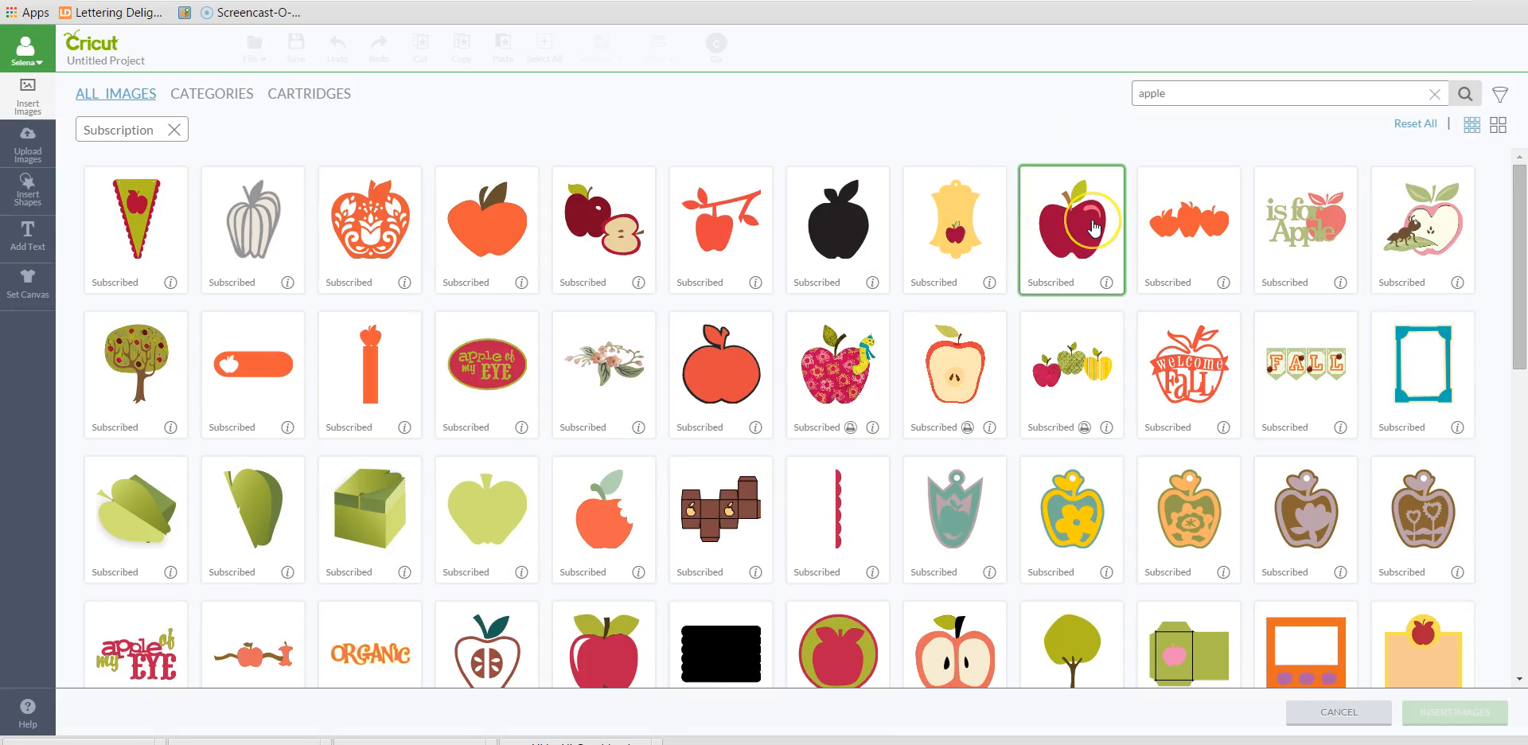
Insert the dark red apple with leaf and the bright red apple onto the canvas
{"action": "left_click", "coordinate": [1071, 228]}
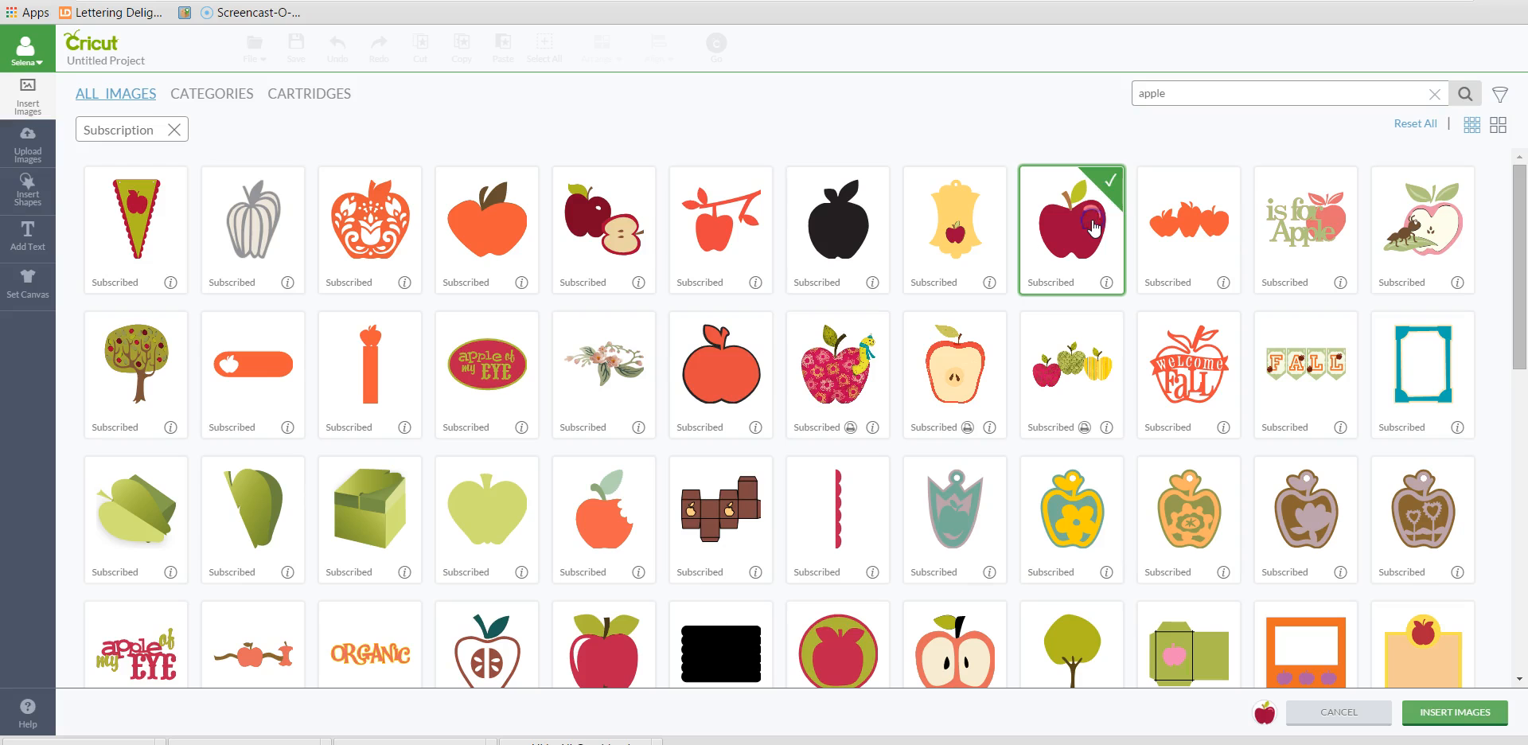
{"action": "scroll", "scroll_direction": "down", "scroll_amount": 3}
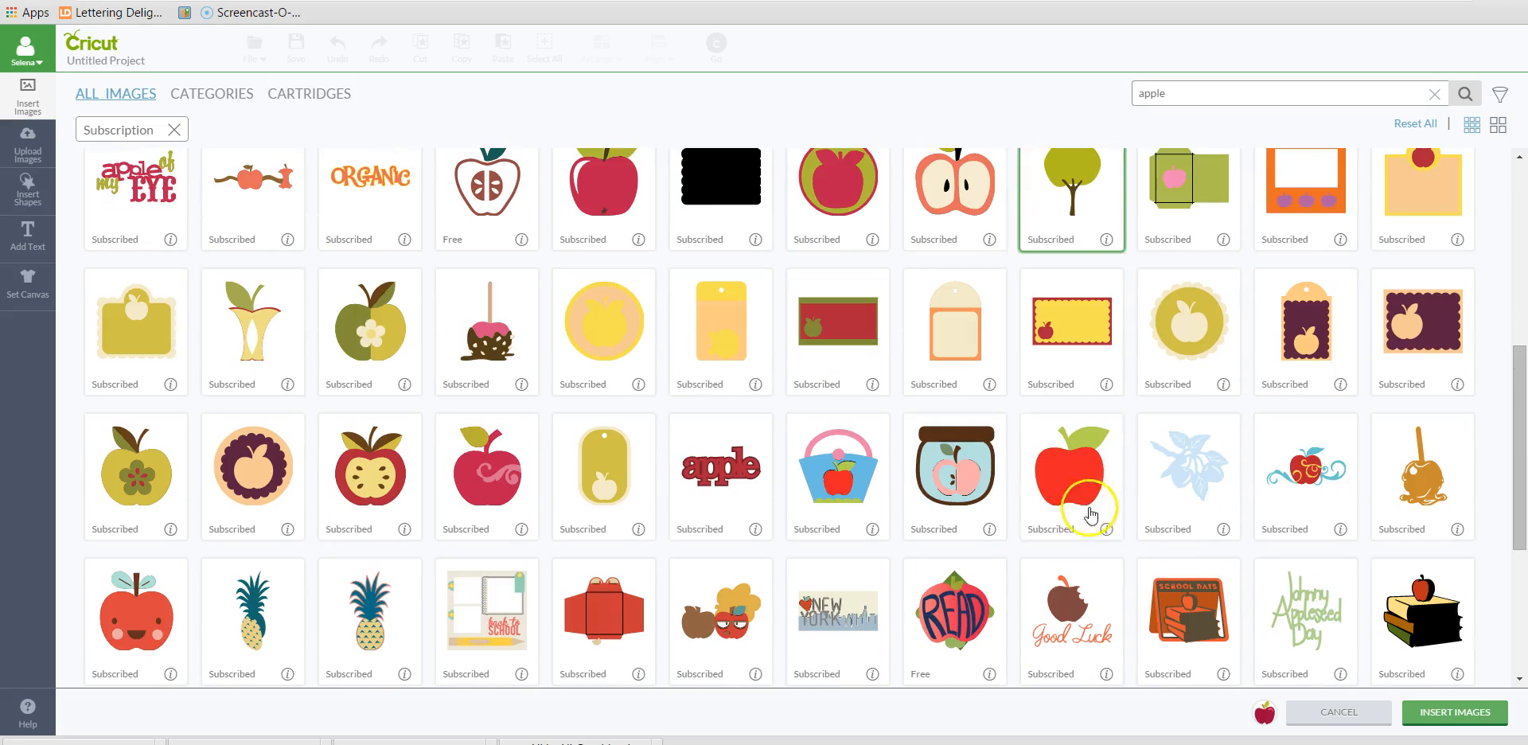
{"action": "left_click", "coordinate": [1072, 476]}
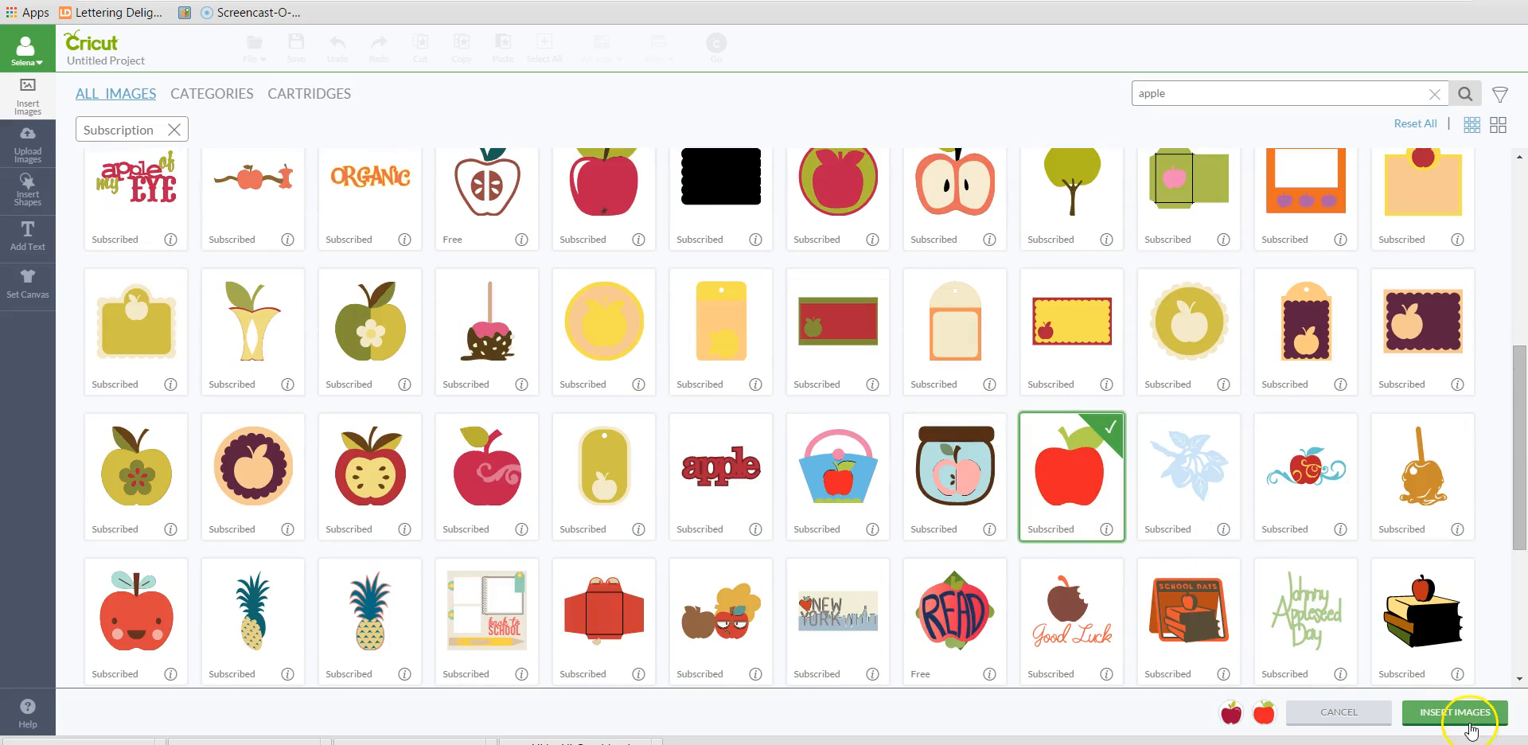
{"action": "left_click", "coordinate": [1453, 712]}
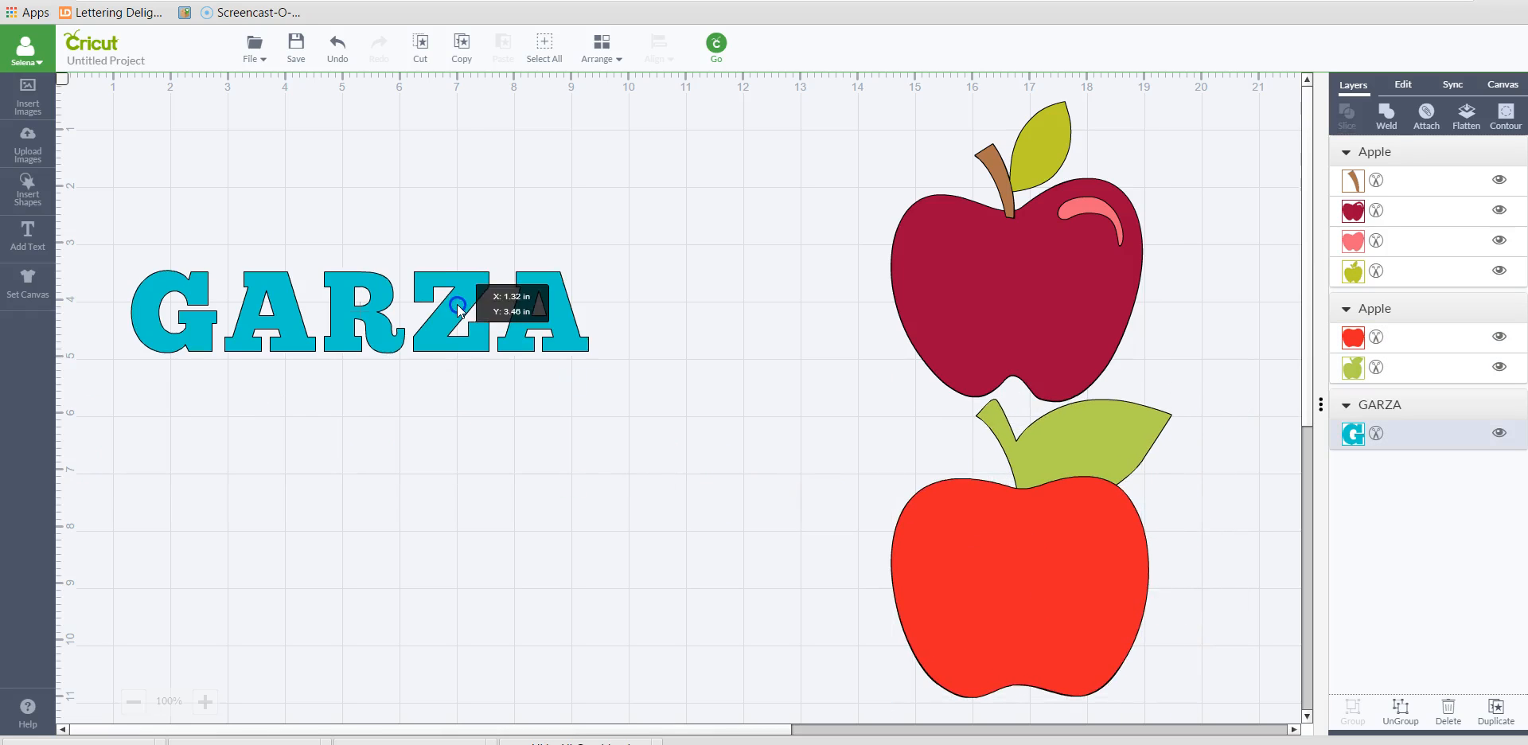
Select GARZA, view its font and size settings, and bring up its Arrange stacking options
{"action": "left_click", "coordinate": [458, 312]}
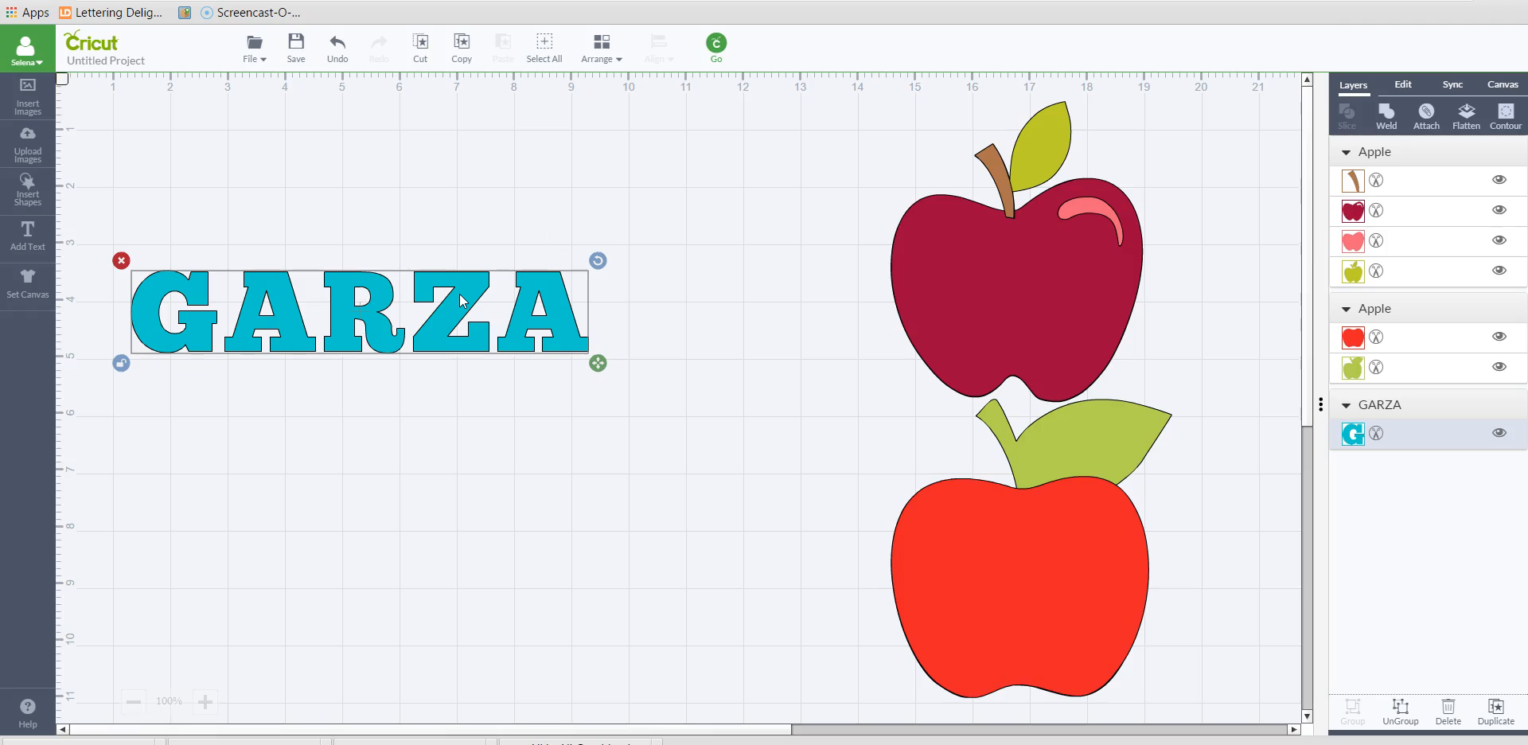
{"action": "left_click", "coordinate": [1402, 84]}
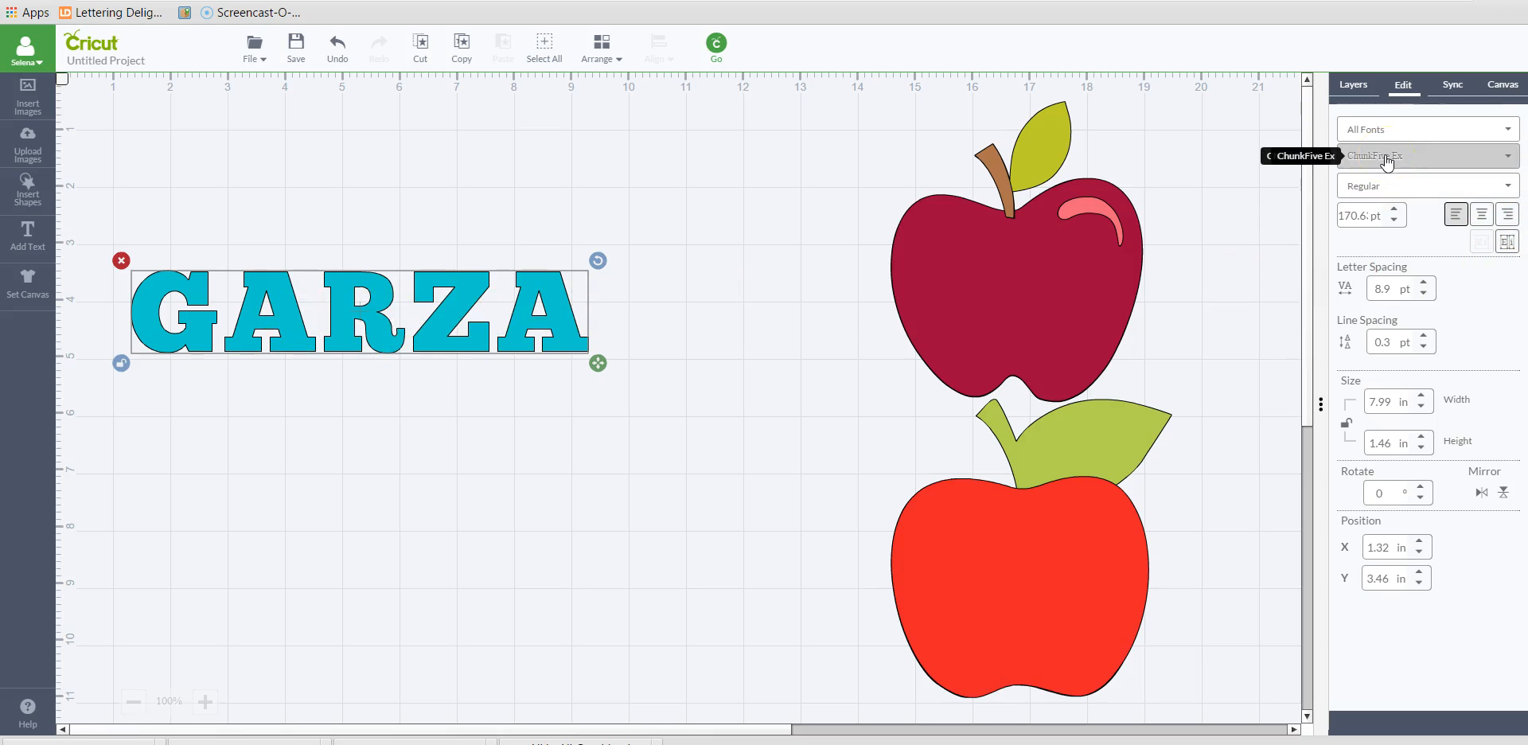
{"action": "mouse_move", "coordinate": [891, 160]}
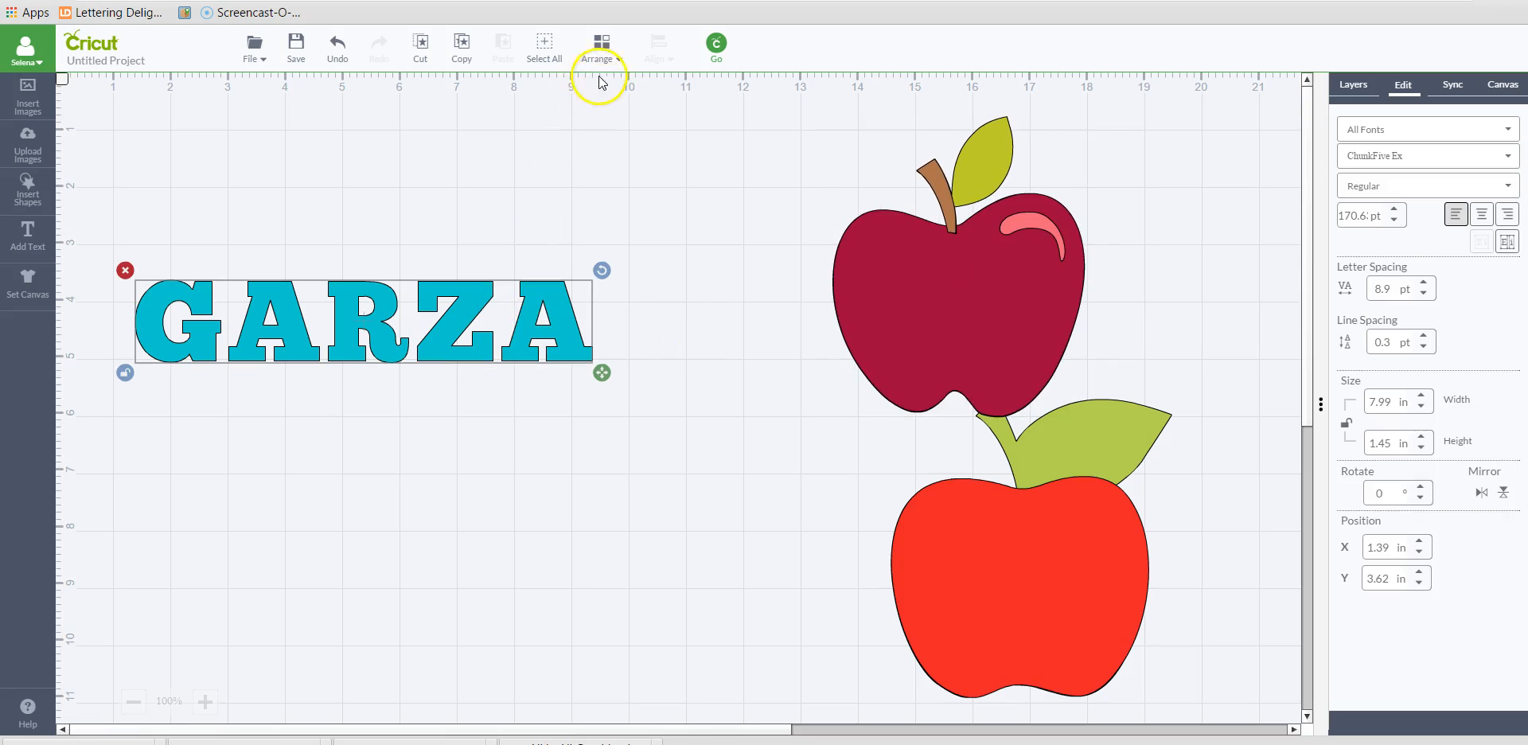
{"action": "left_click", "coordinate": [598, 46]}
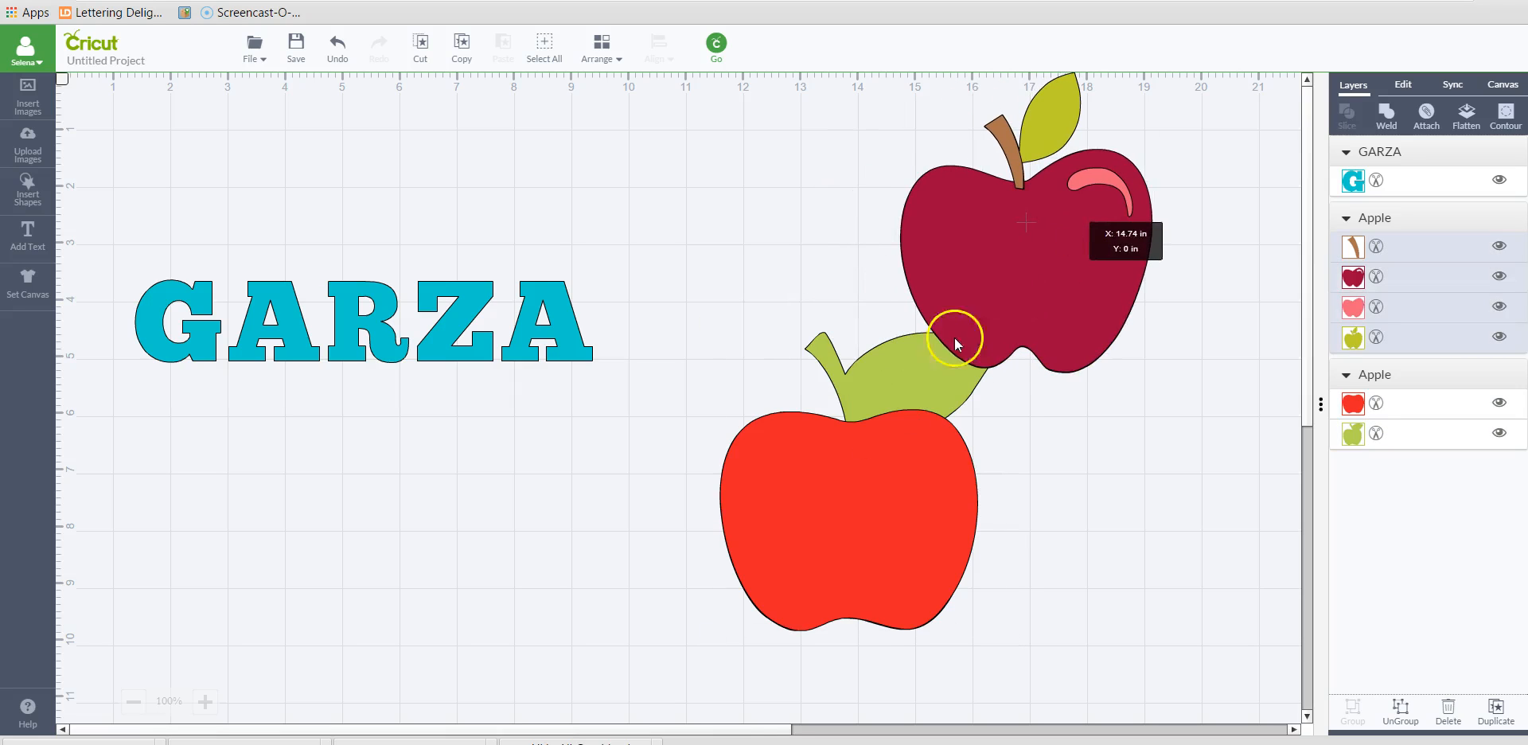
Move the dark apple up-right, set the bright red apple beside GARZA, and slice it from its leaf
{"action": "left_click_drag", "start_coordinate": [955, 340], "coordinate": [745, 352]}
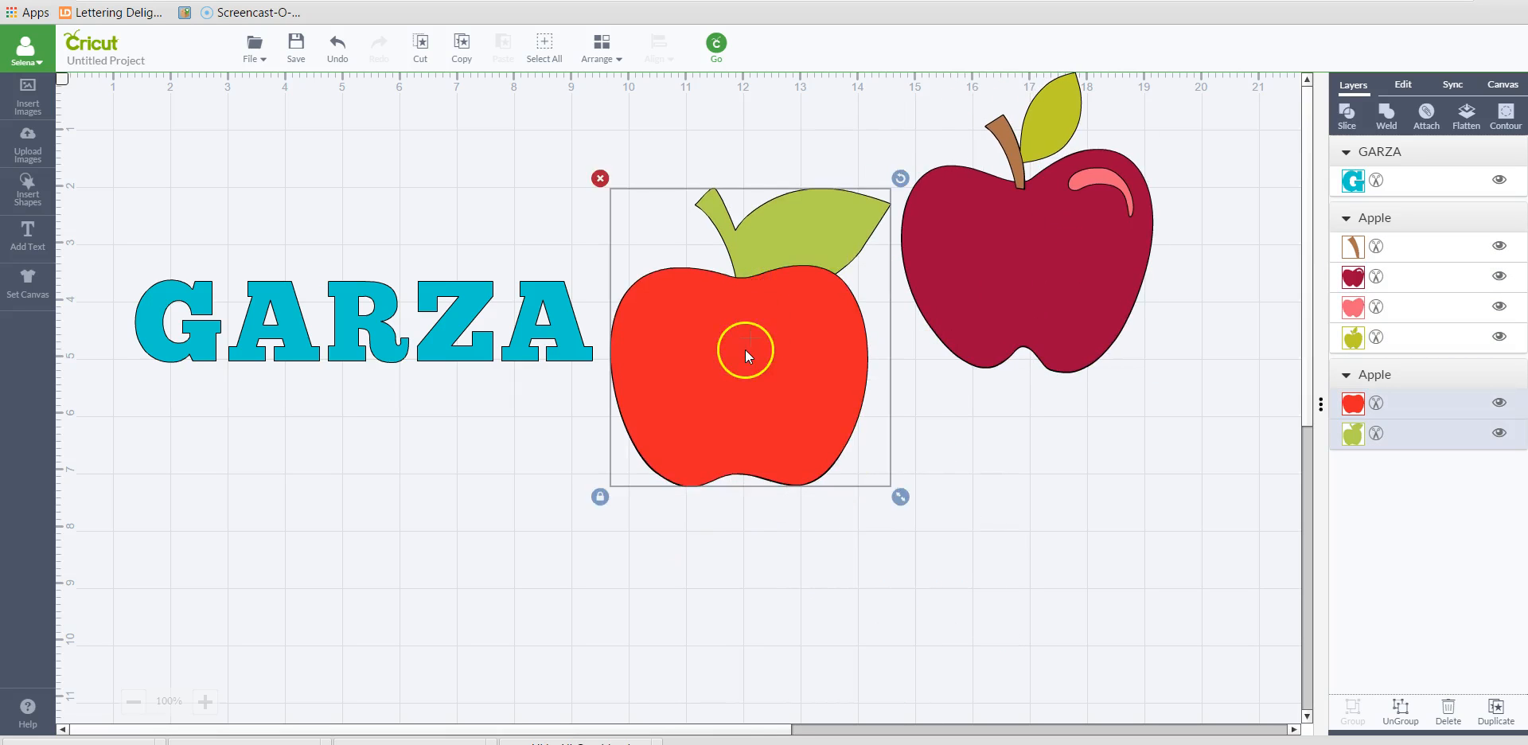
{"action": "left_click_drag", "start_coordinate": [748, 352], "coordinate": [748, 449]}
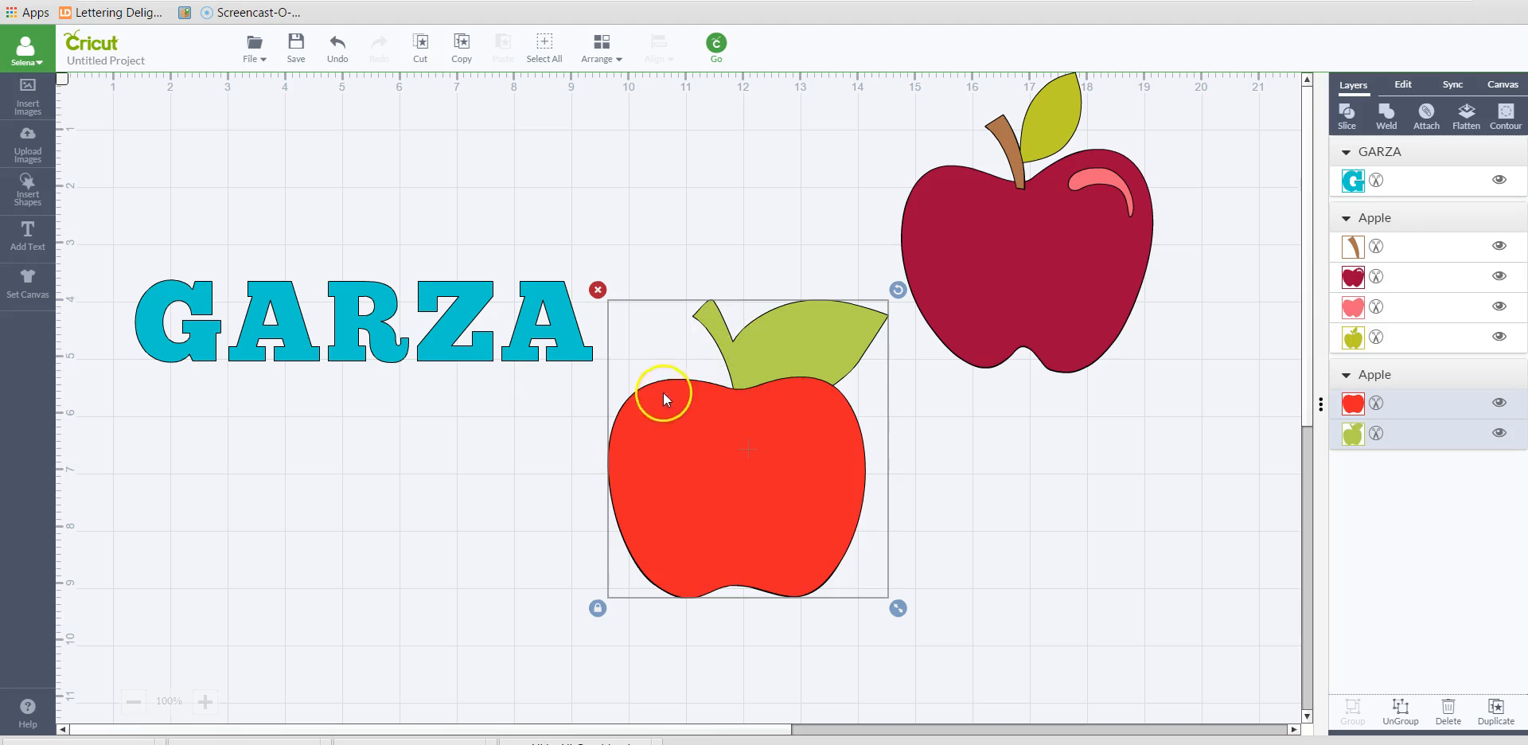
{"action": "mouse_move", "coordinate": [785, 352]}
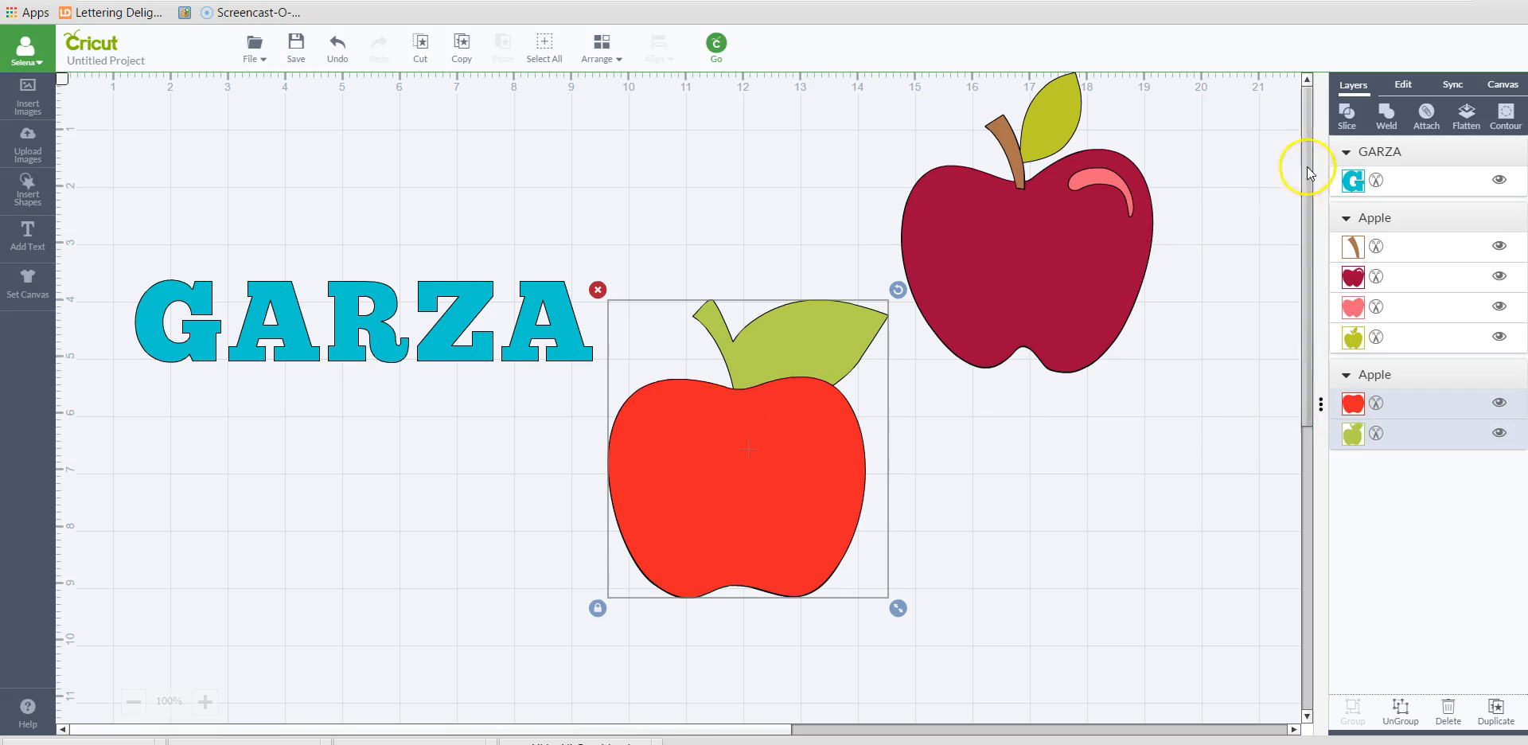
{"action": "mouse_move", "coordinate": [1348, 115]}
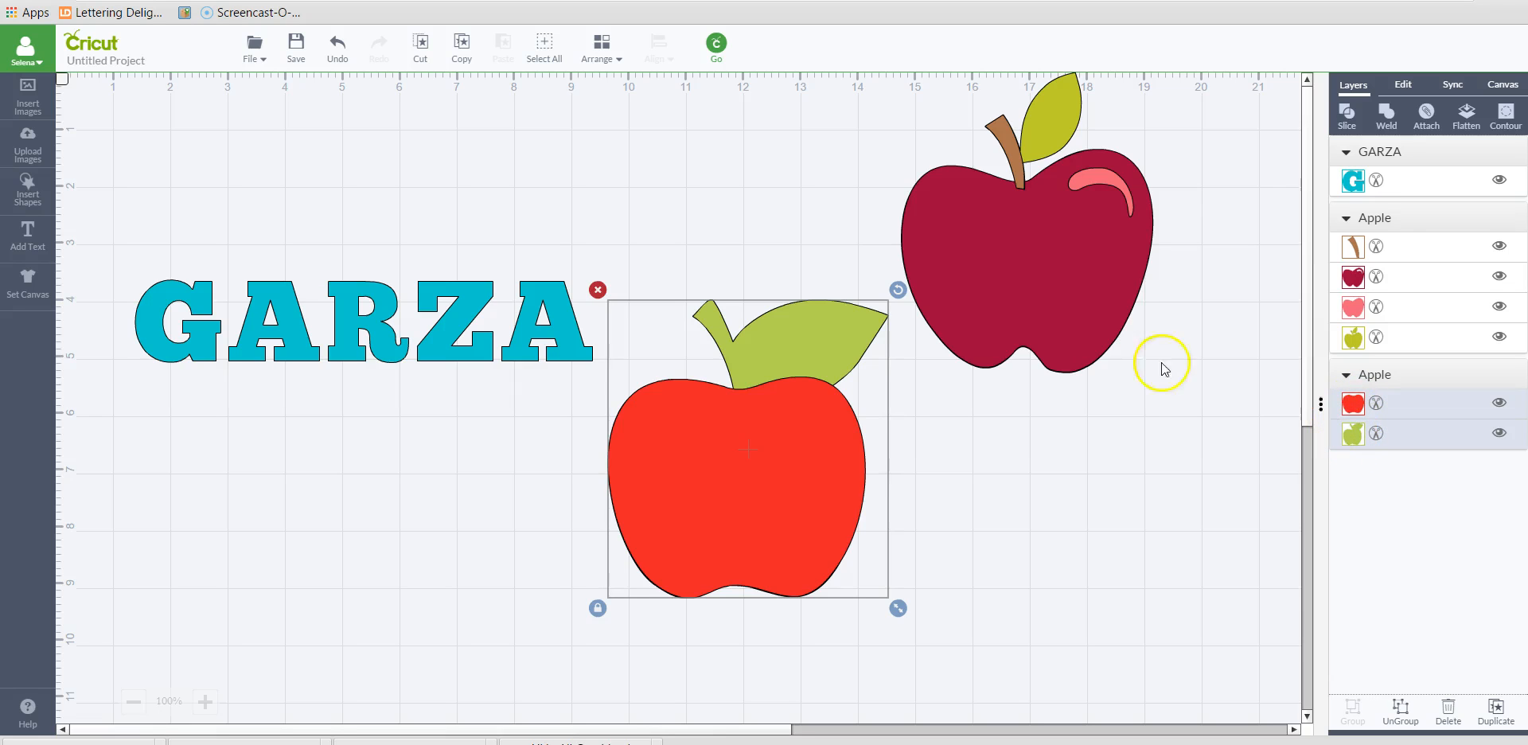
{"action": "left_click", "coordinate": [1346, 115]}
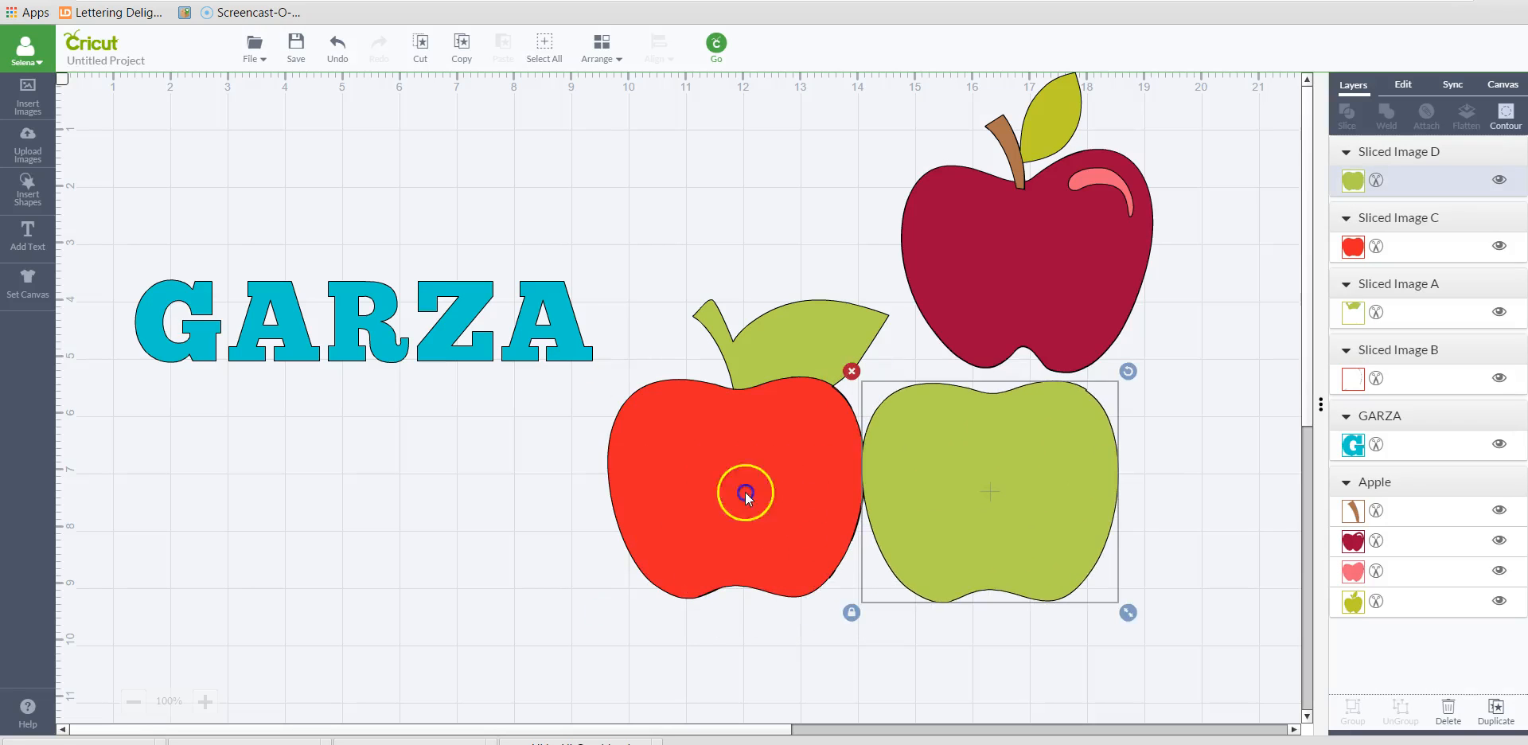
{"action": "left_click_drag", "start_coordinate": [745, 492], "coordinate": [492, 545]}
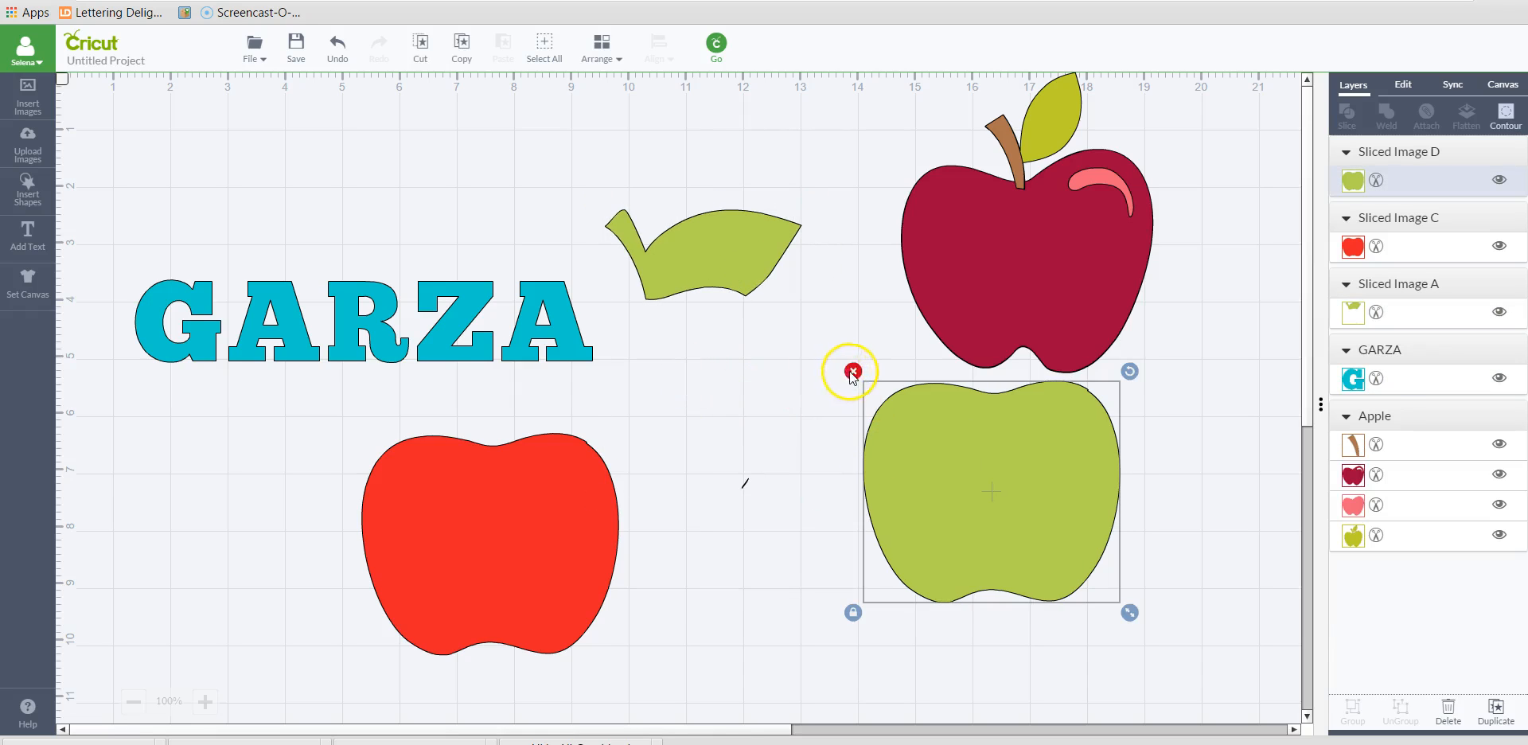
{"action": "left_click", "coordinate": [853, 371]}
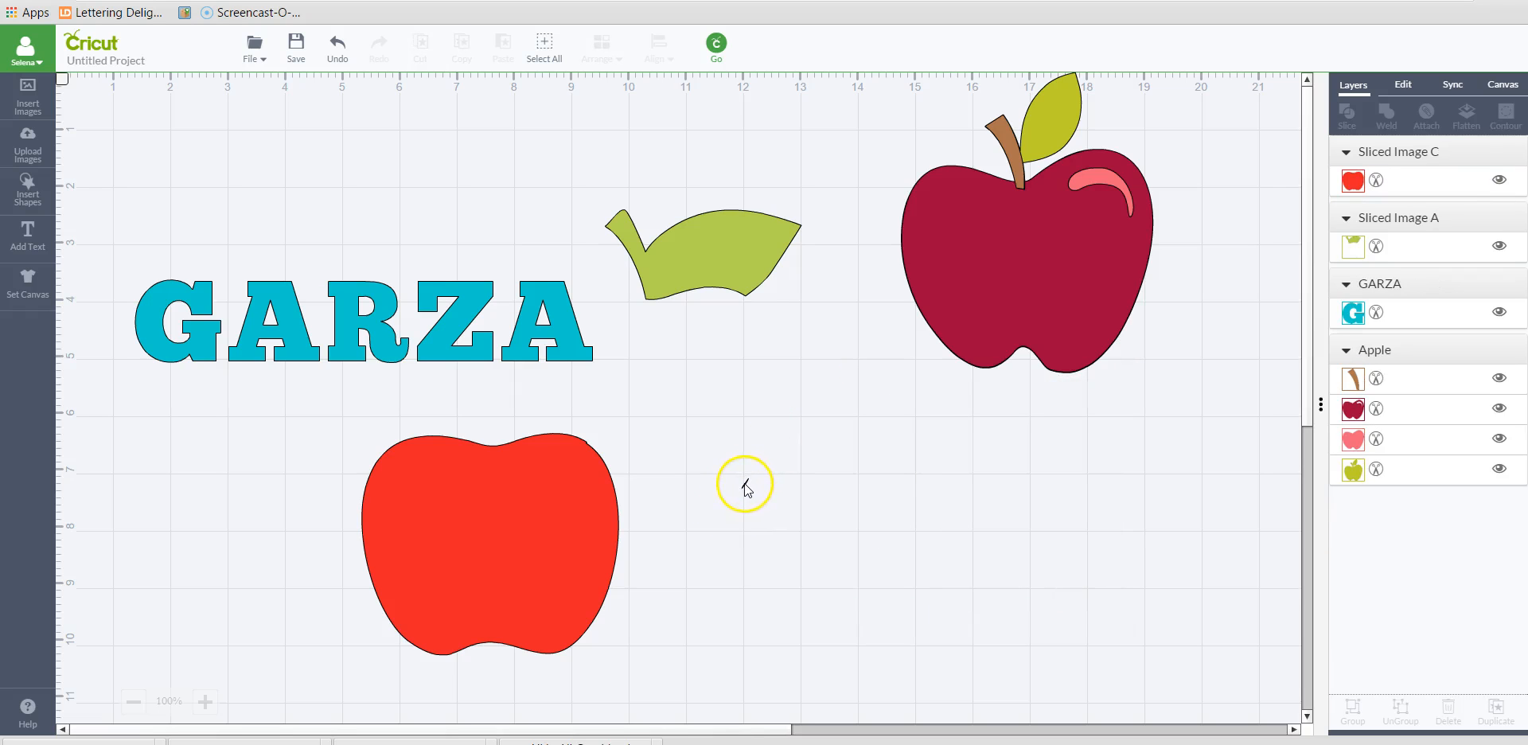
{"action": "left_click", "coordinate": [204, 701]}
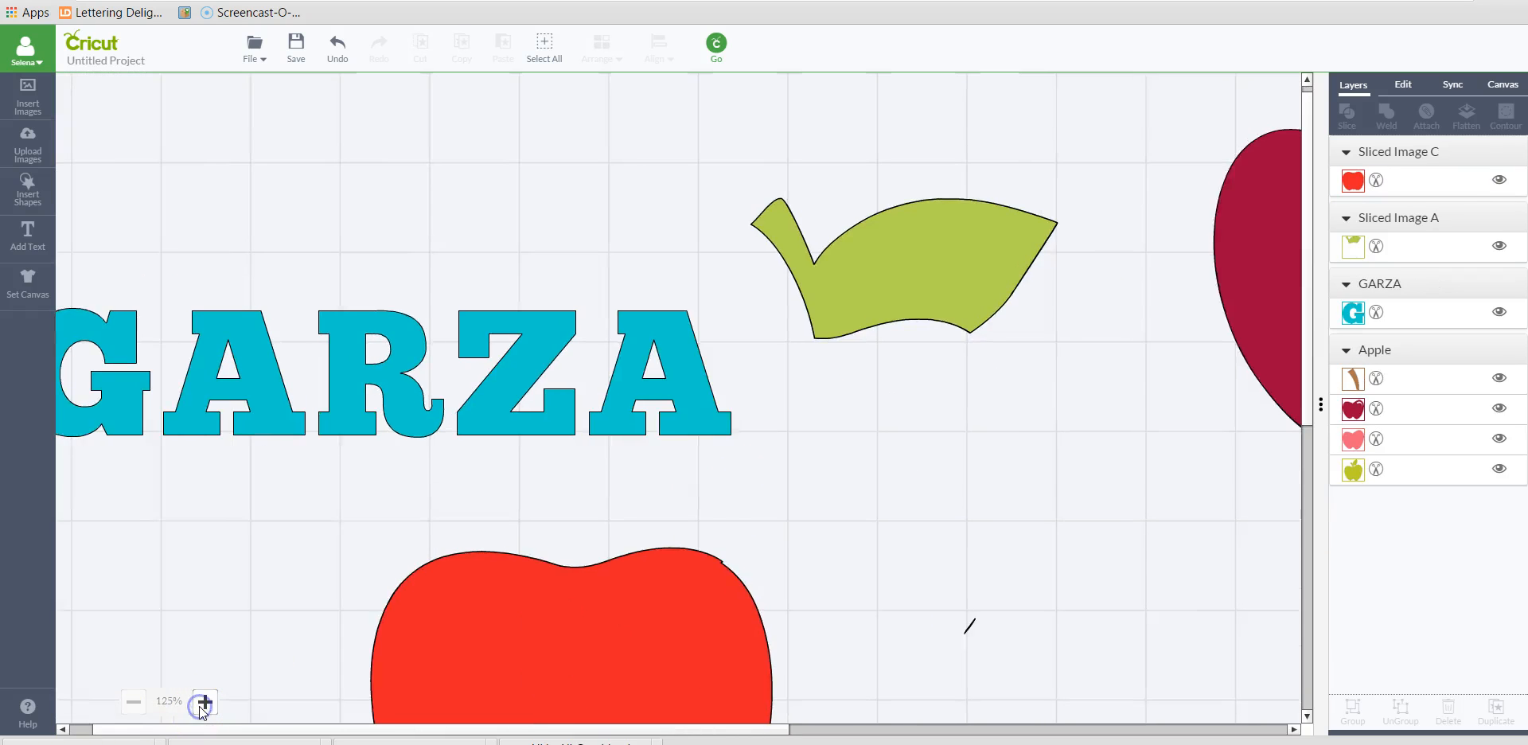
{"action": "left_click", "coordinate": [203, 701]}
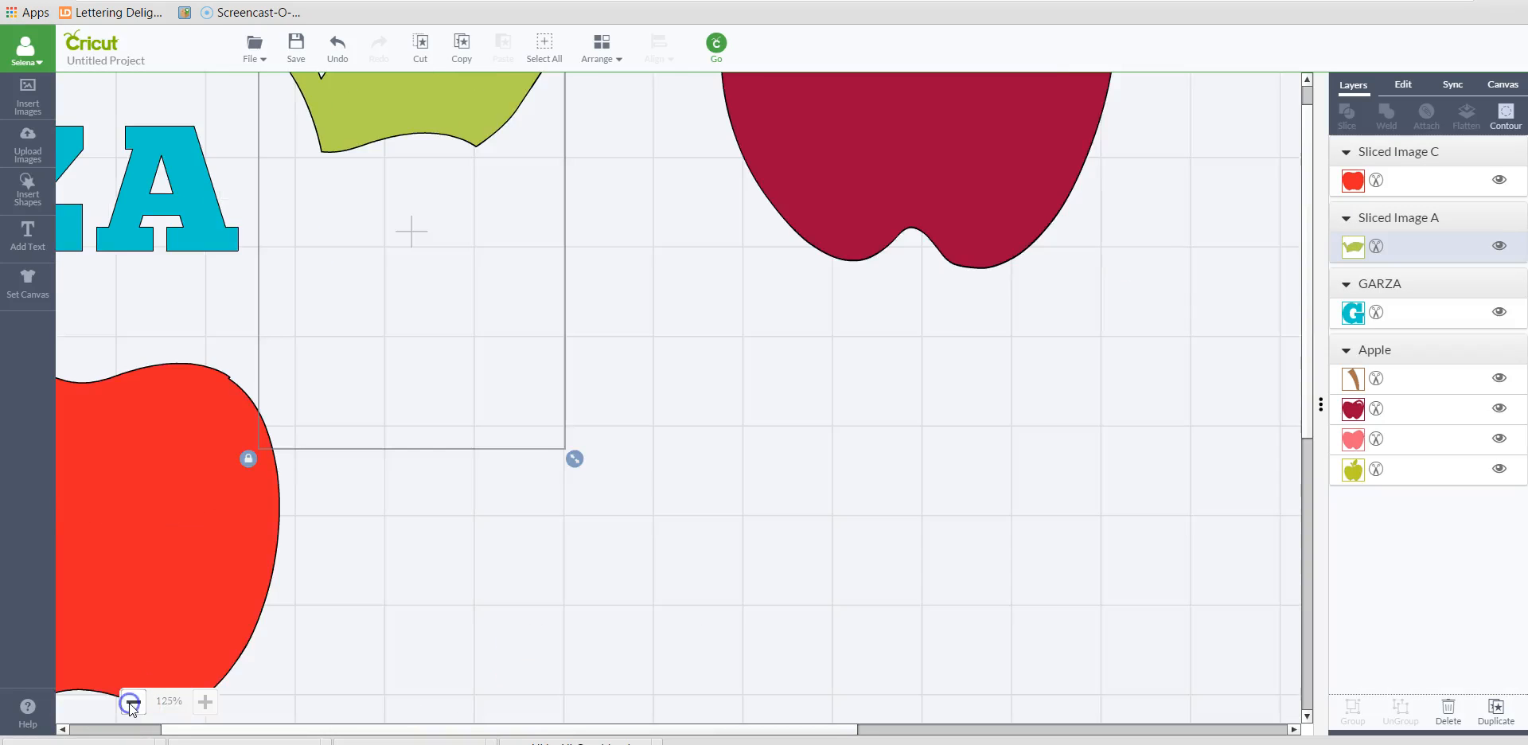
{"action": "left_click", "coordinate": [129, 701]}
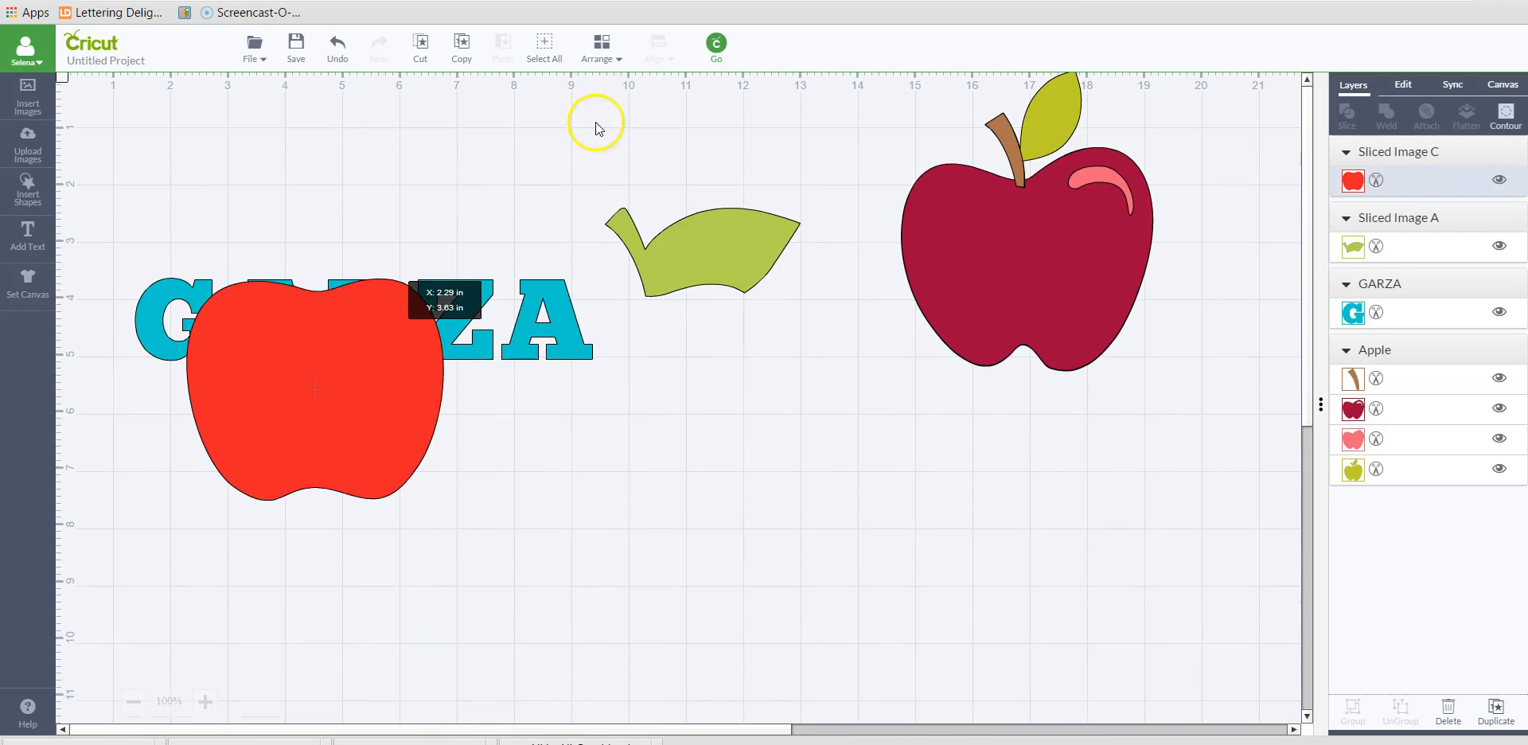
Send the red apple to the back so it sits behind the GARZA lettering
{"action": "left_click", "coordinate": [601, 46]}
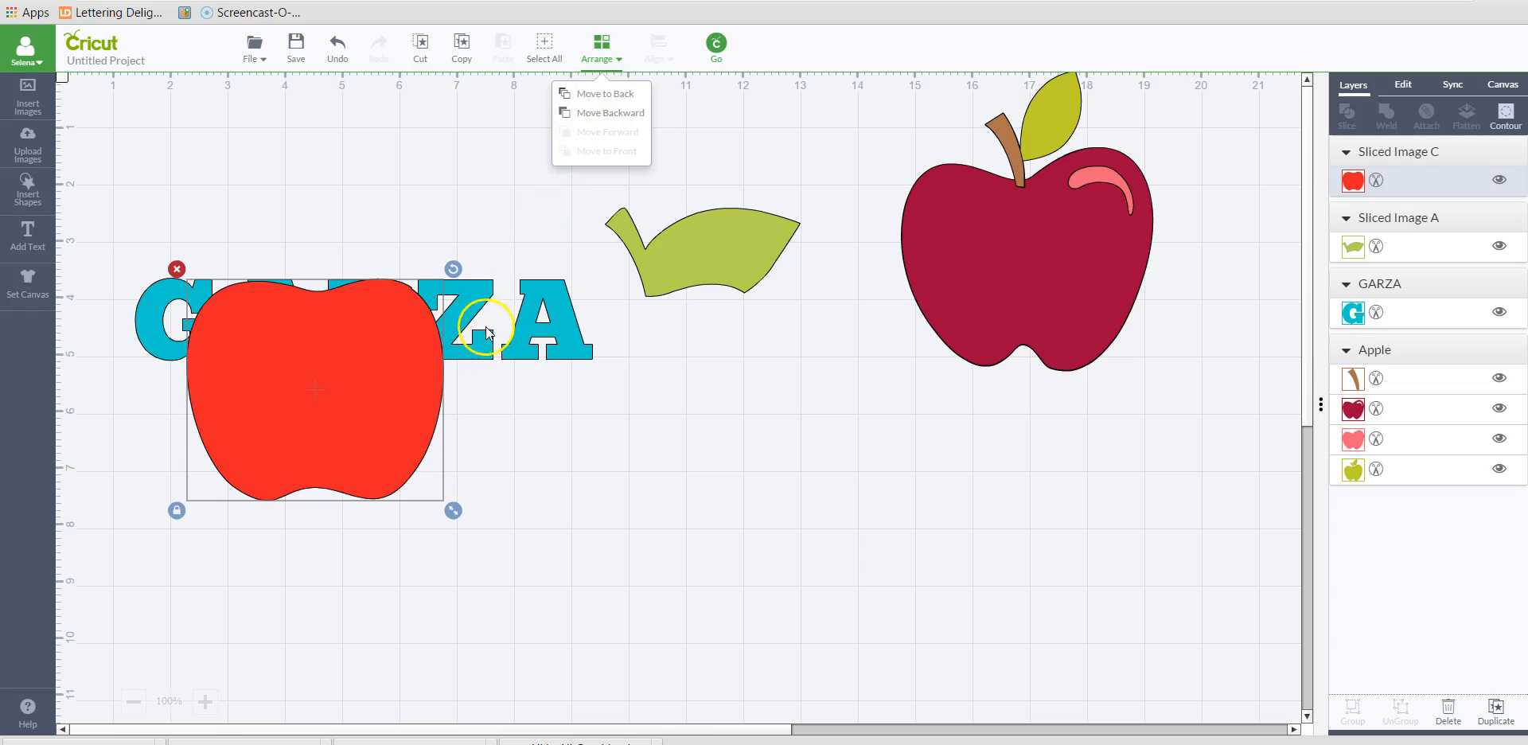
{"action": "left_click", "coordinate": [607, 92]}
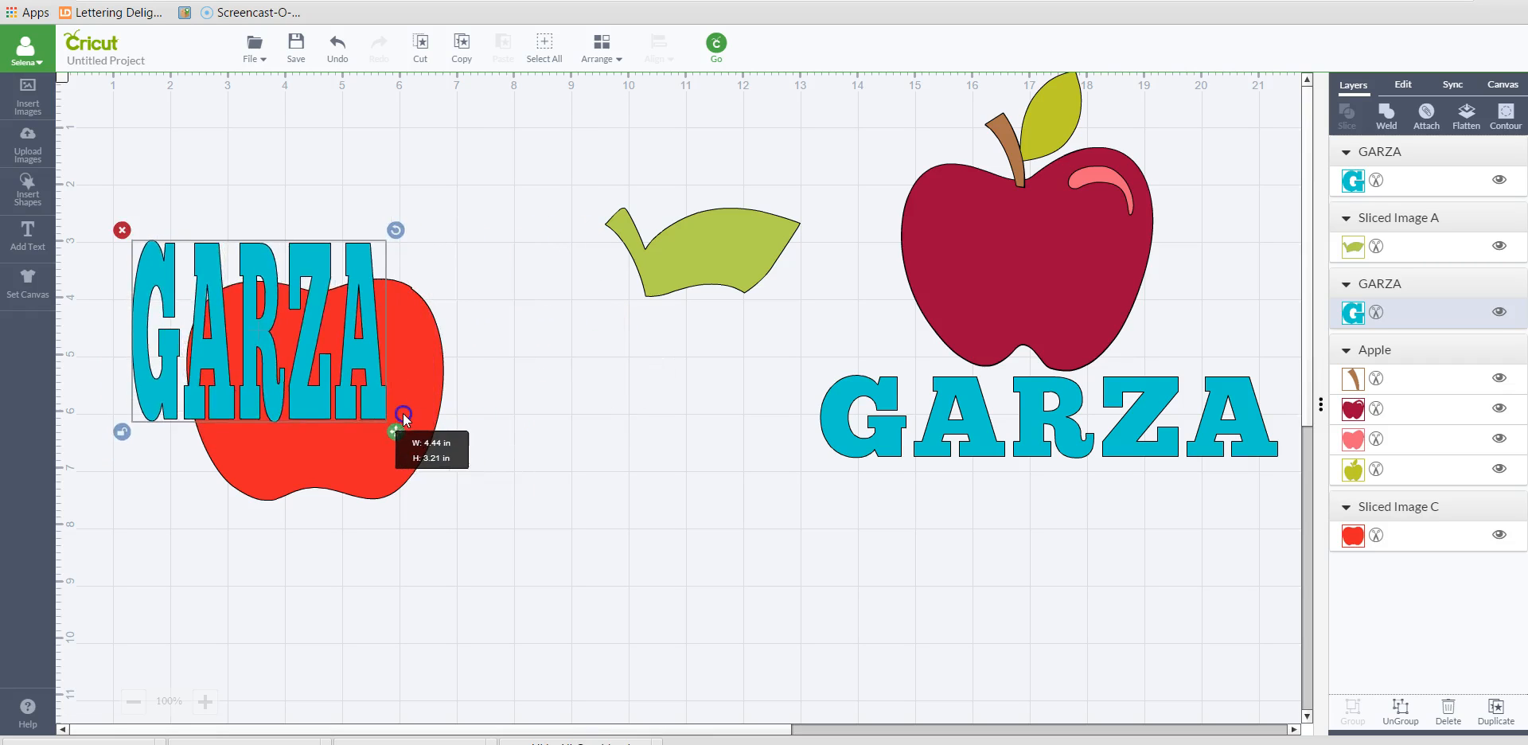
Stretch GARZA taller and wider over the red apple and tighten its letter spacing
{"action": "left_click_drag", "start_coordinate": [404, 414], "coordinate": [410, 424]}
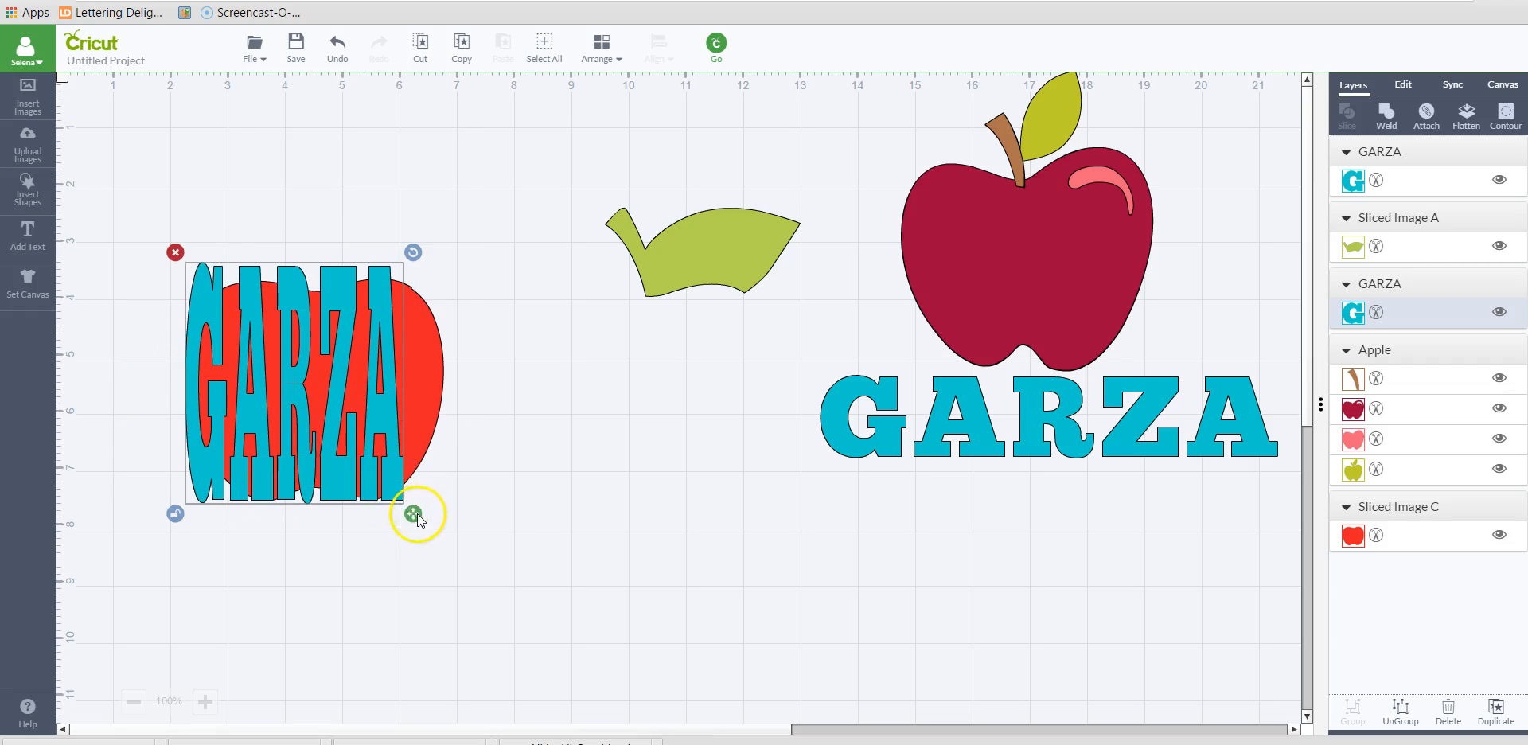
{"action": "left_click_drag", "start_coordinate": [417, 514], "coordinate": [454, 517]}
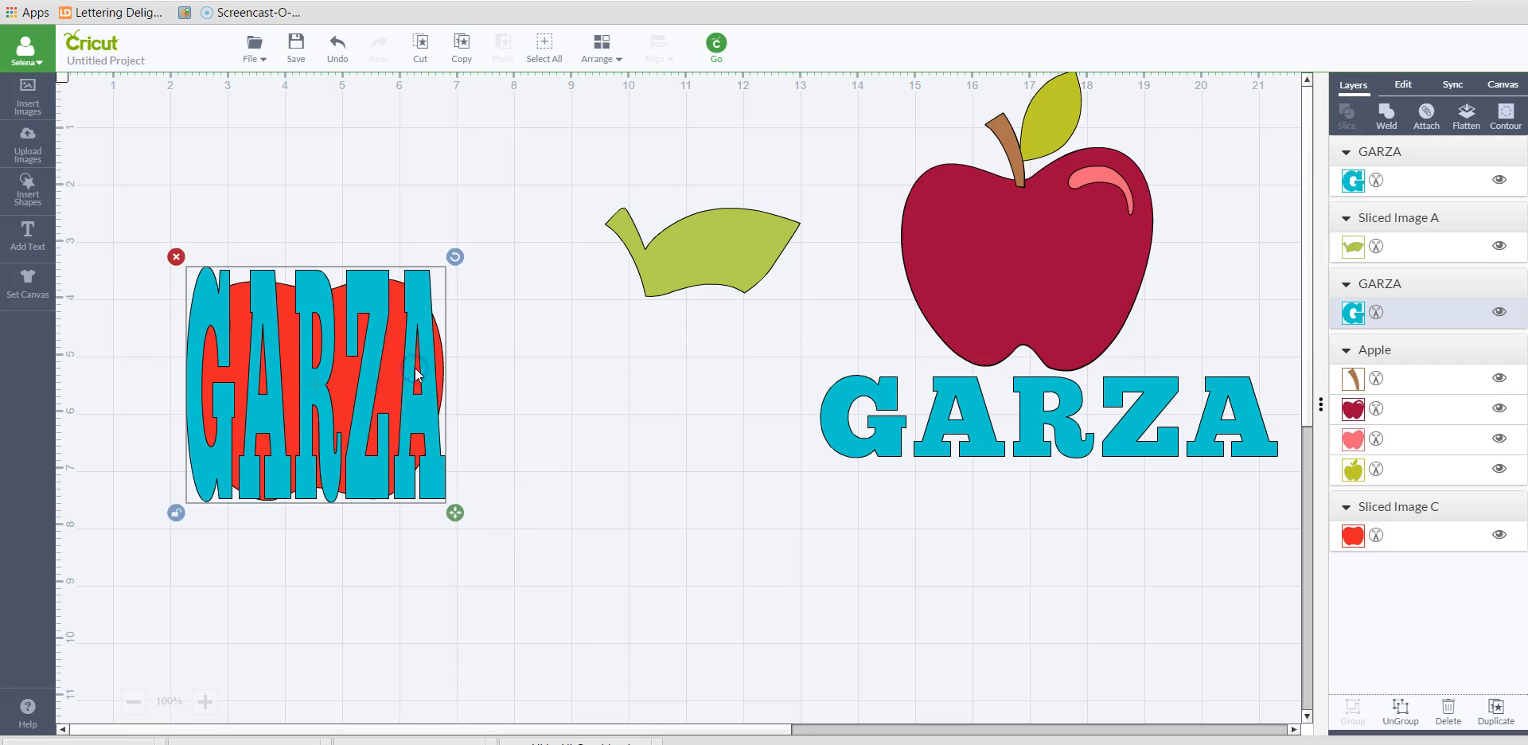
{"action": "left_click", "coordinate": [1403, 84]}
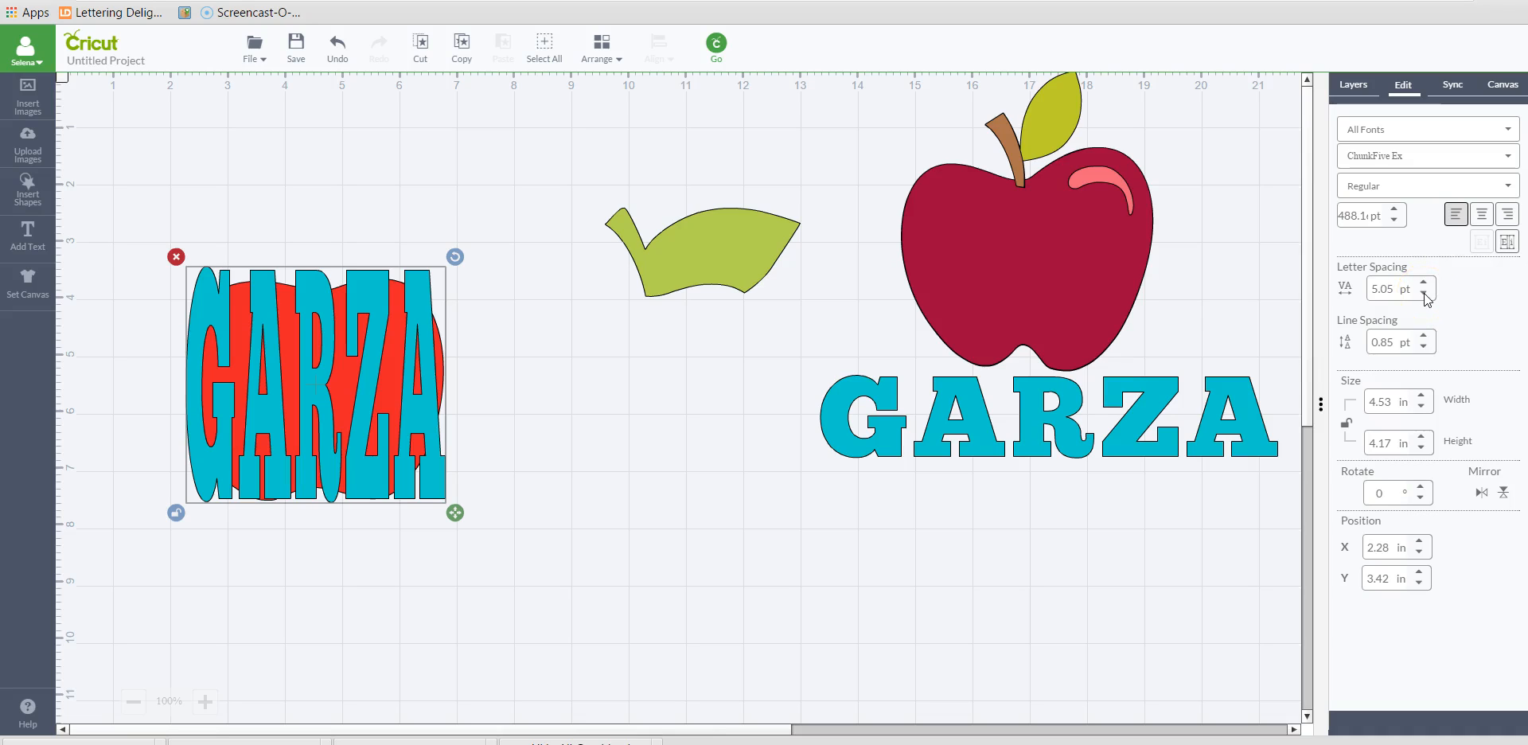
{"action": "left_click", "coordinate": [1422, 289]}
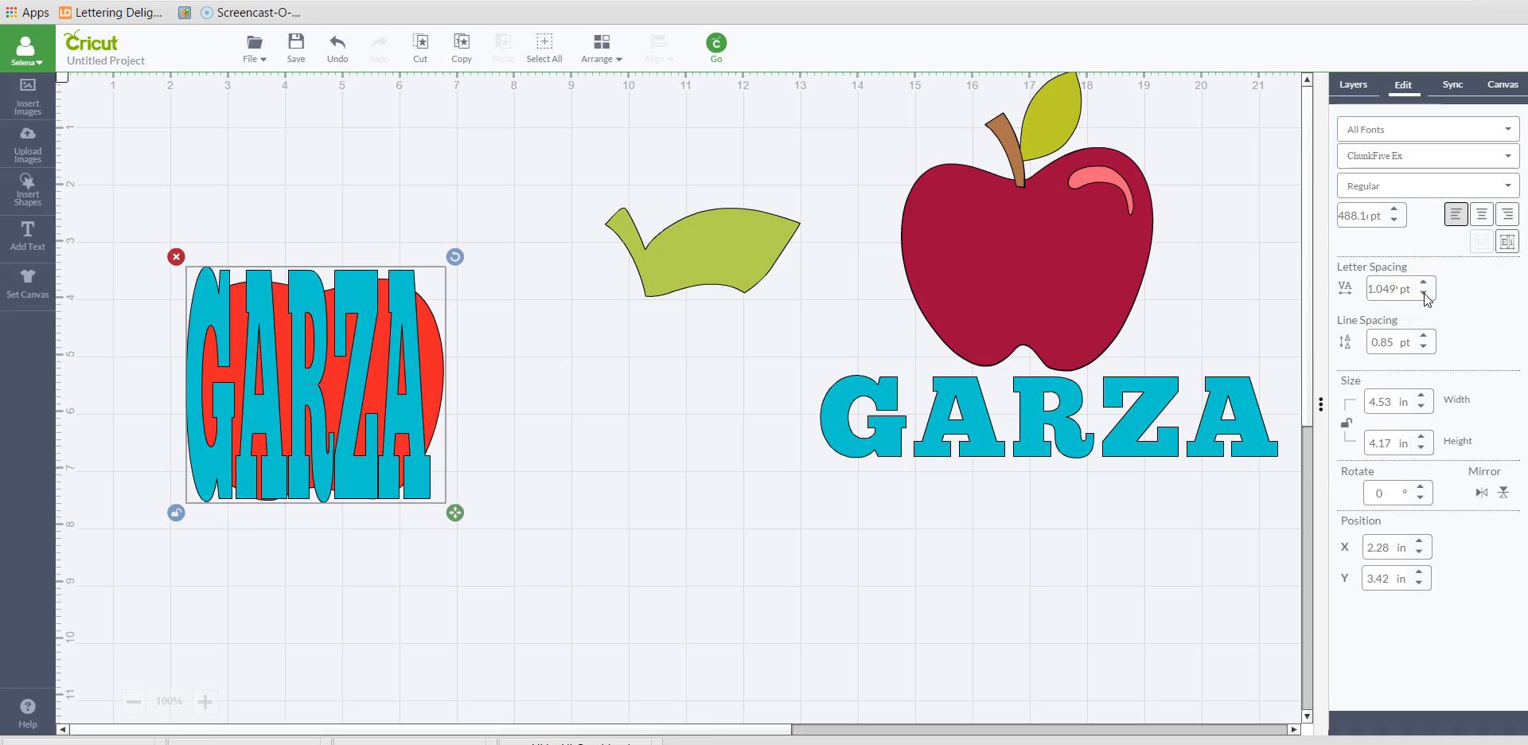
Fine-tune GARZA's size and center it over the red apple, then start selecting both
{"action": "left_click_drag", "start_coordinate": [455, 513], "coordinate": [460, 510]}
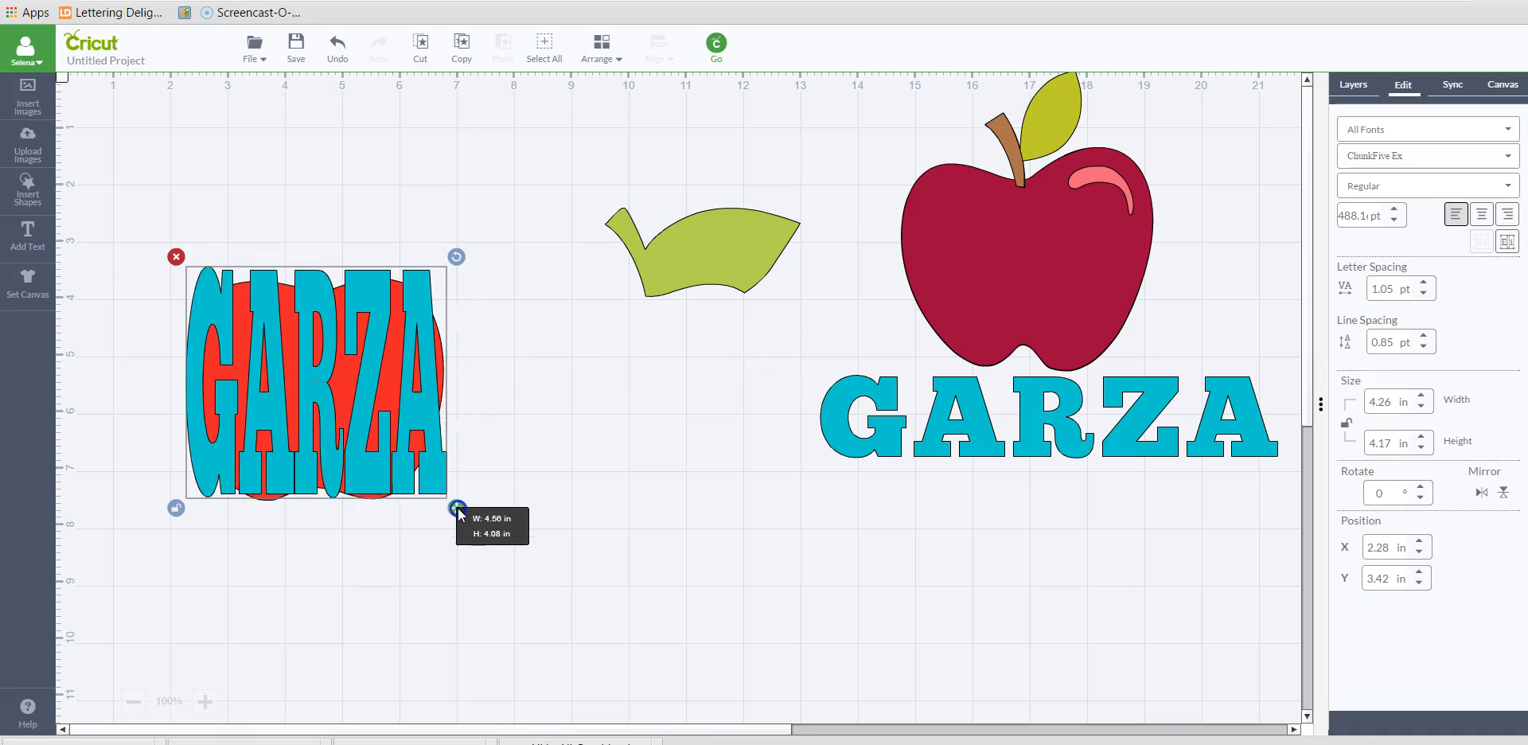
{"action": "left_click_drag", "start_coordinate": [459, 508], "coordinate": [463, 517]}
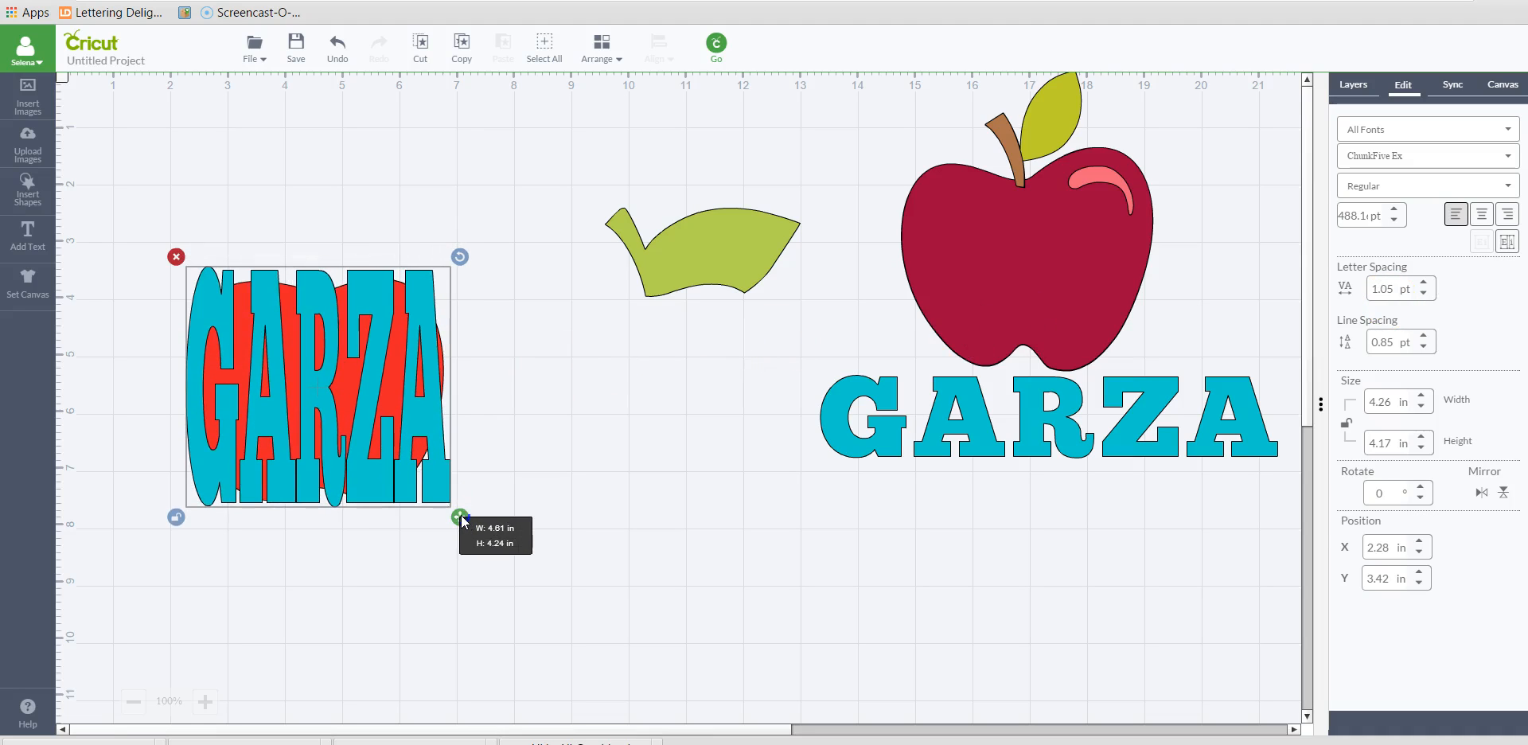
{"action": "left_click_drag", "start_coordinate": [462, 517], "coordinate": [440, 427]}
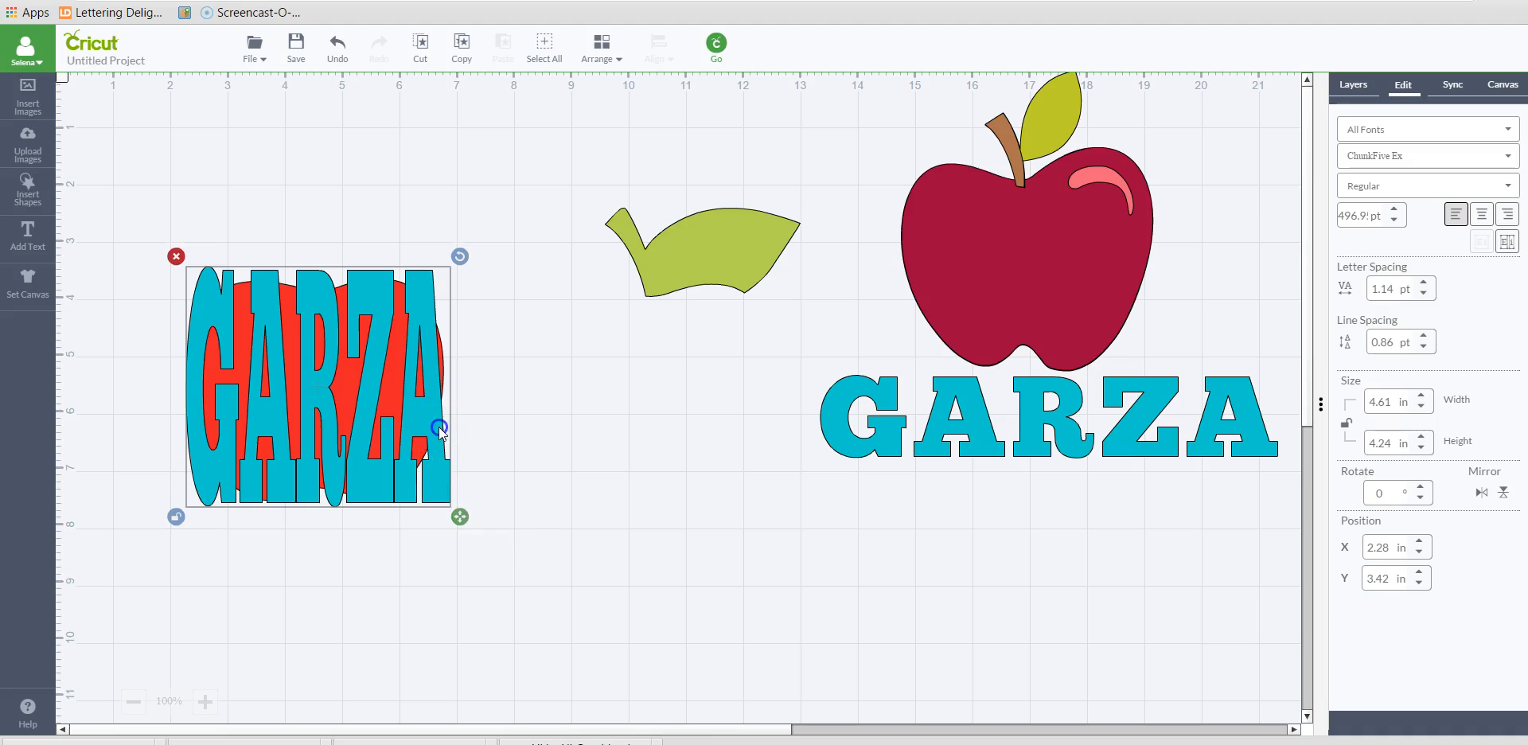
{"action": "left_click_drag", "start_coordinate": [444, 430], "coordinate": [441, 427]}
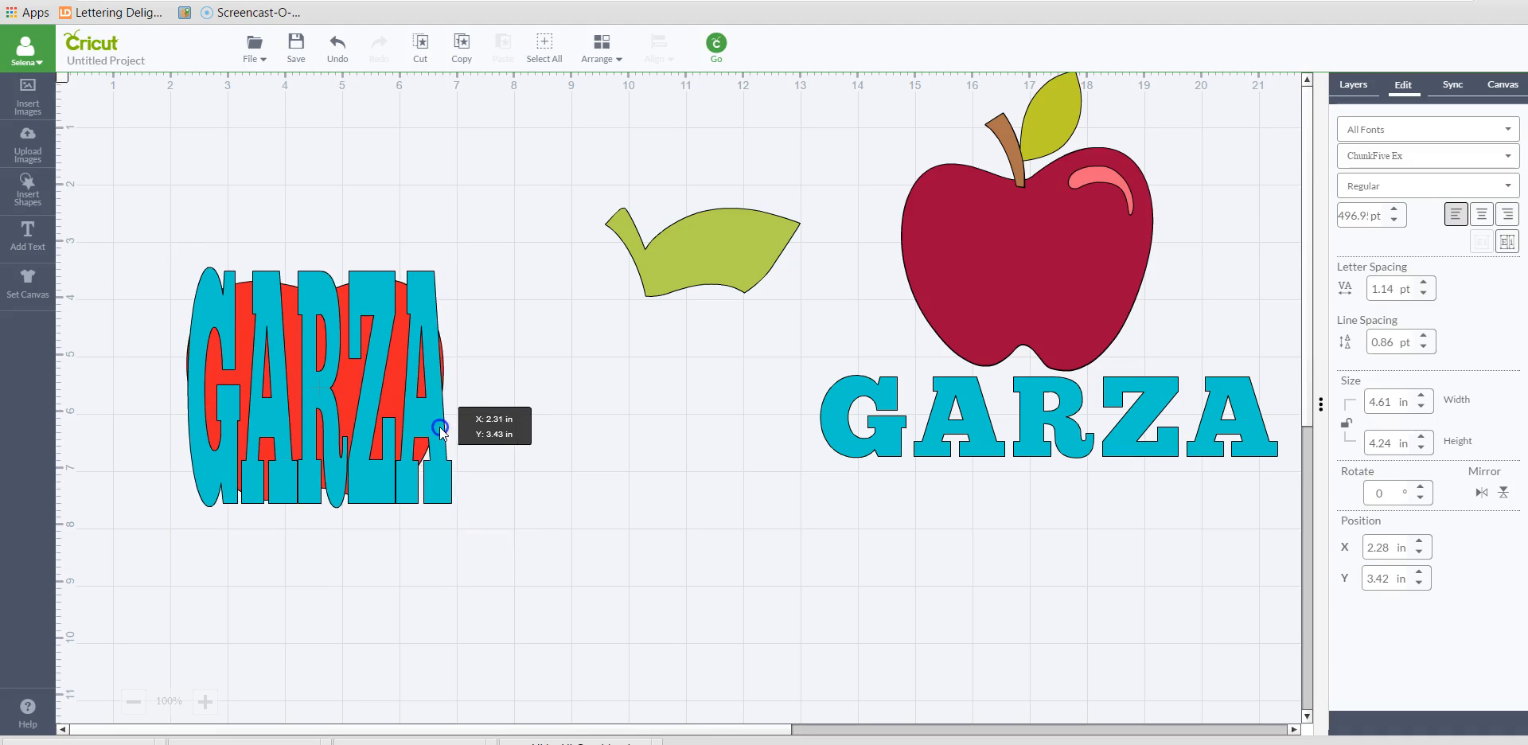
{"action": "left_click_drag", "start_coordinate": [441, 426], "coordinate": [457, 510]}
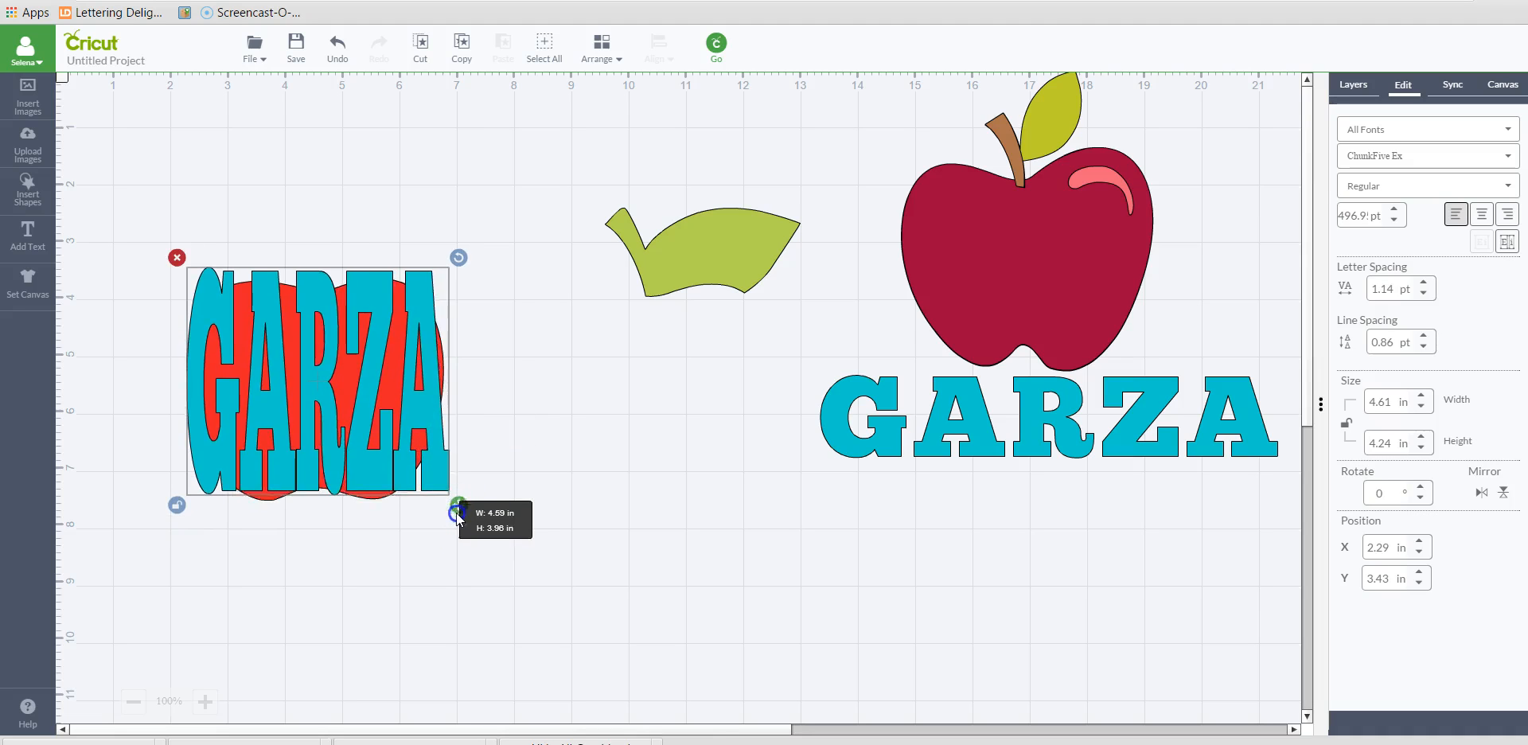
{"action": "left_click_drag", "start_coordinate": [457, 511], "coordinate": [429, 409]}
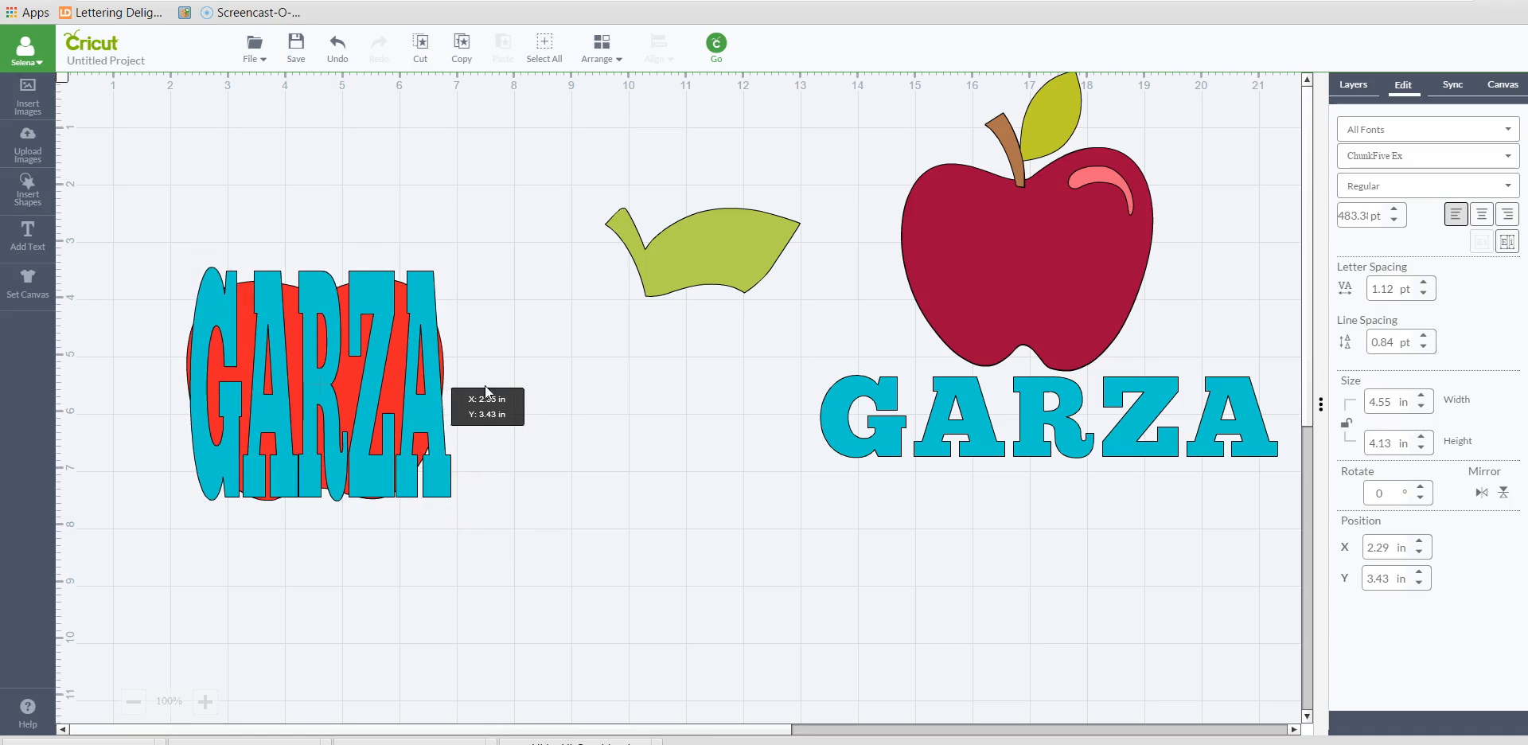
{"action": "left_click", "coordinate": [322, 380]}
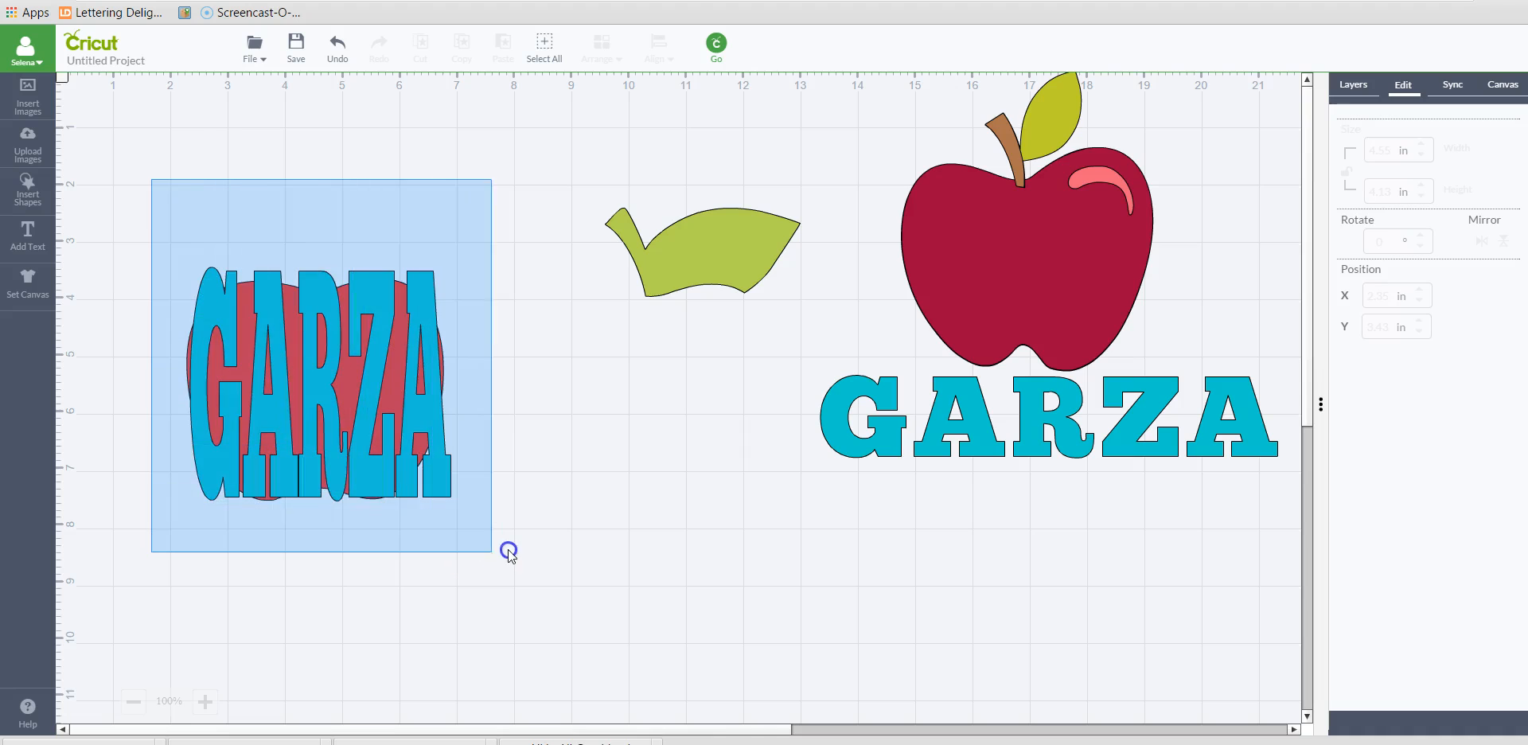
Slice GARZA out of the red apple via the Layers panel and pick a leftover piece to delete
{"action": "left_click", "coordinate": [321, 380]}
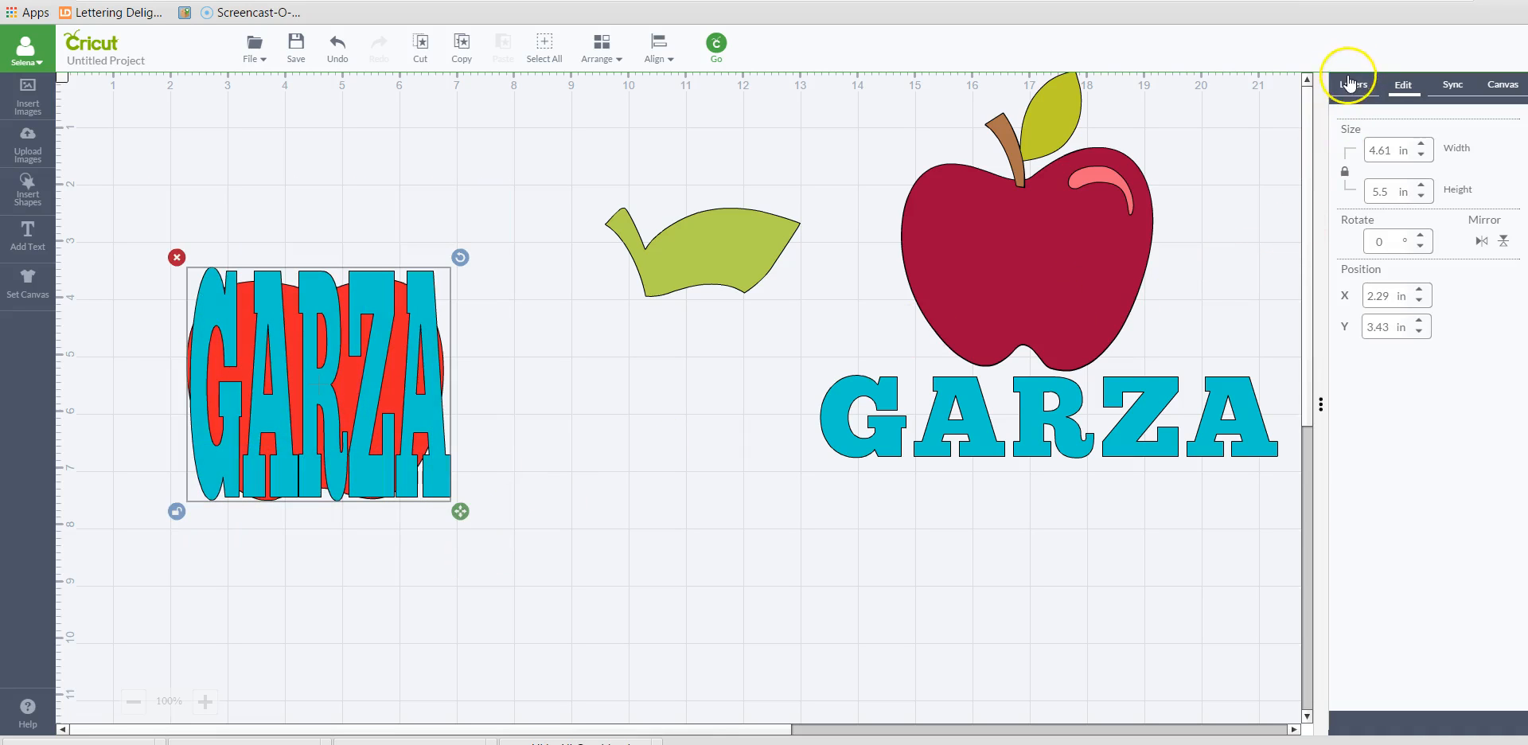
{"action": "left_click", "coordinate": [1353, 85]}
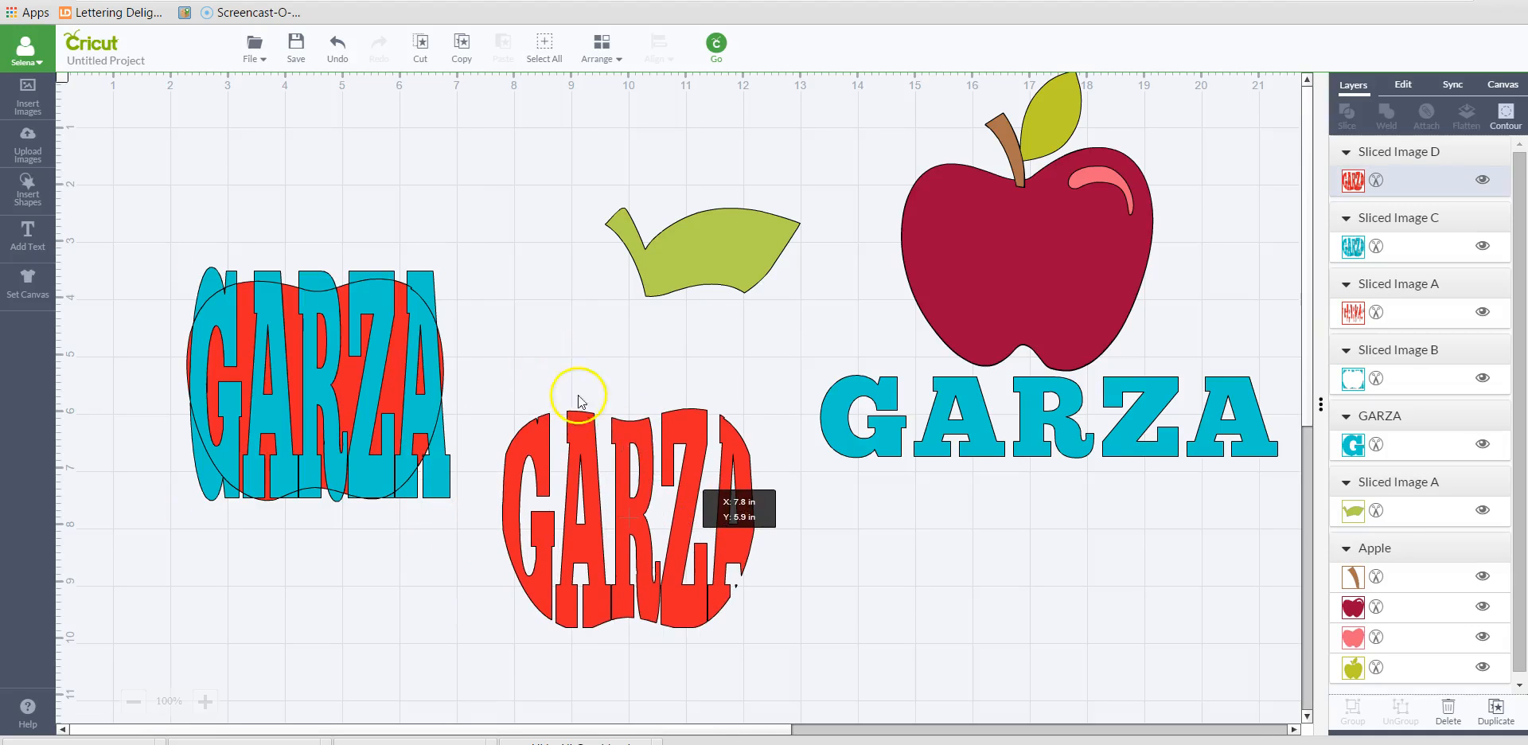
{"action": "left_click", "coordinate": [312, 381]}
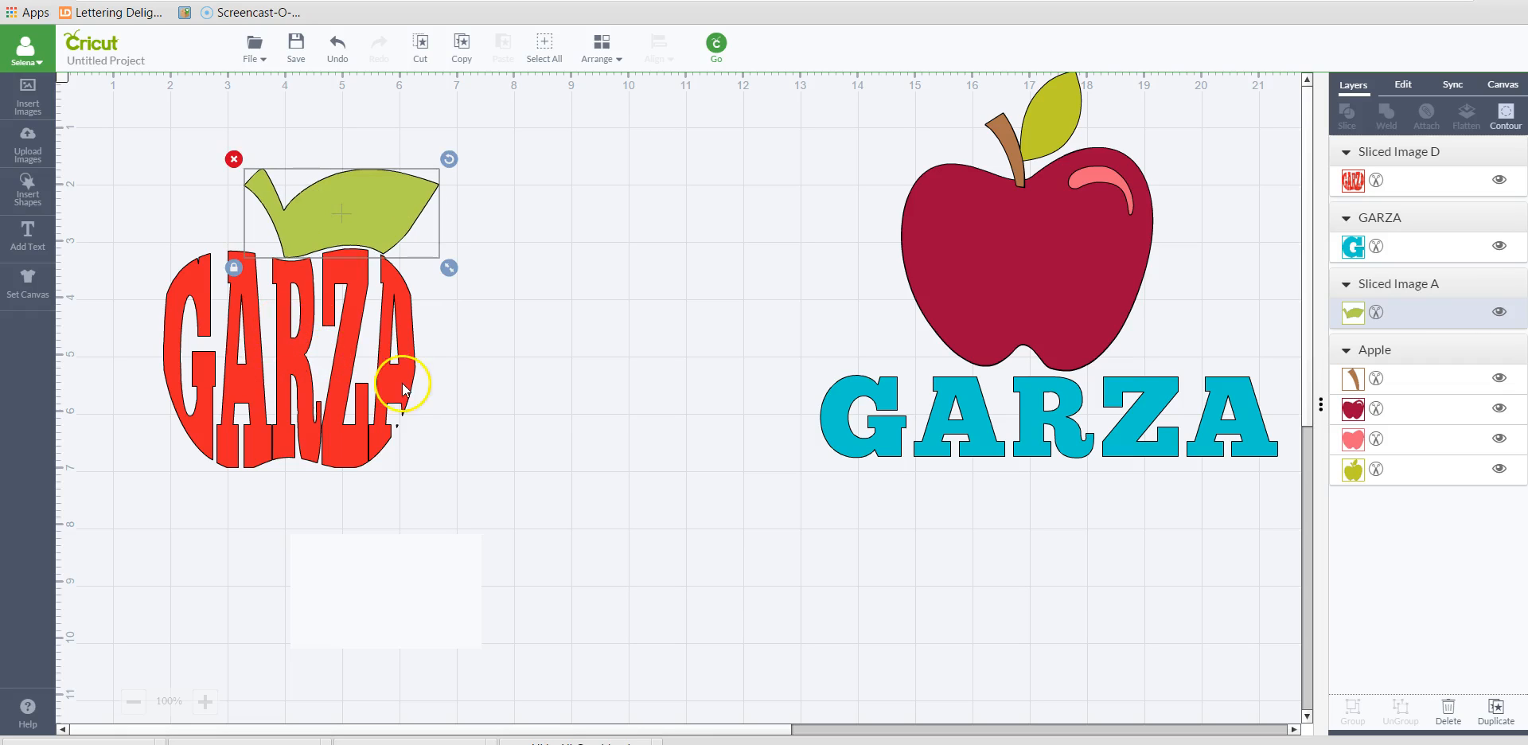
{"action": "mouse_move", "coordinate": [1131, 274]}
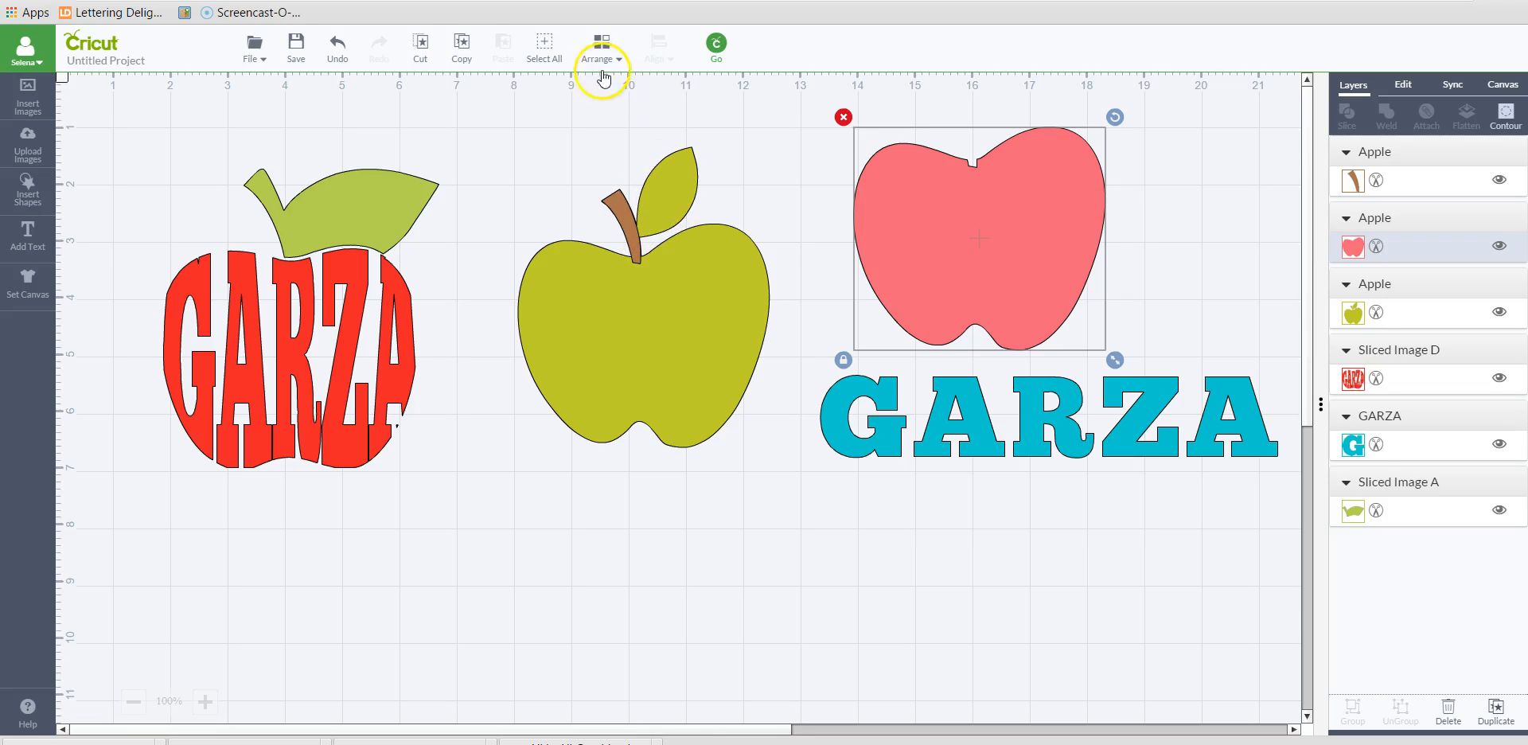
Restack the pink shape over the green apple and slice them into body and leaf-and-stem pieces
{"action": "left_click", "coordinate": [337, 47]}
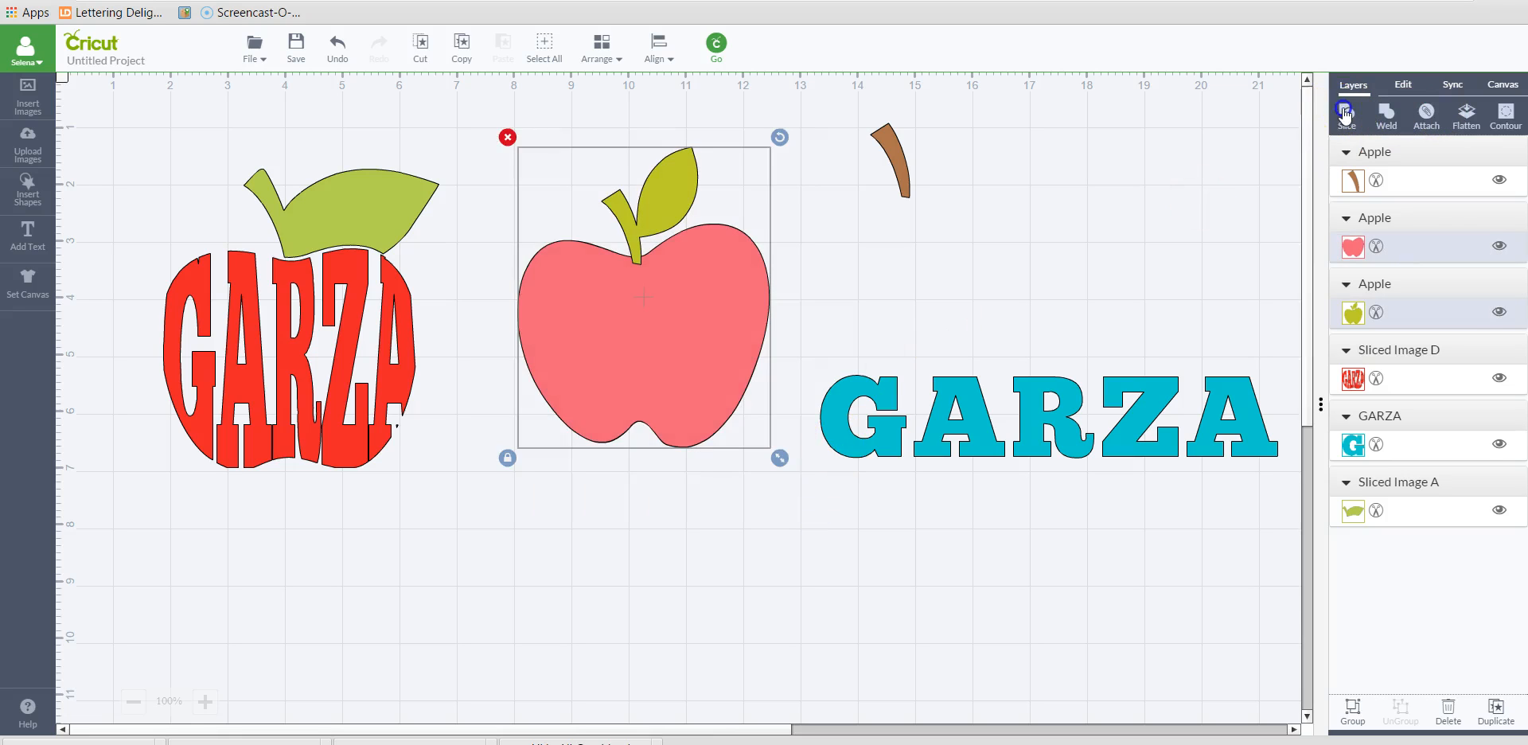
{"action": "left_click", "coordinate": [1347, 115]}
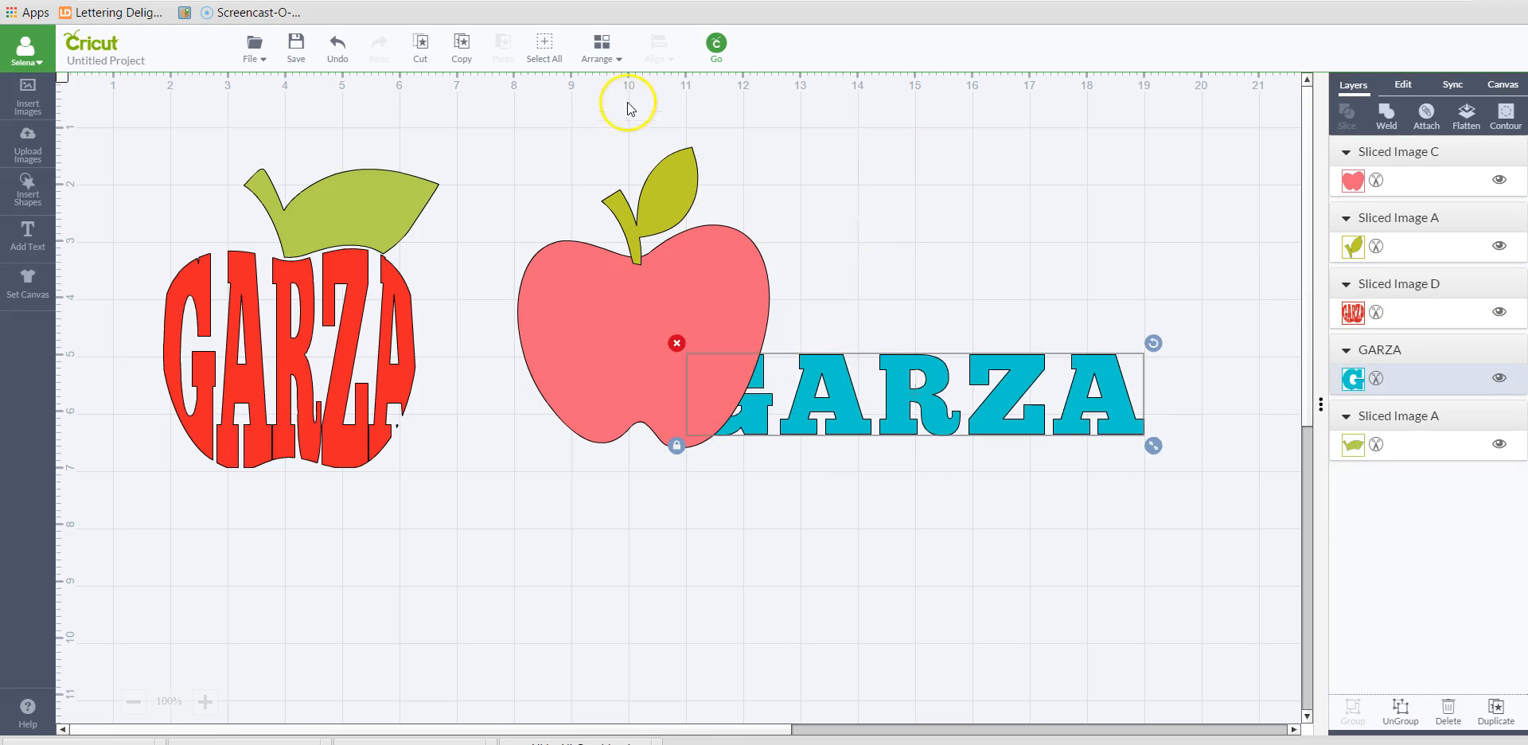
Move GARZA to the front of the pink apple and resize it to cover the apple body
{"action": "left_click", "coordinate": [597, 46]}
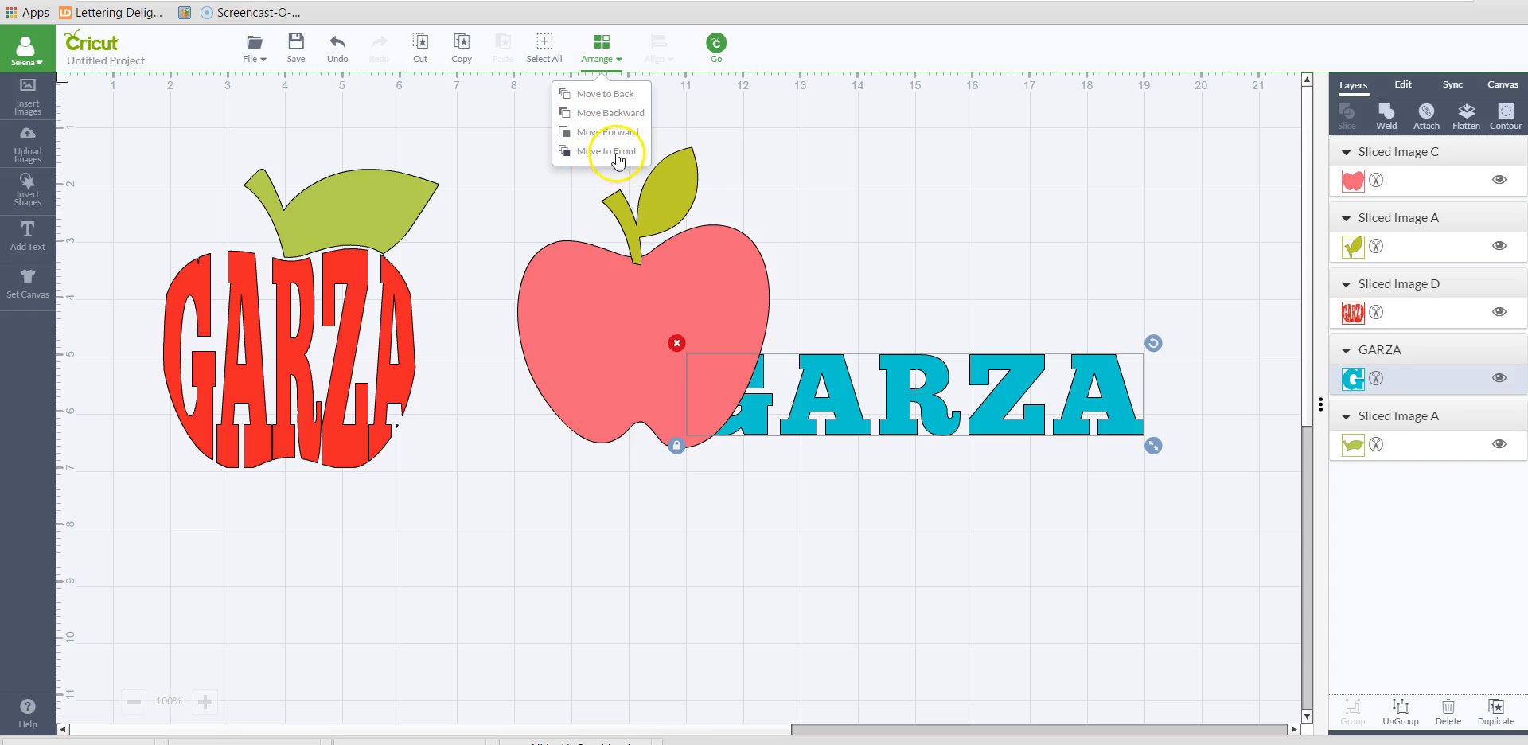
{"action": "left_click", "coordinate": [607, 151]}
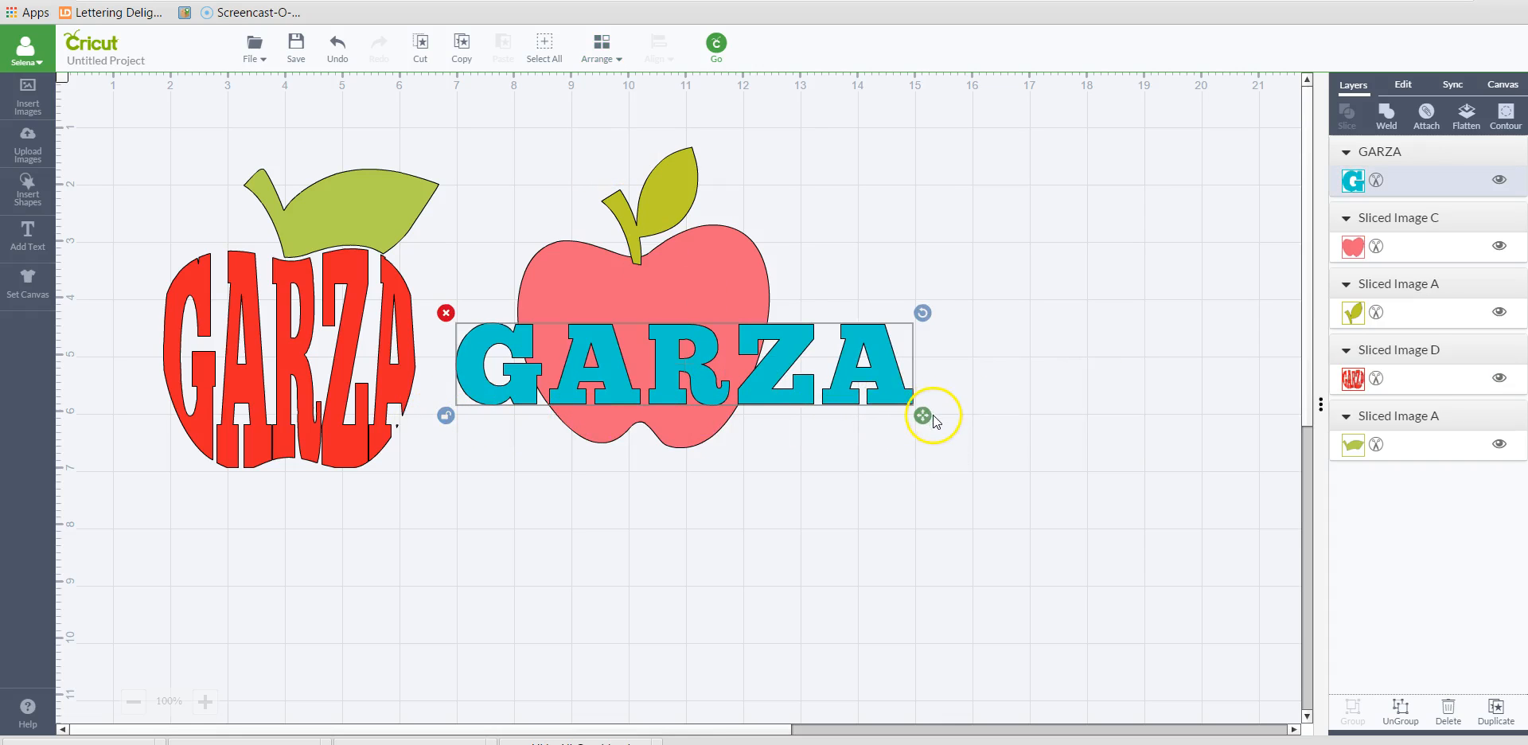
{"action": "left_click_drag", "start_coordinate": [922, 414], "coordinate": [739, 514]}
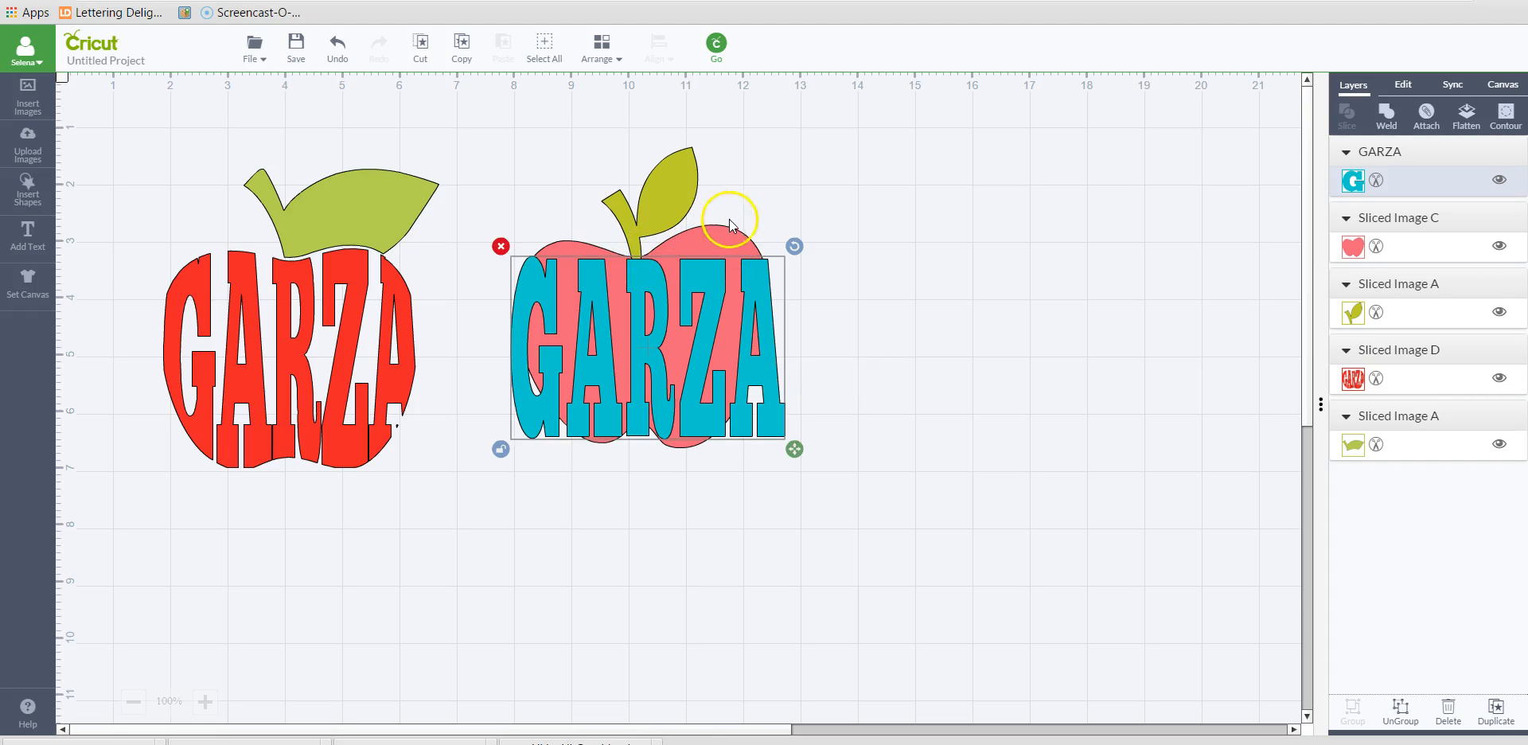
{"action": "mouse_move", "coordinate": [625, 285]}
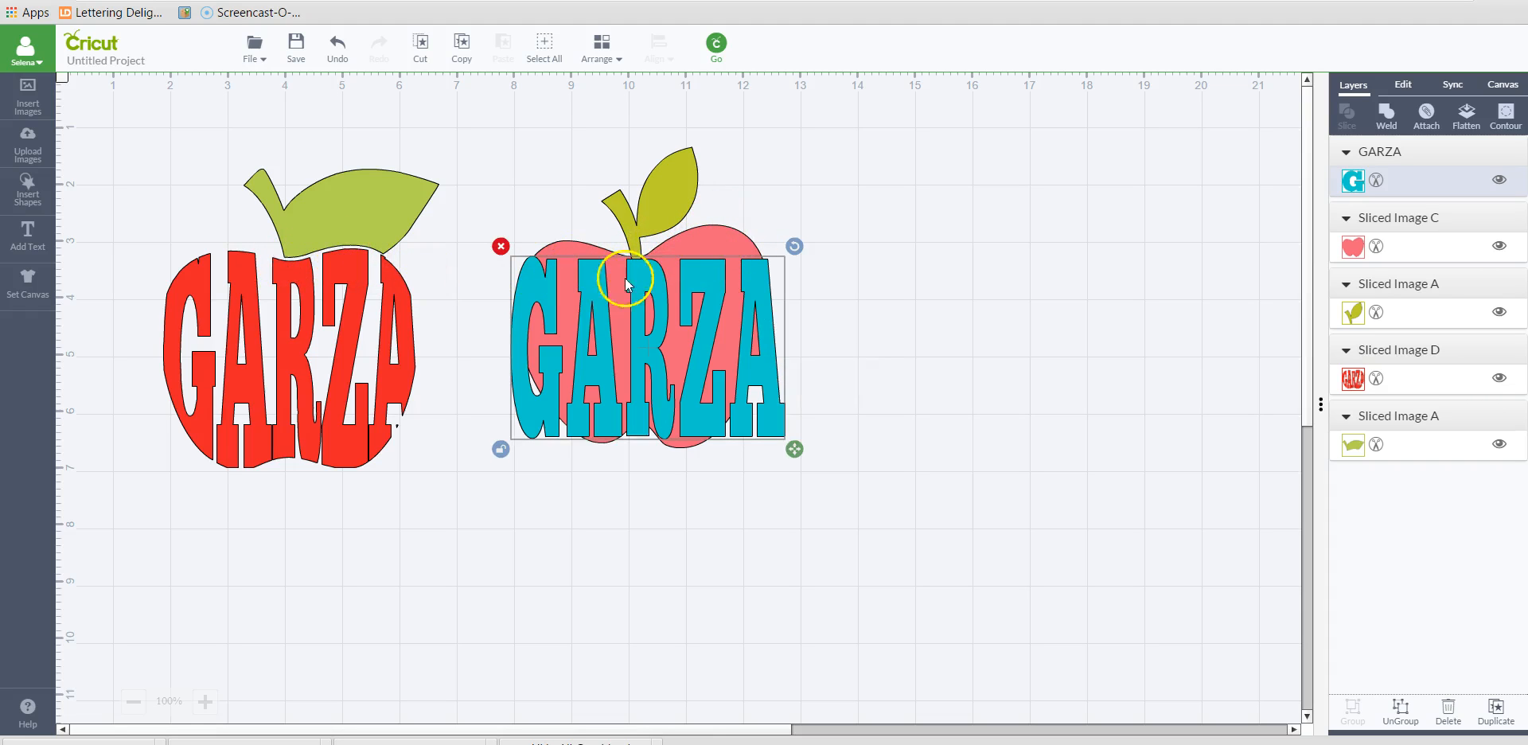
{"action": "mouse_move", "coordinate": [1149, 390]}
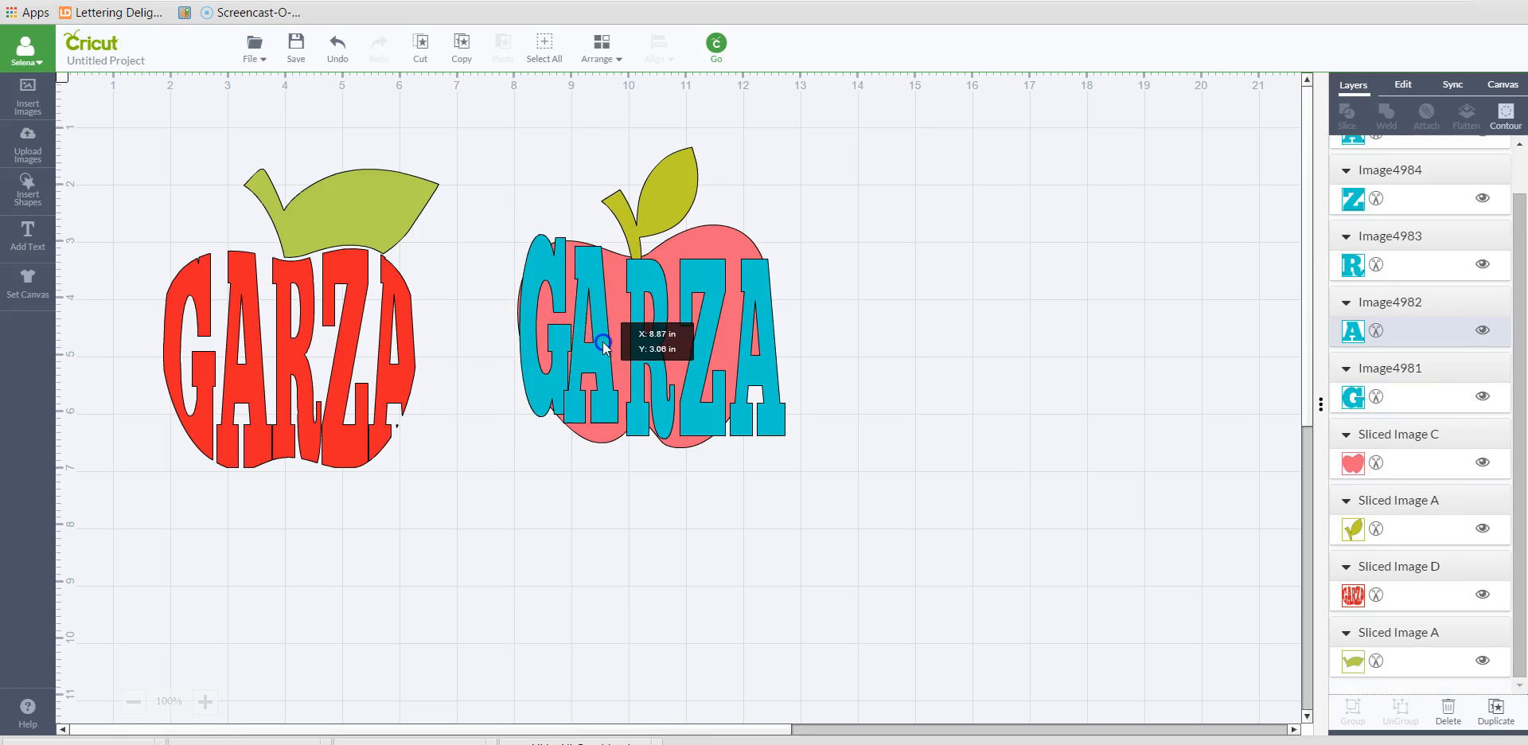
Stretch individual GARZA letters, including the last A, taller to follow the pink apple's outline
{"action": "left_click", "coordinate": [602, 346]}
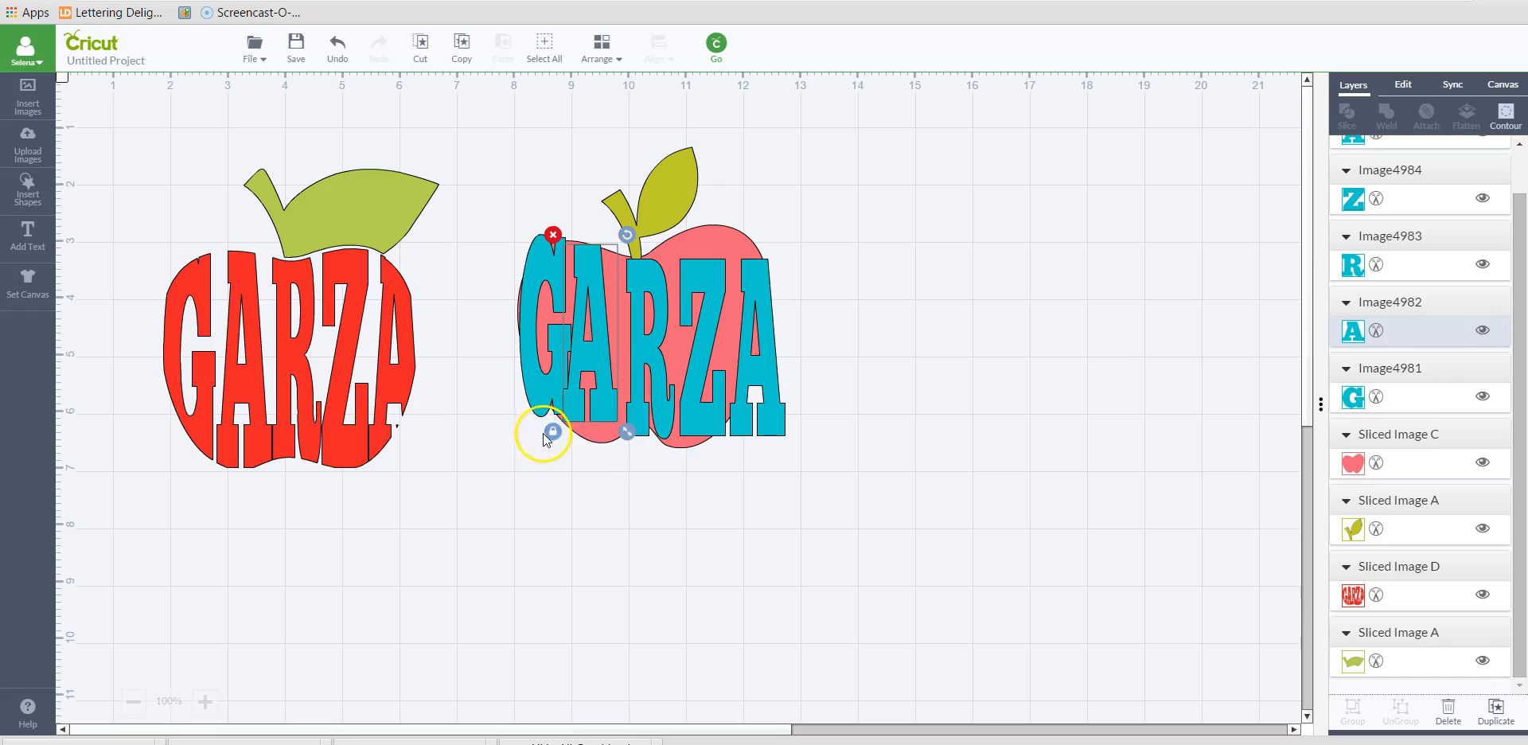
{"action": "left_click_drag", "start_coordinate": [552, 432], "coordinate": [632, 447]}
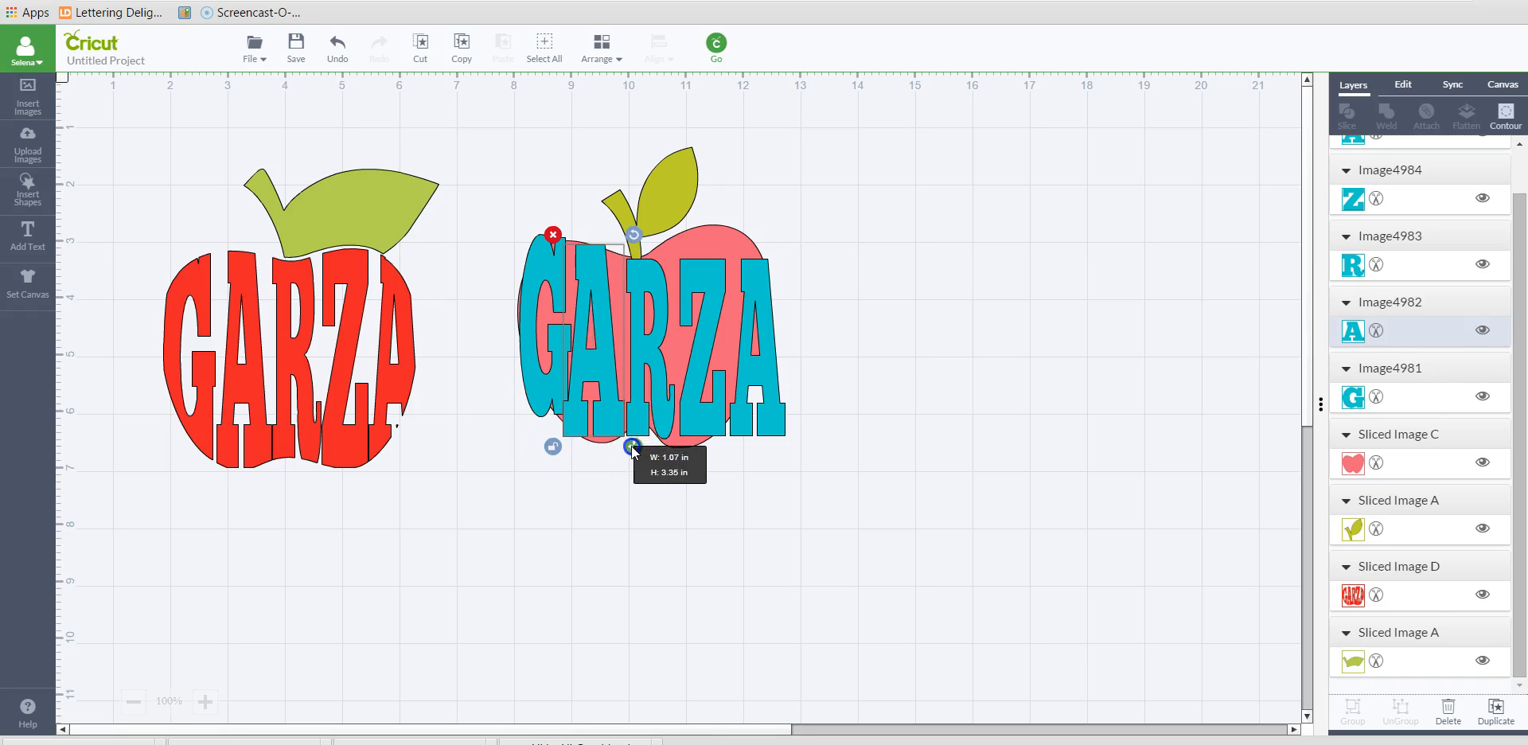
{"action": "left_click_drag", "start_coordinate": [632, 447], "coordinate": [632, 449]}
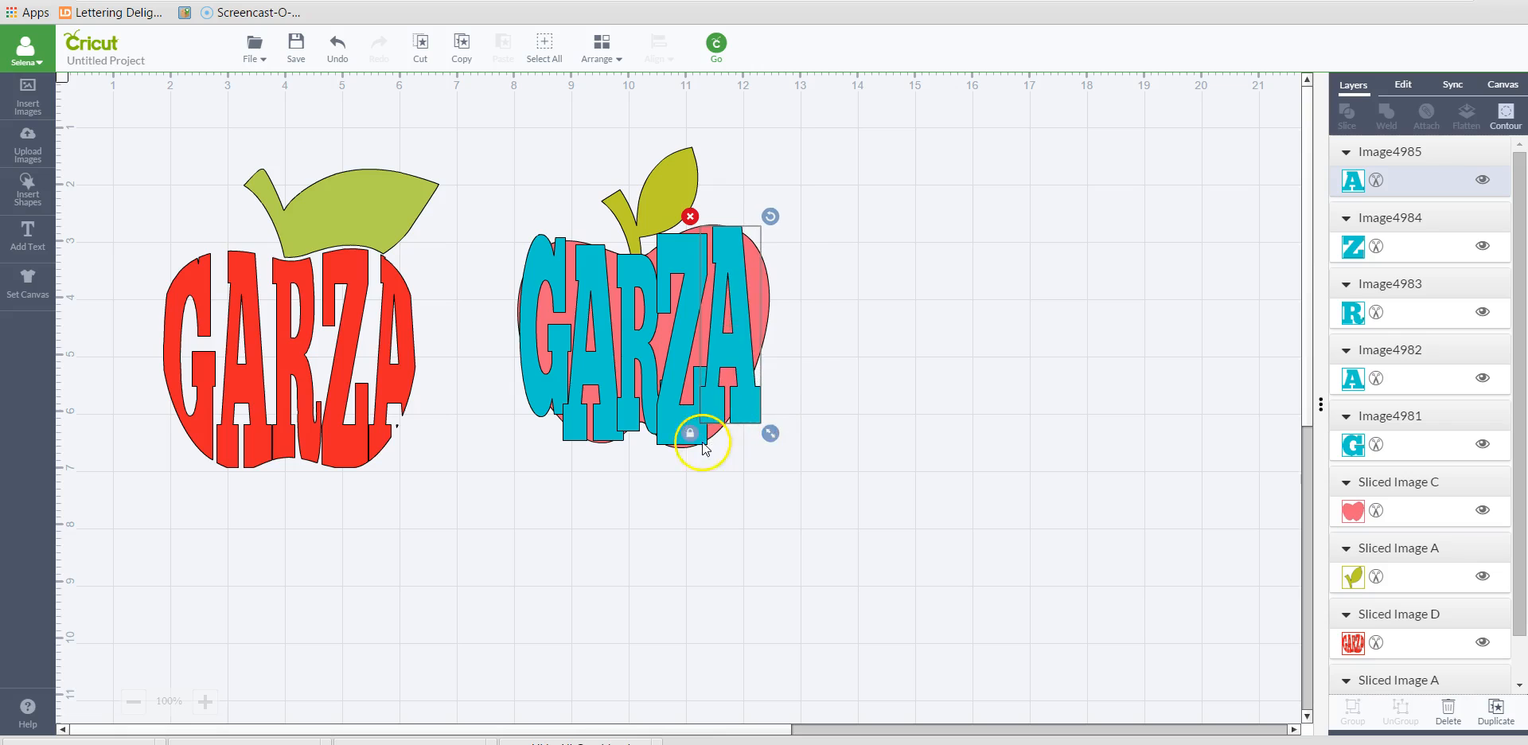
{"action": "left_click_drag", "start_coordinate": [705, 444], "coordinate": [793, 439]}
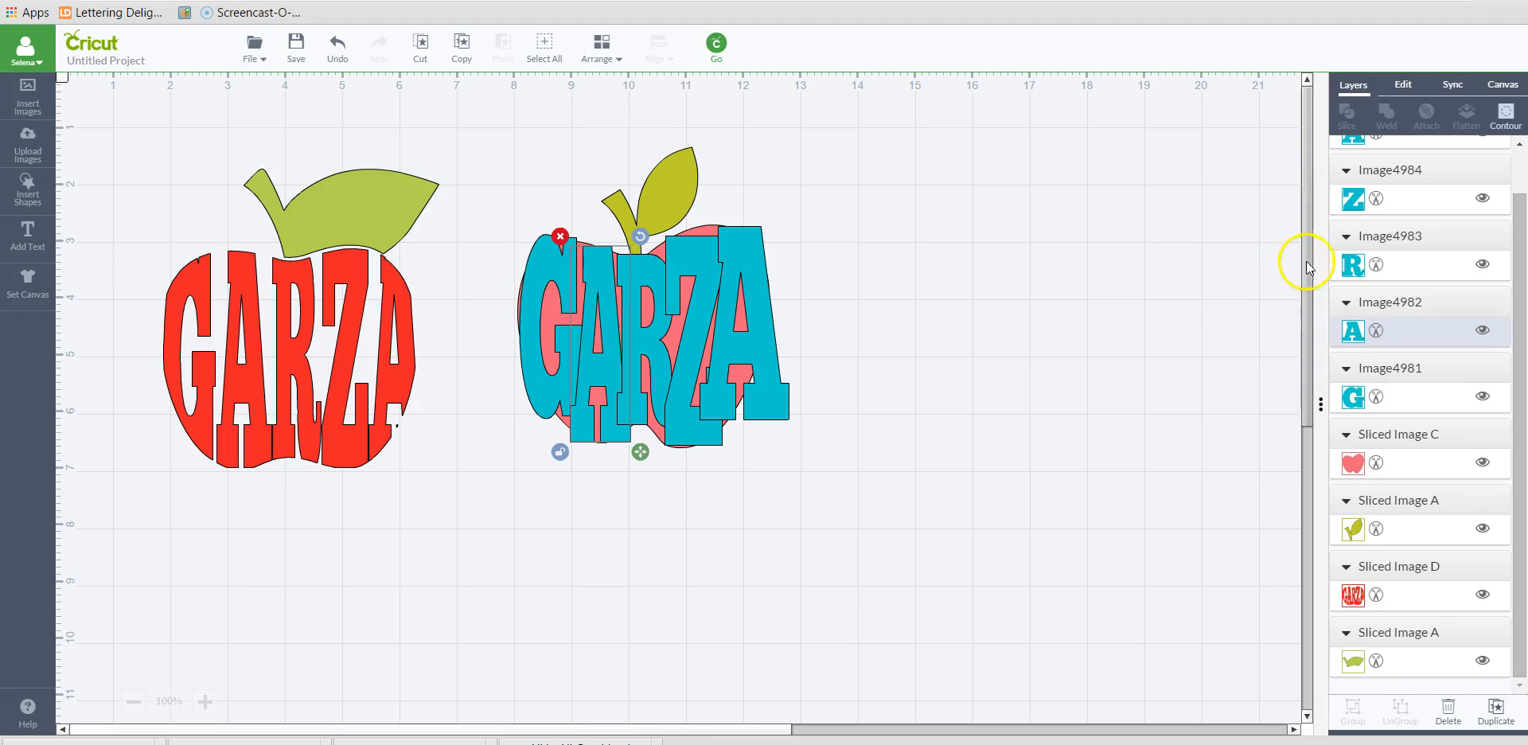
{"action": "mouse_move", "coordinate": [1072, 256]}
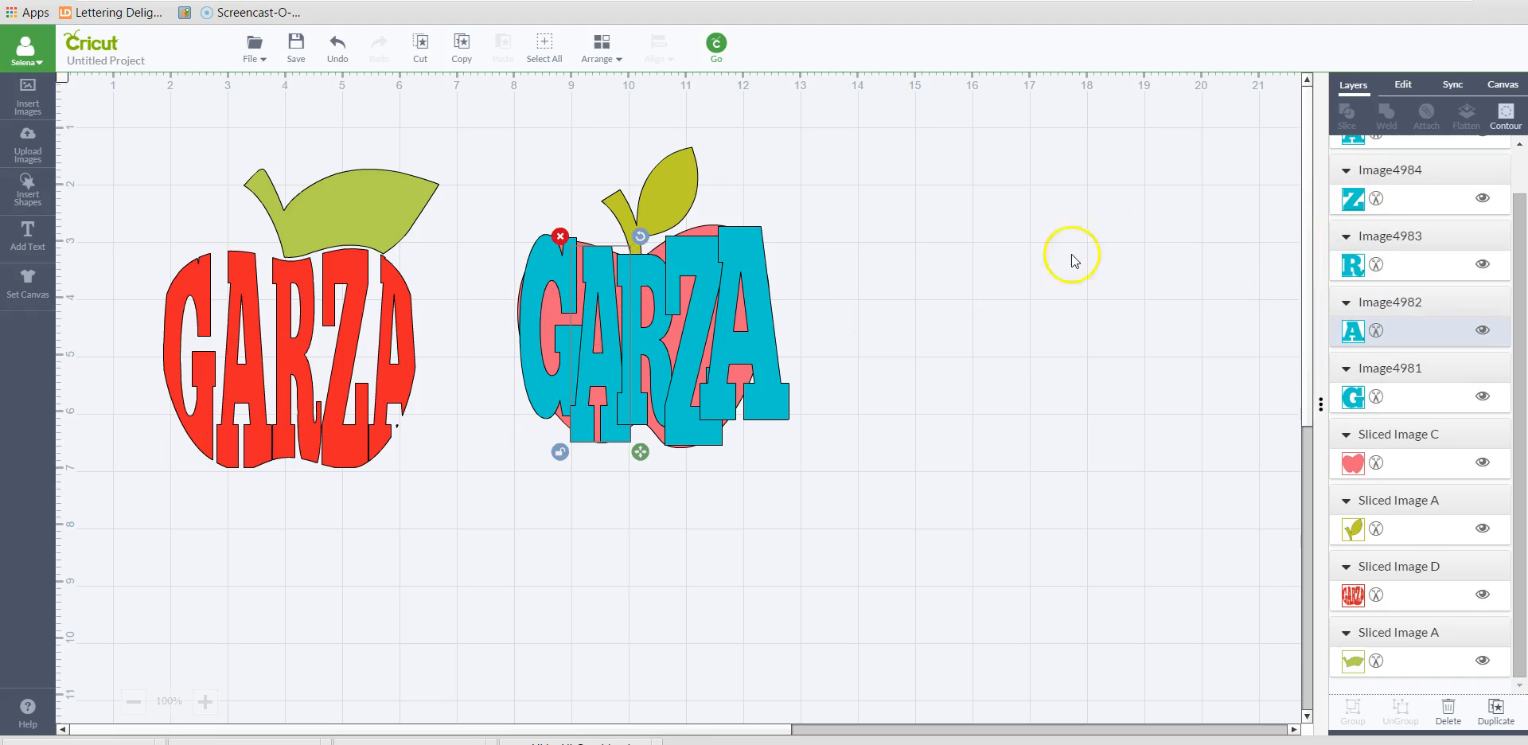
{"action": "mouse_move", "coordinate": [991, 408]}
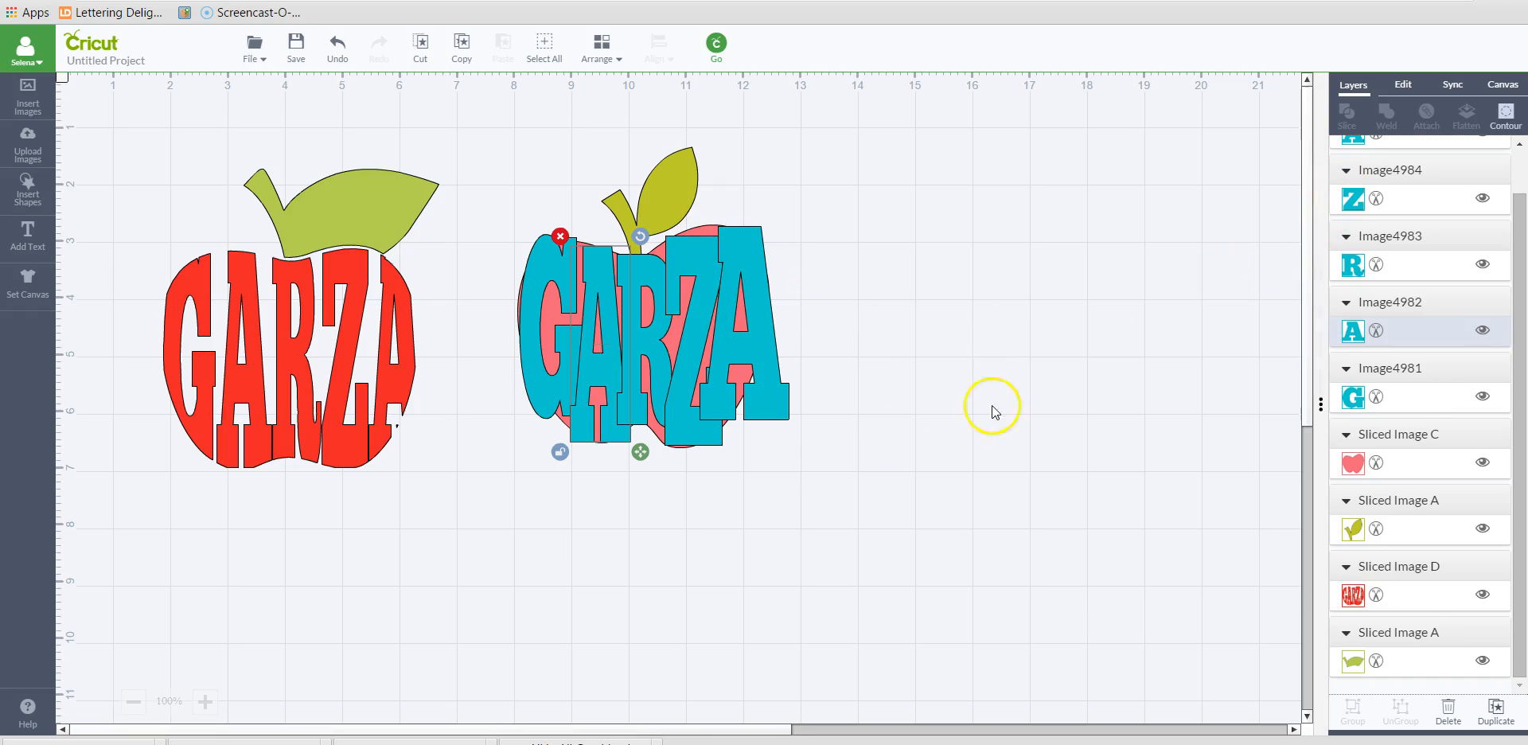
Weld the separate G-A-R-Z-A letters into one combined shape over the second apple
{"action": "left_click", "coordinate": [532, 312]}
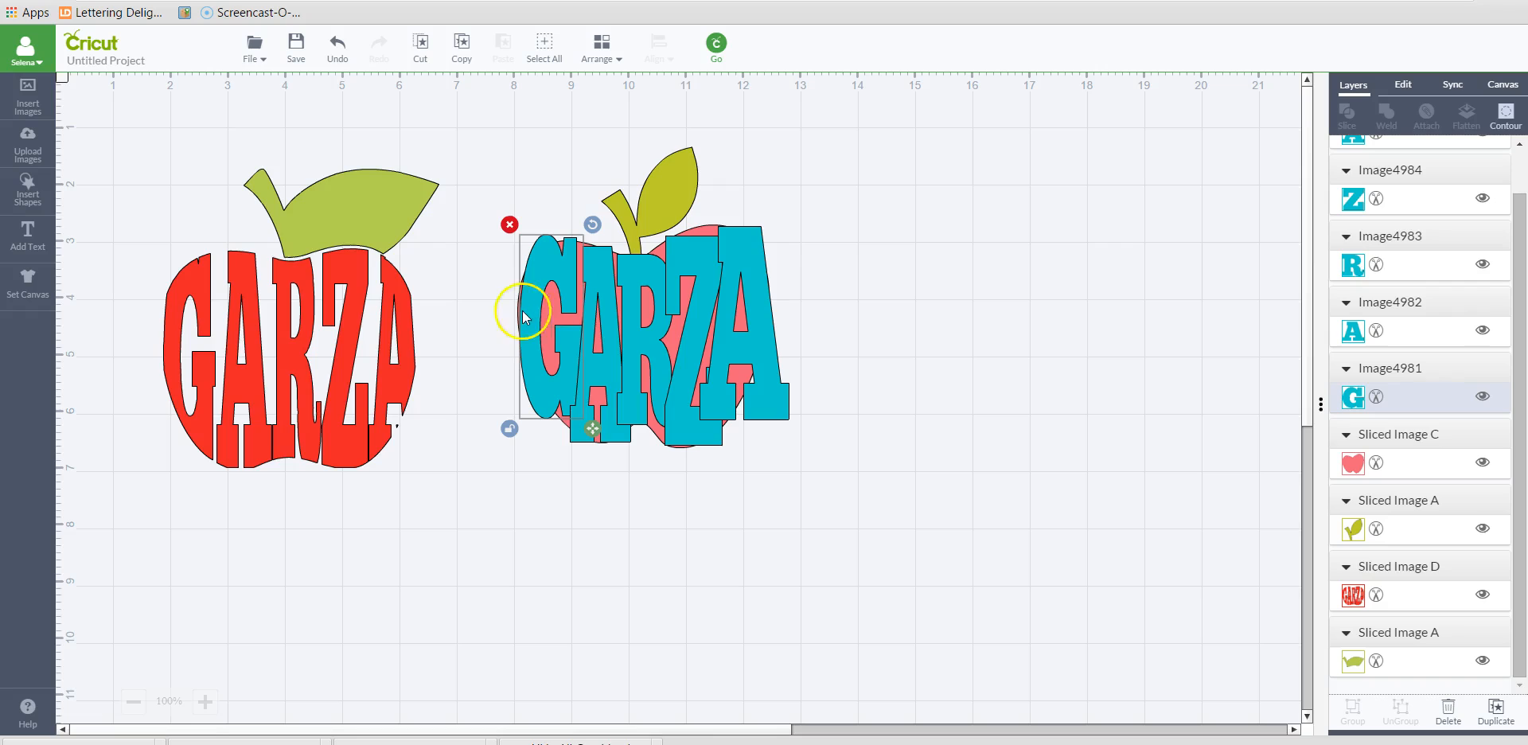
{"action": "mouse_move", "coordinate": [594, 274]}
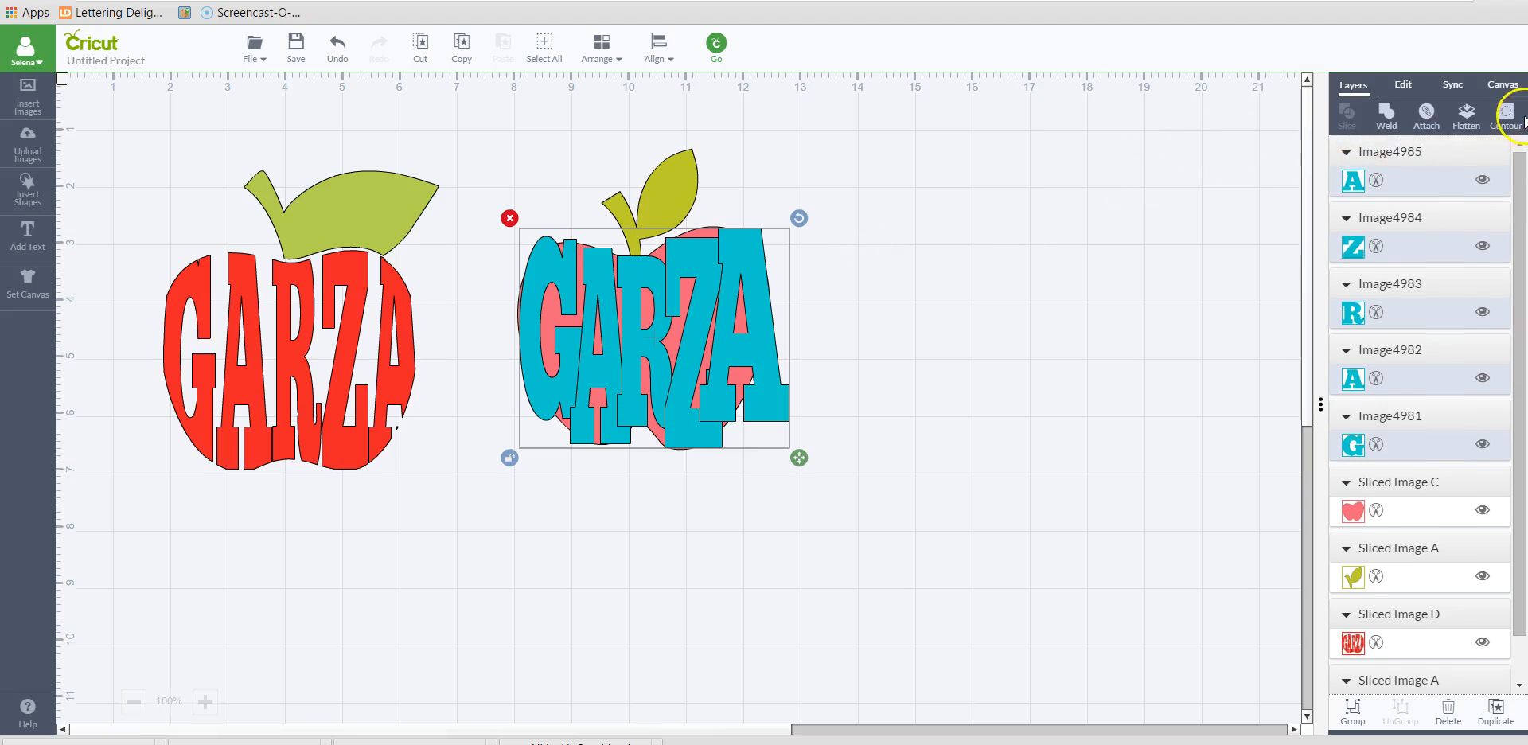
{"action": "left_click", "coordinate": [1385, 114]}
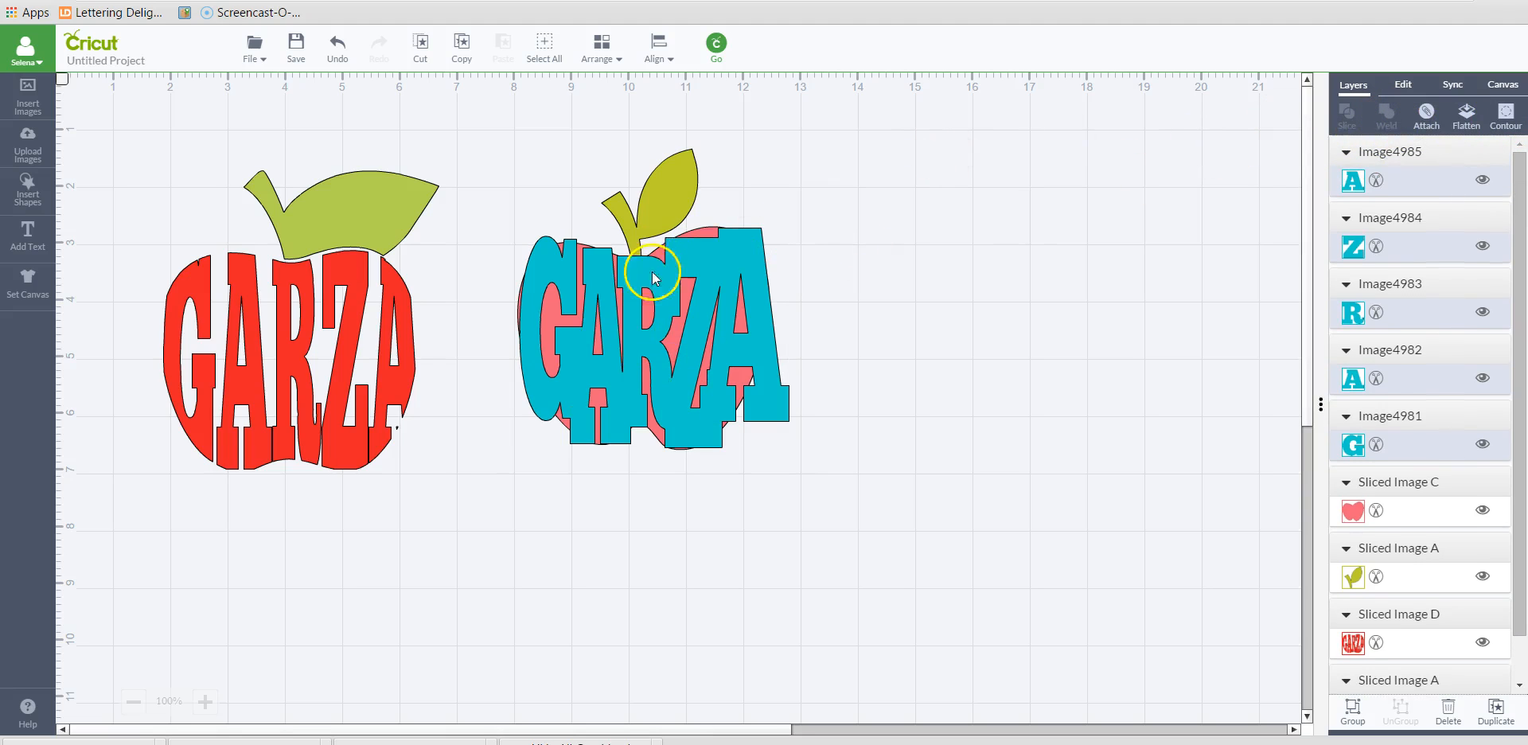
{"action": "left_click", "coordinate": [1387, 114]}
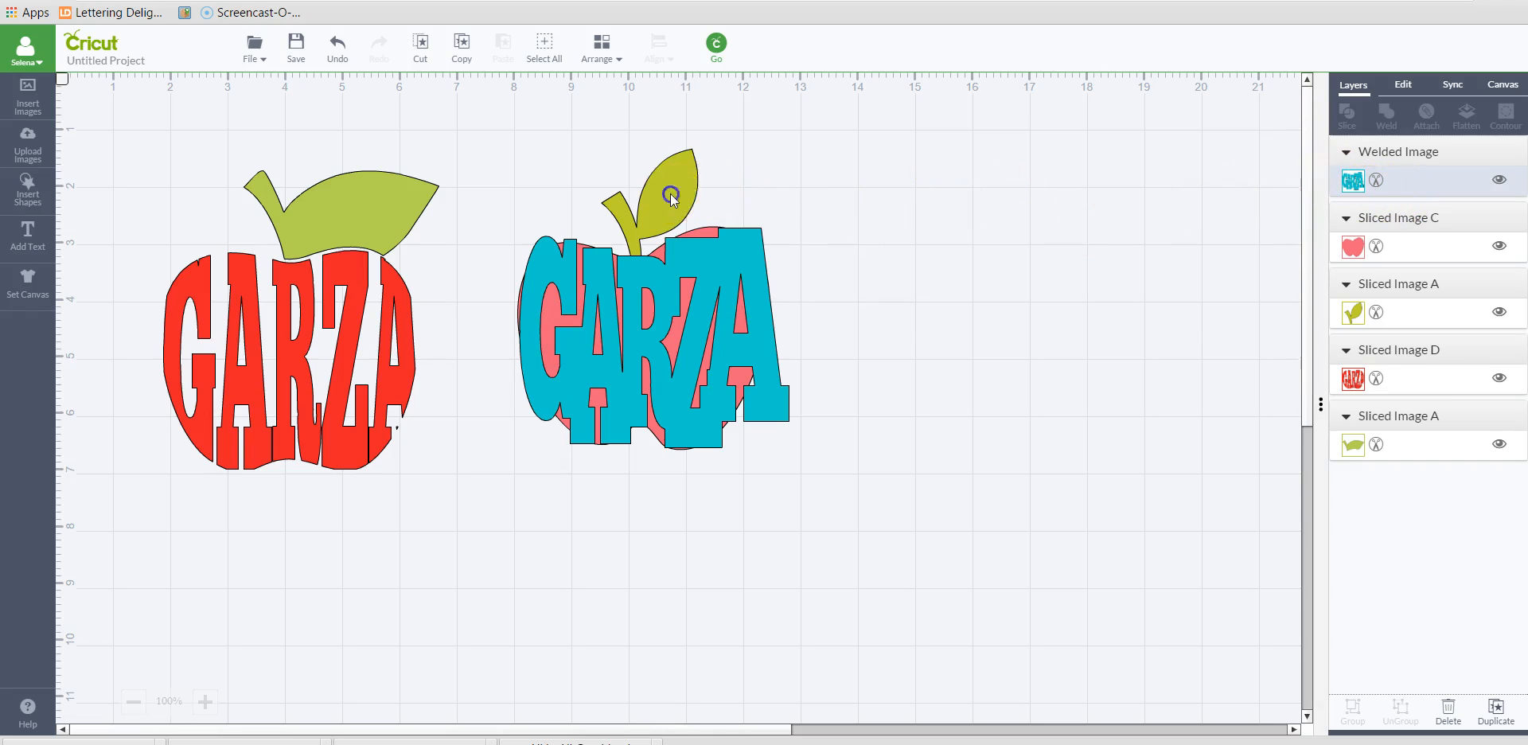
Slice the welded GARZA out of the second apple and place the green leaf on its top
{"action": "left_click_drag", "start_coordinate": [667, 196], "coordinate": [932, 147]}
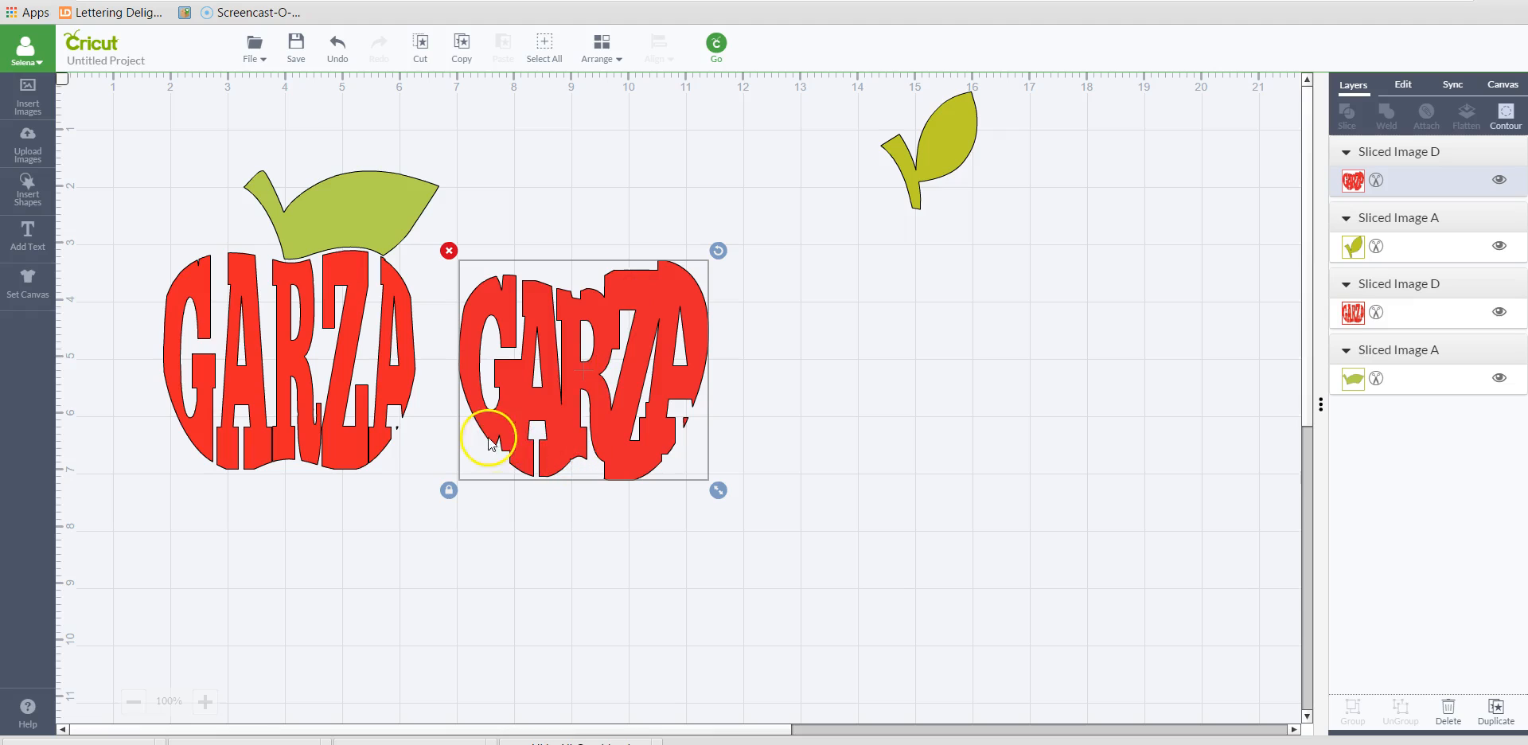
{"action": "mouse_move", "coordinate": [840, 261]}
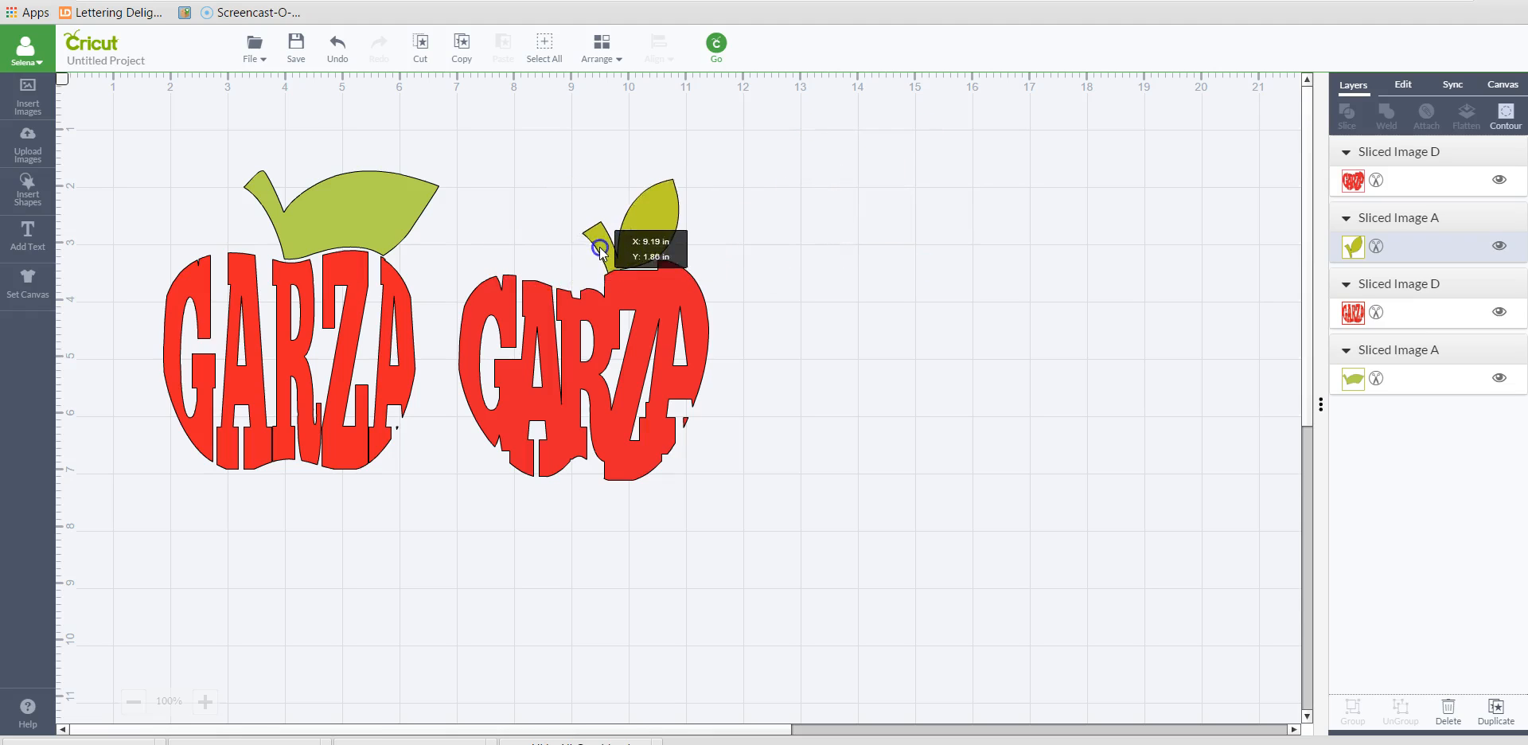
{"action": "left_click_drag", "start_coordinate": [600, 247], "coordinate": [556, 252]}
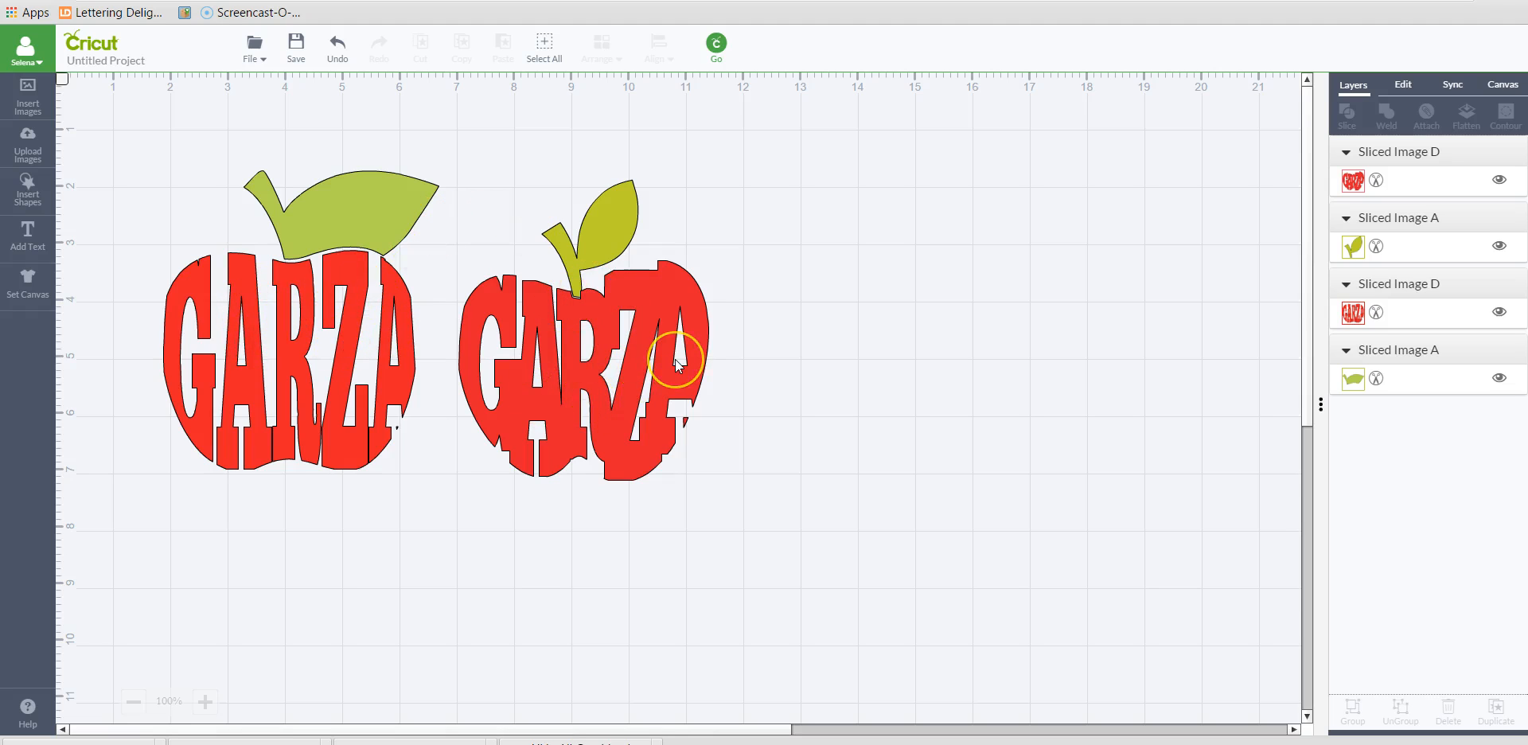
{"action": "mouse_move", "coordinate": [708, 307]}
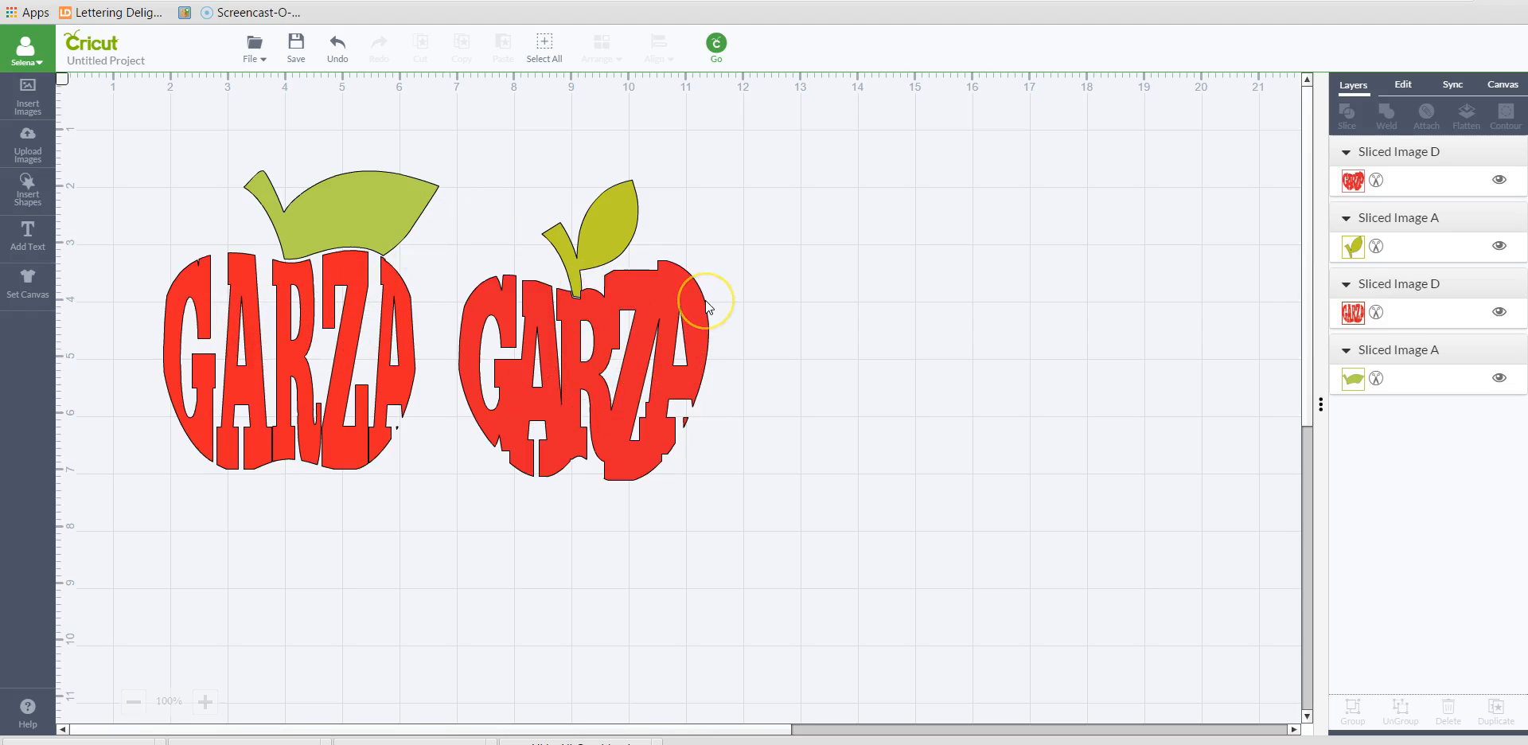
{"action": "mouse_move", "coordinate": [162, 283]}
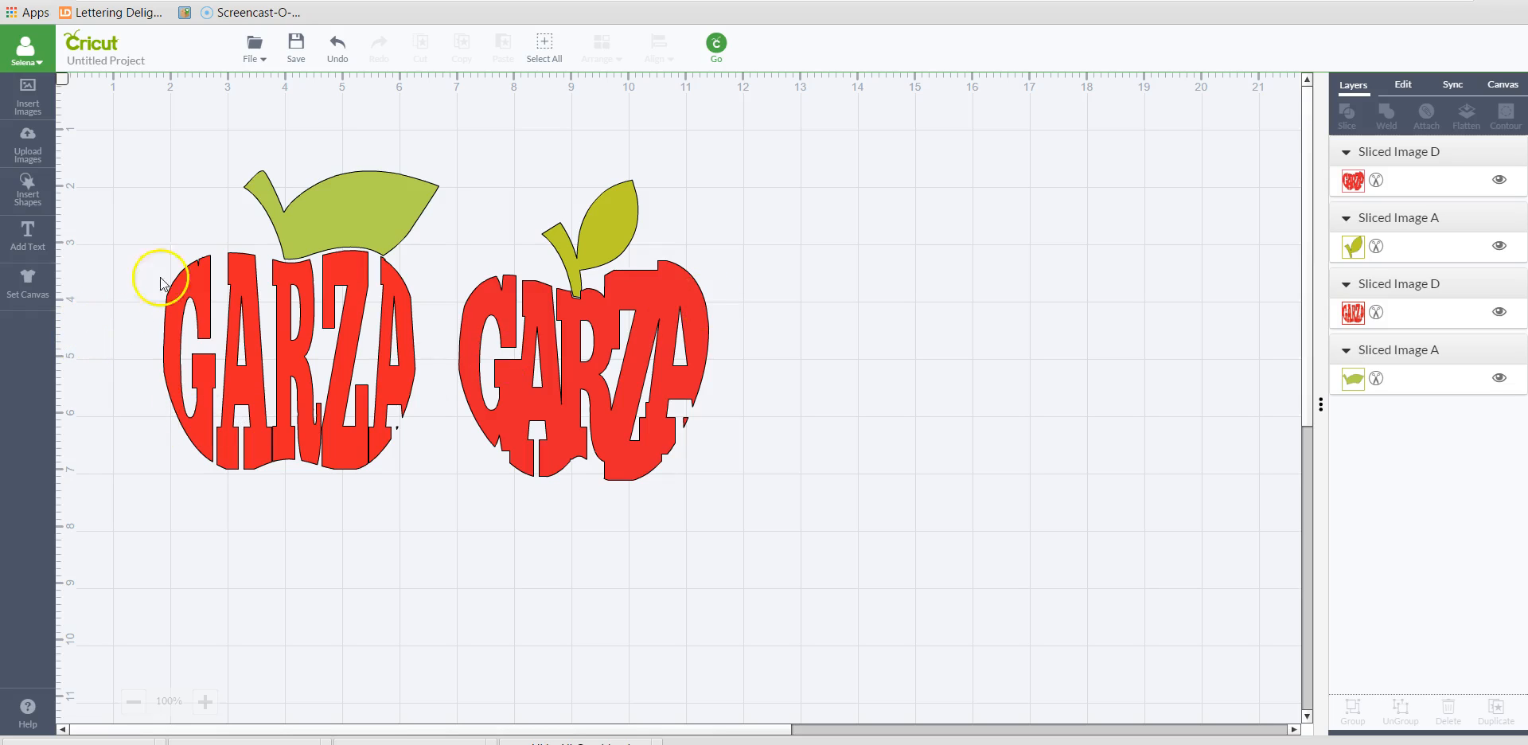
{"action": "left_click", "coordinate": [341, 205]}
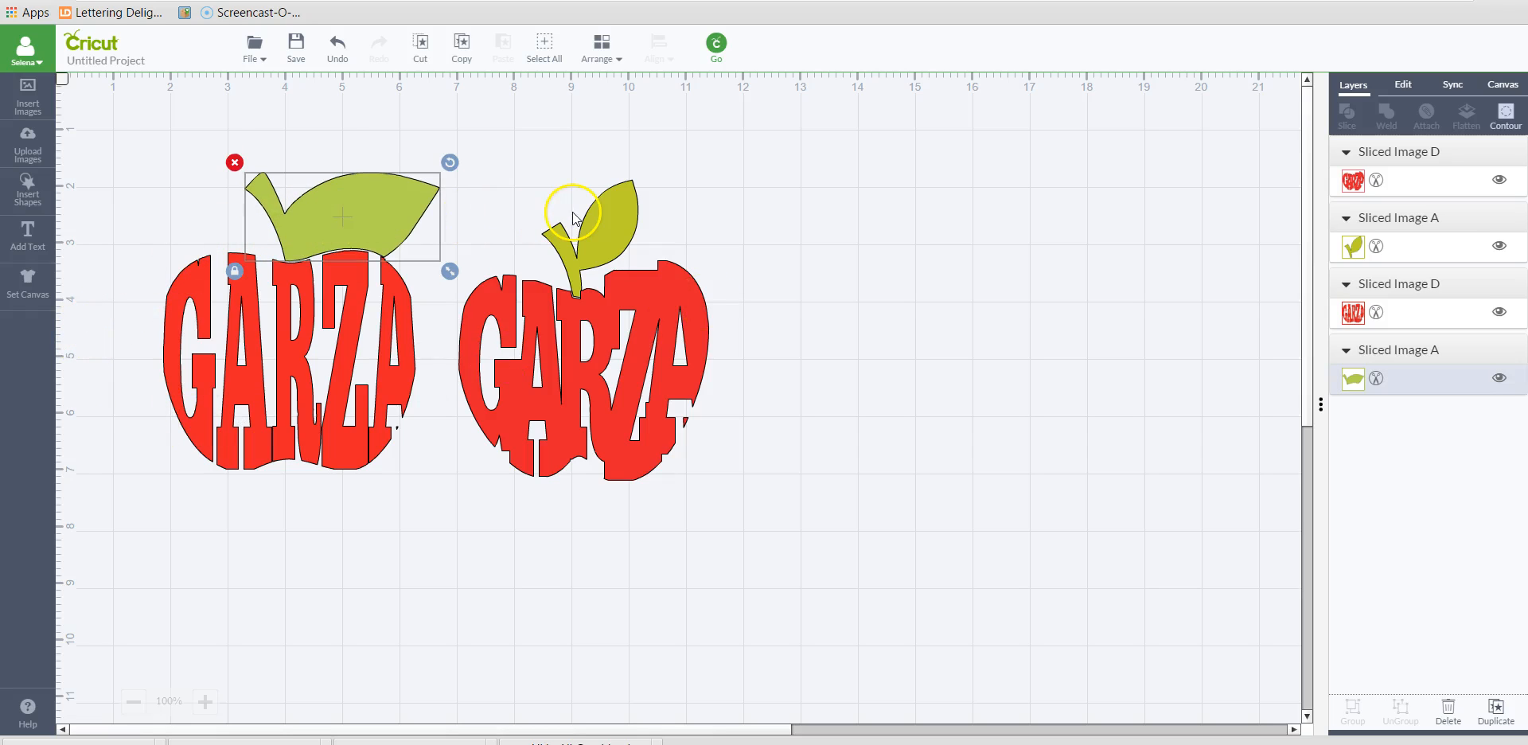